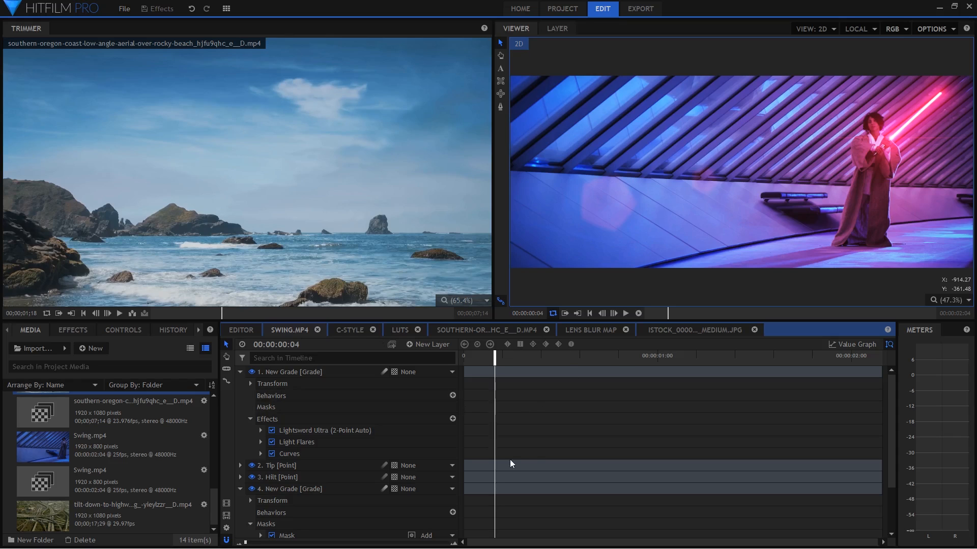
pyautogui.moveTo(532, 397)
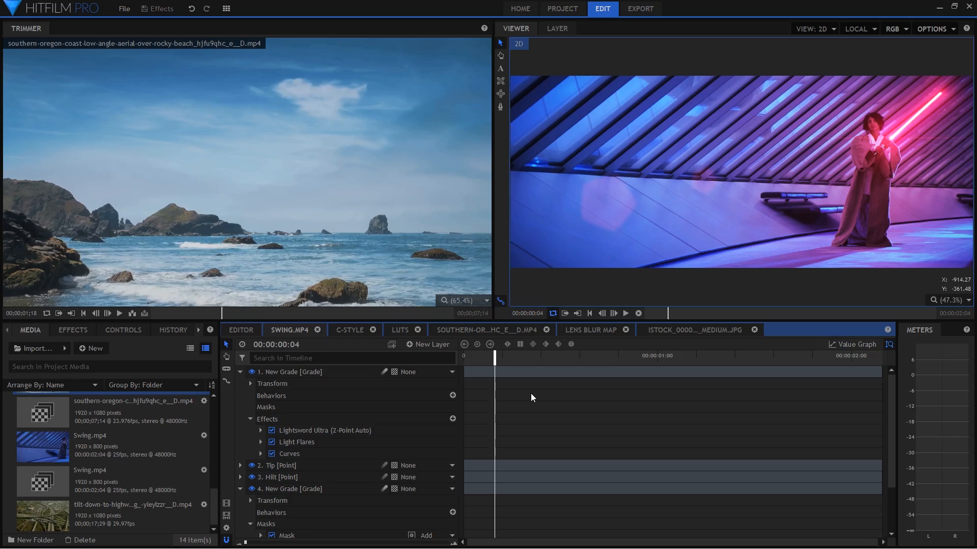
pyautogui.moveTo(529, 399)
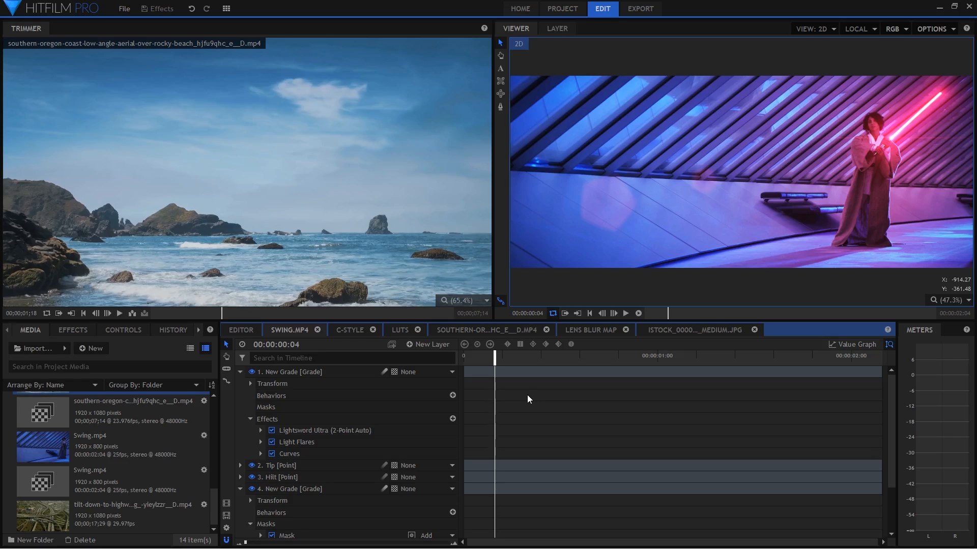
# Play the lightsaber shot, preview raw Swing.mp4 in the Trimmer, and switch off the grade effects.
pyautogui.scroll(-3)
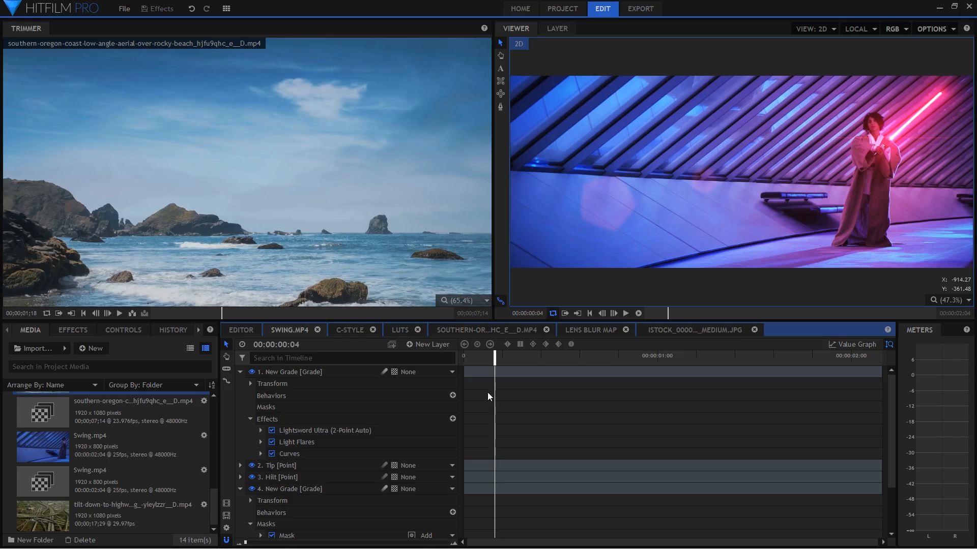
pyautogui.moveTo(597, 355)
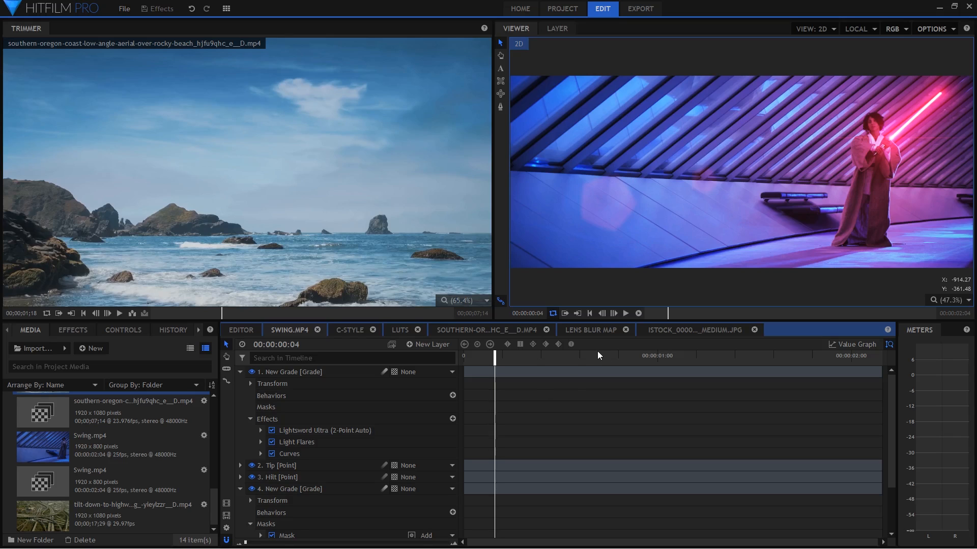
pyautogui.moveTo(629, 211)
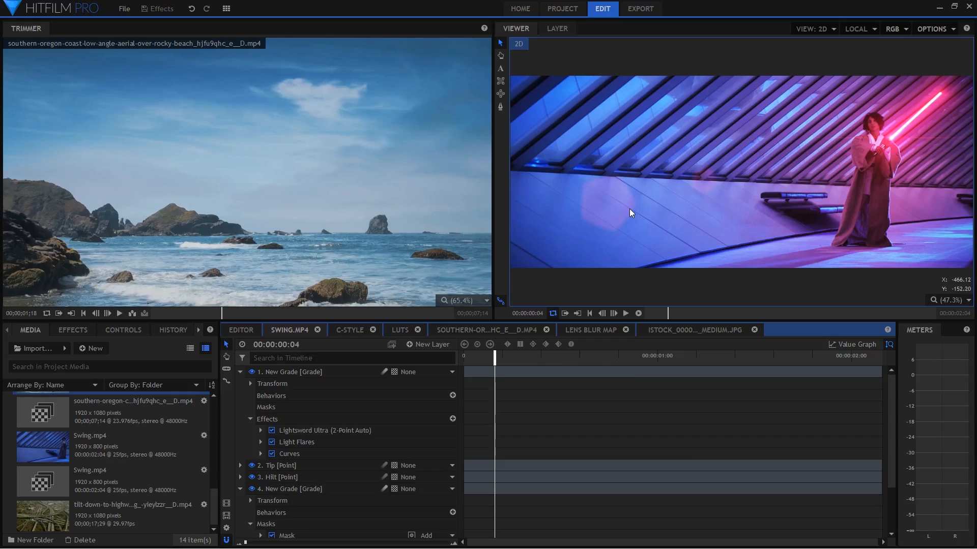
pyautogui.click(625, 313)
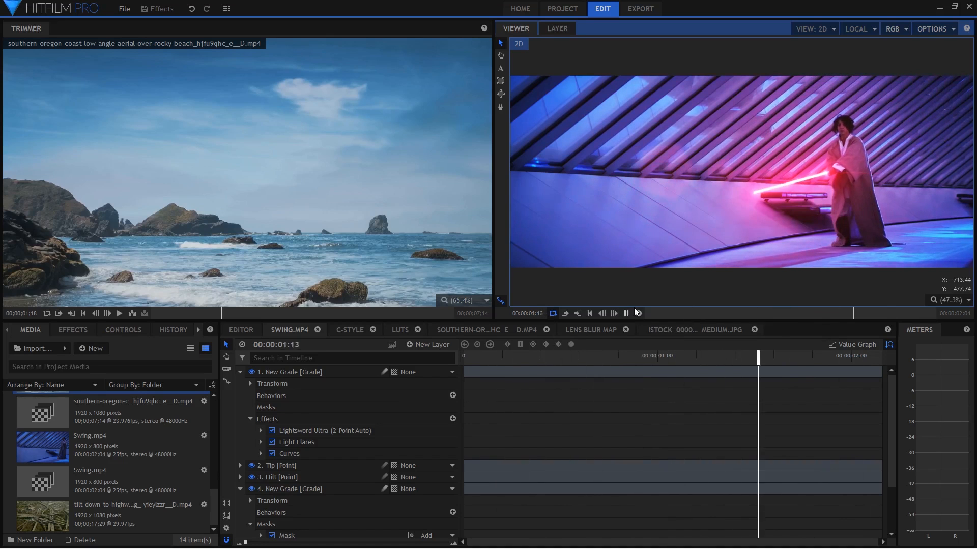
pyautogui.doubleClick(91, 446)
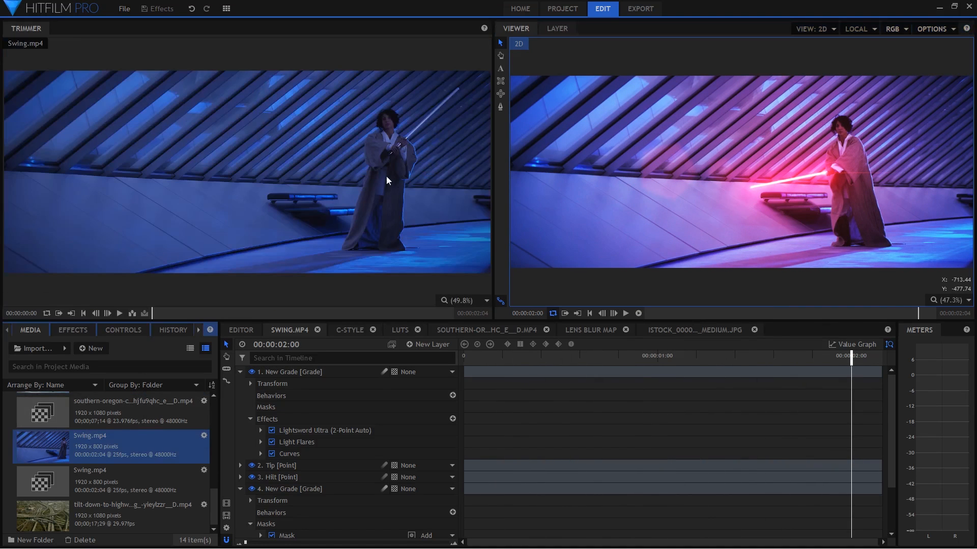
pyautogui.moveTo(797, 163)
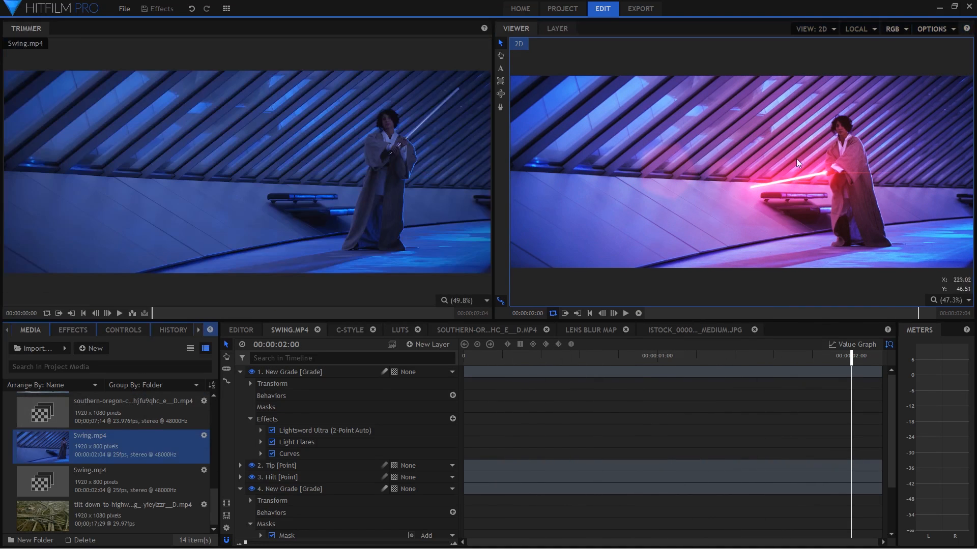
pyautogui.scroll(-3)
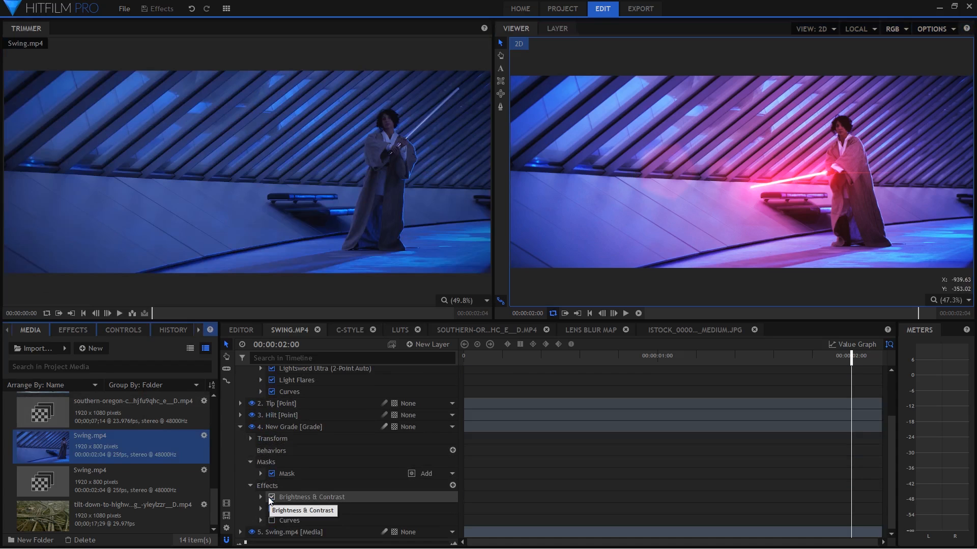
pyautogui.click(272, 497)
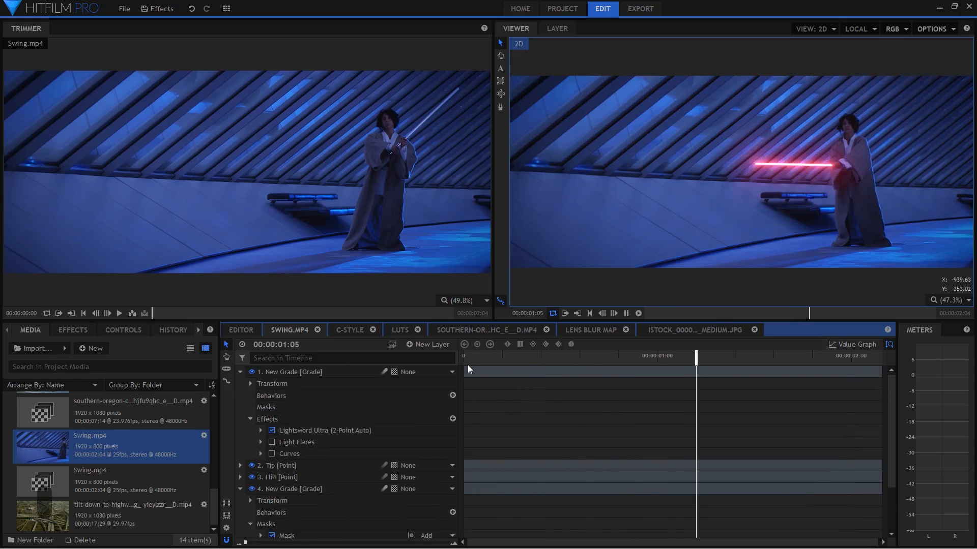
# Select the Lightsword Ultra (2-Point Auto) effect on the top layer and show its controls.
pyautogui.click(324, 431)
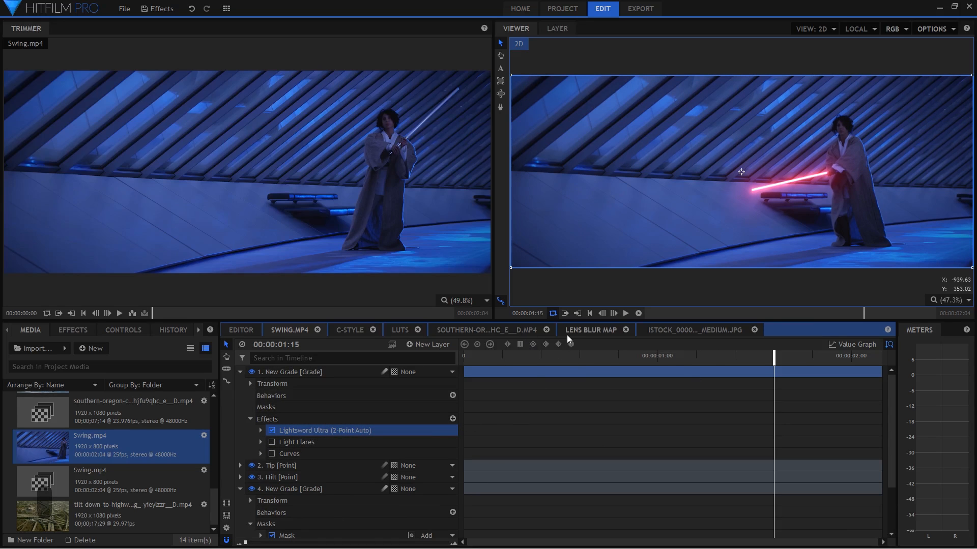
pyautogui.moveTo(446, 341)
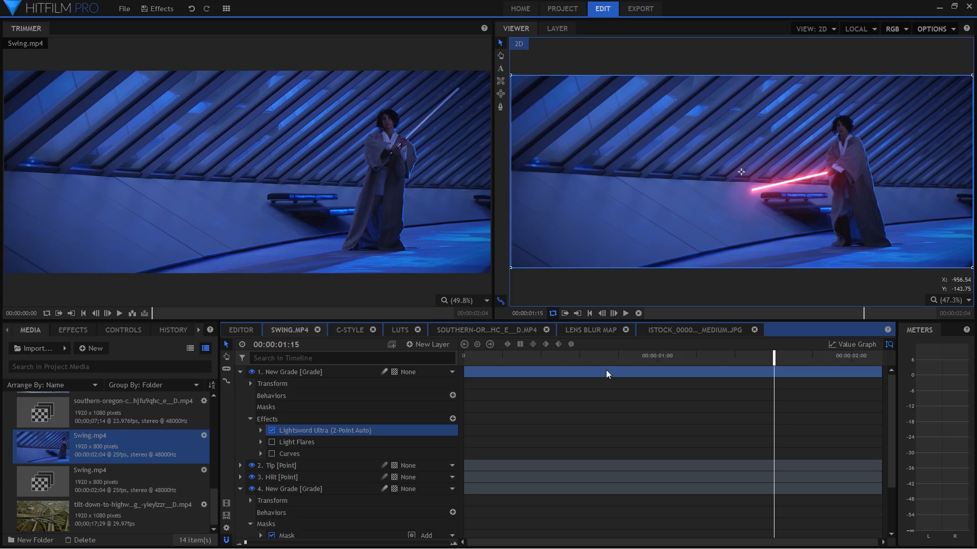
pyautogui.moveTo(596, 360)
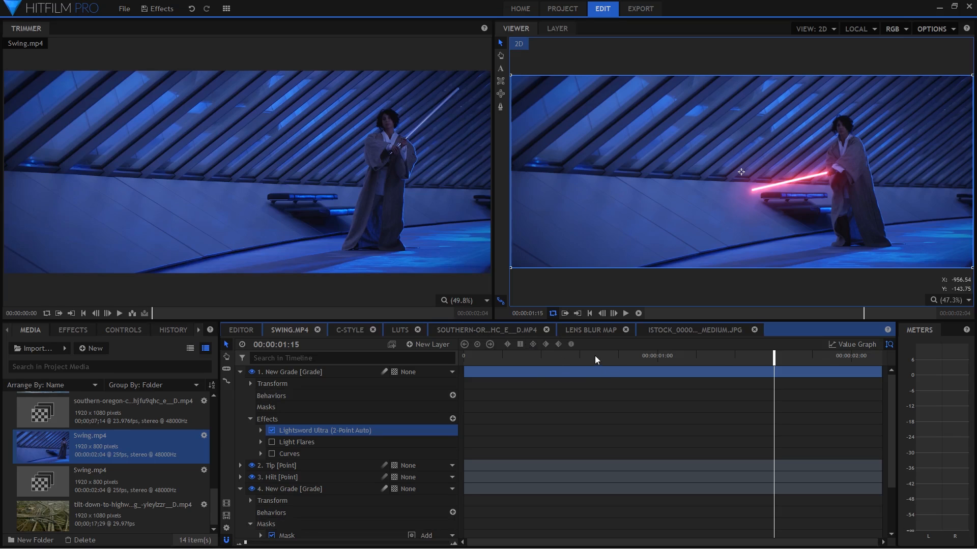
pyautogui.moveTo(571, 374)
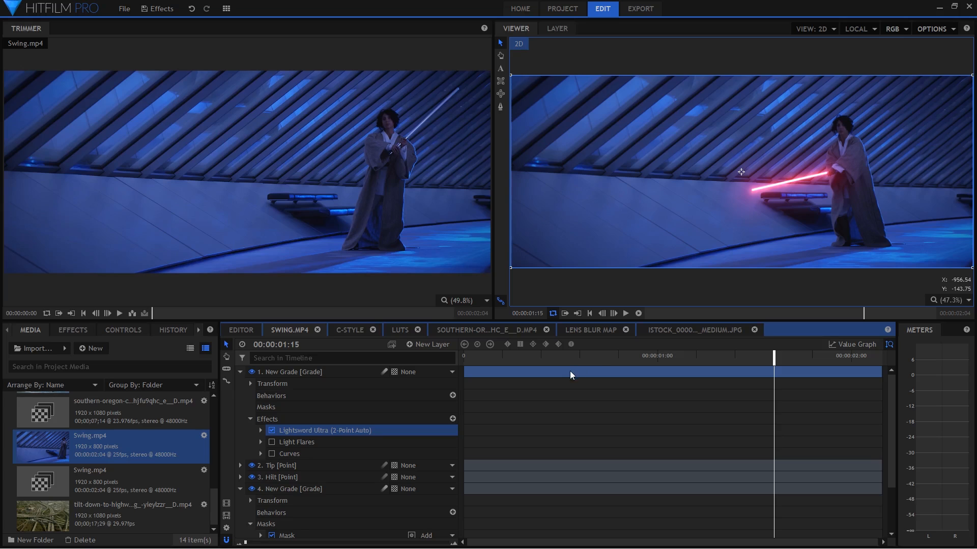
pyautogui.moveTo(191, 305)
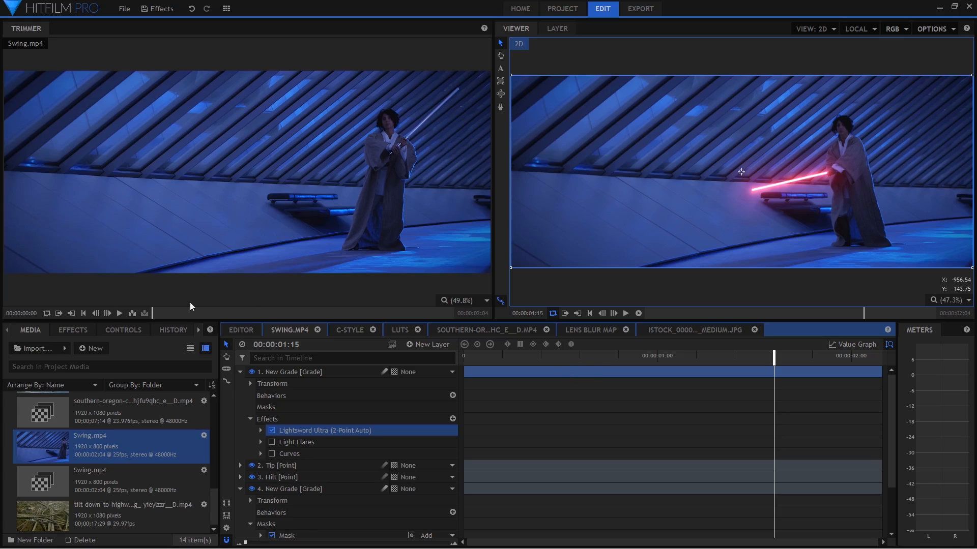
pyautogui.click(123, 330)
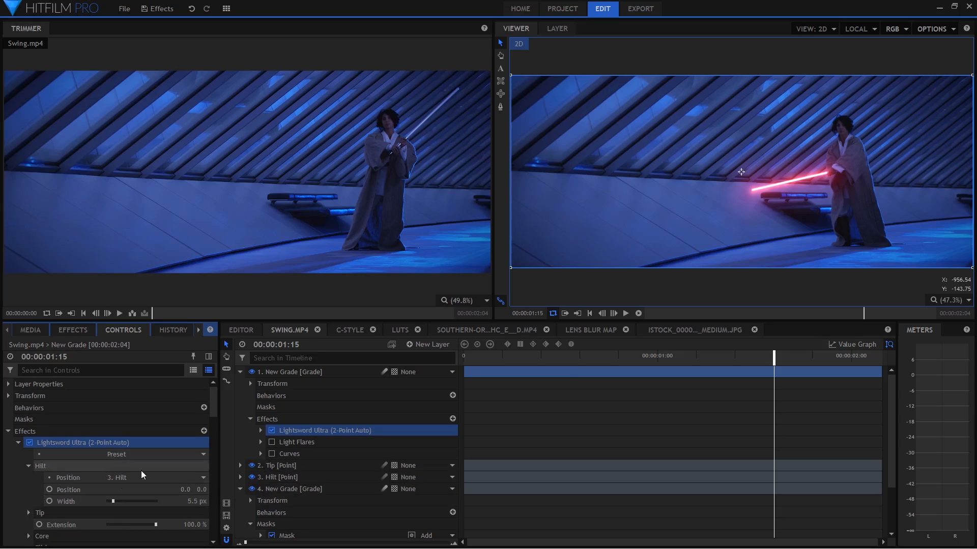
pyautogui.click(28, 466)
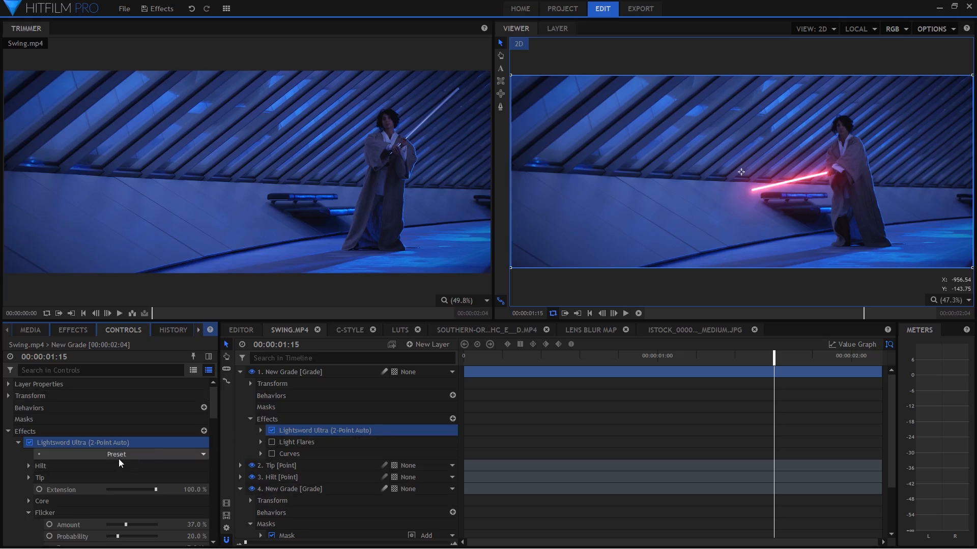
pyautogui.moveTo(107, 452)
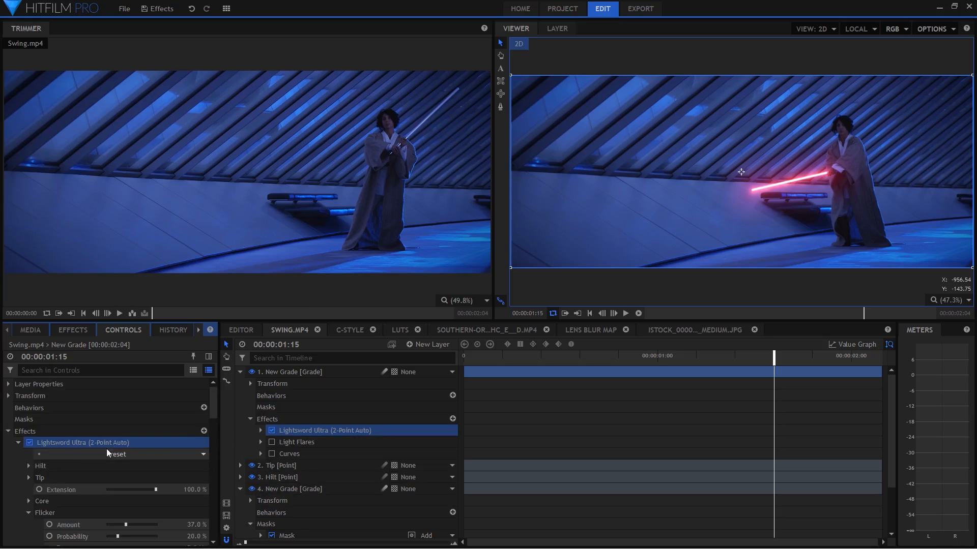
pyautogui.scroll(-3)
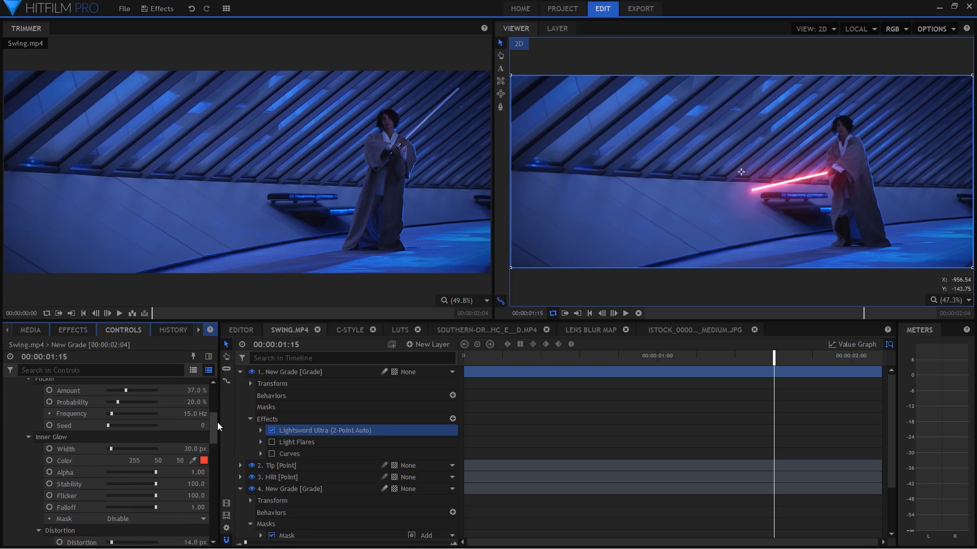
pyautogui.scroll(-3)
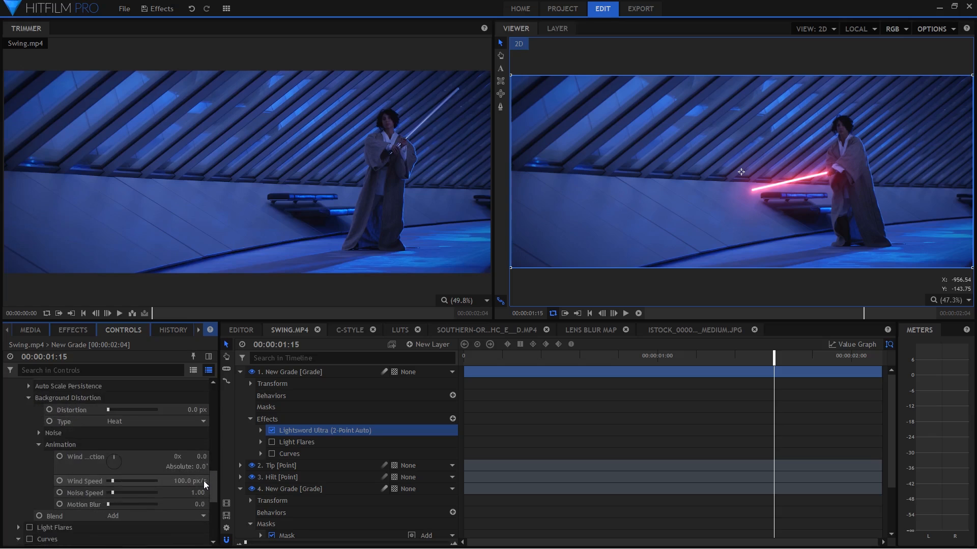
pyautogui.scroll(-3)
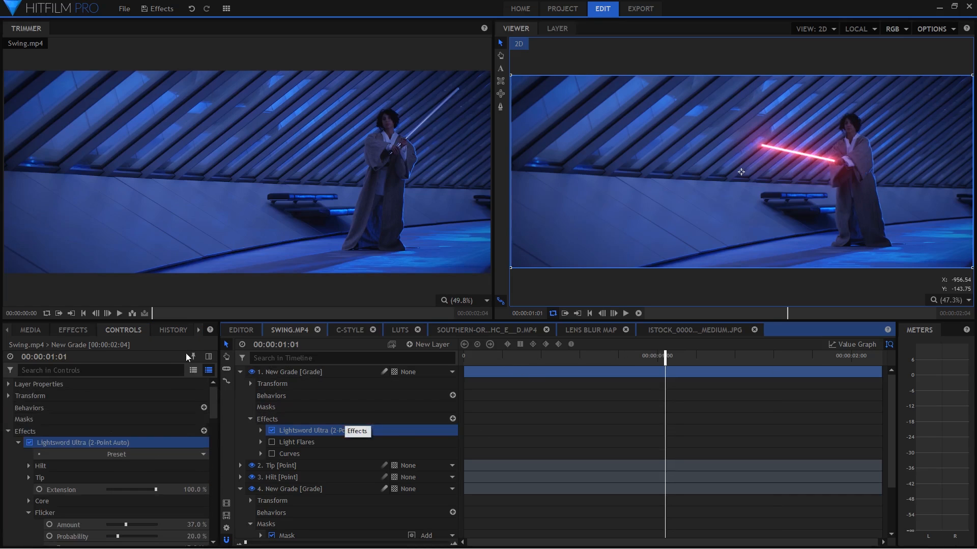
# Search the effects library for 'light' and pick a Lightsword effect for the New Grade layer.
pyautogui.click(72, 329)
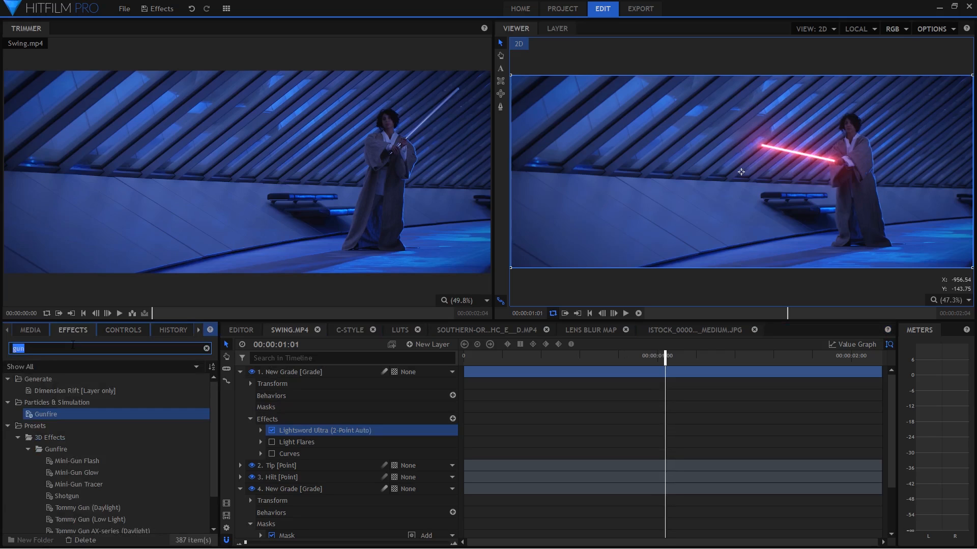
pyautogui.write('lightsword')
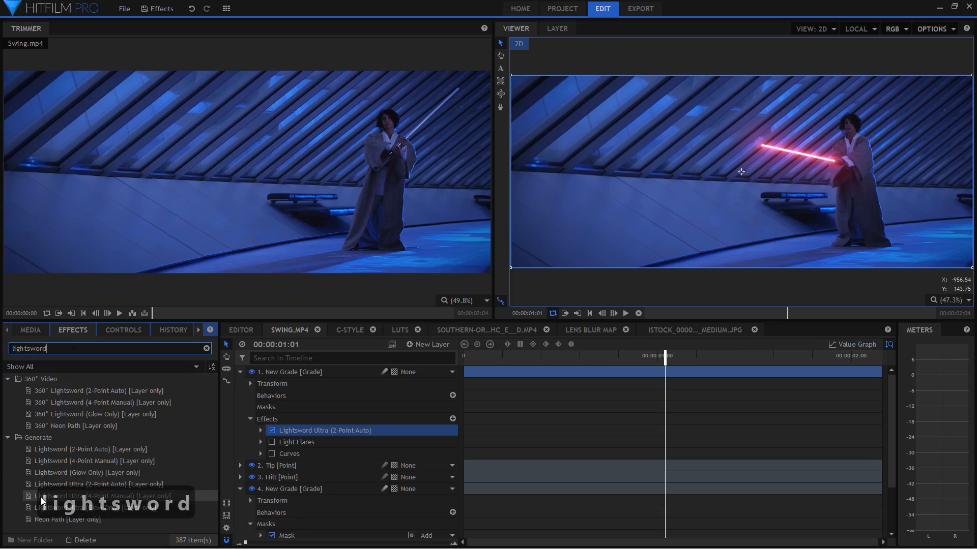
pyautogui.moveTo(208, 504)
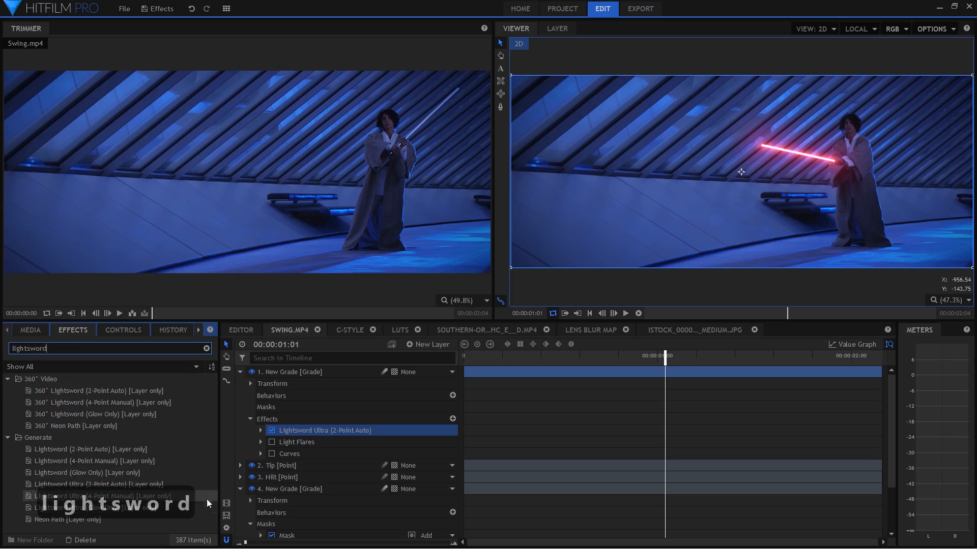
pyautogui.moveTo(108, 499)
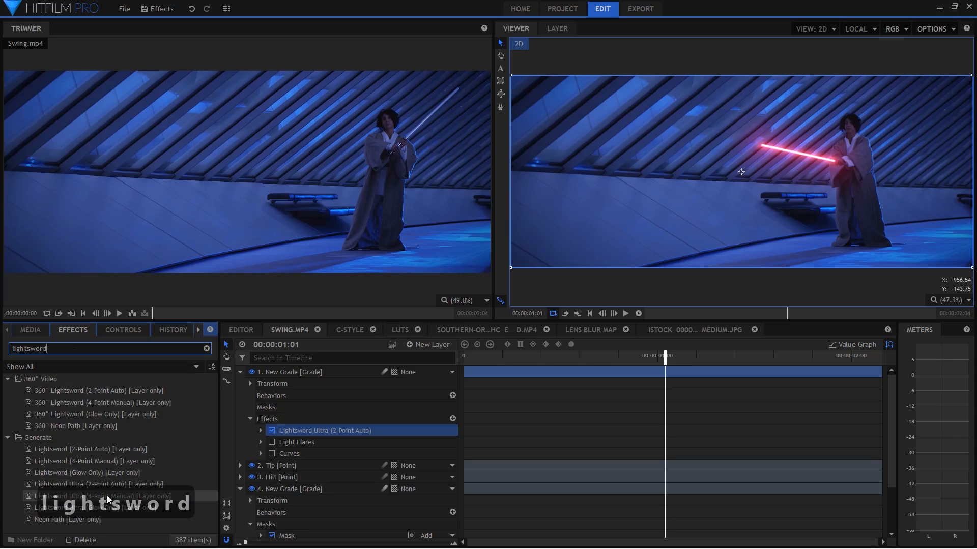
pyautogui.moveTo(91, 450)
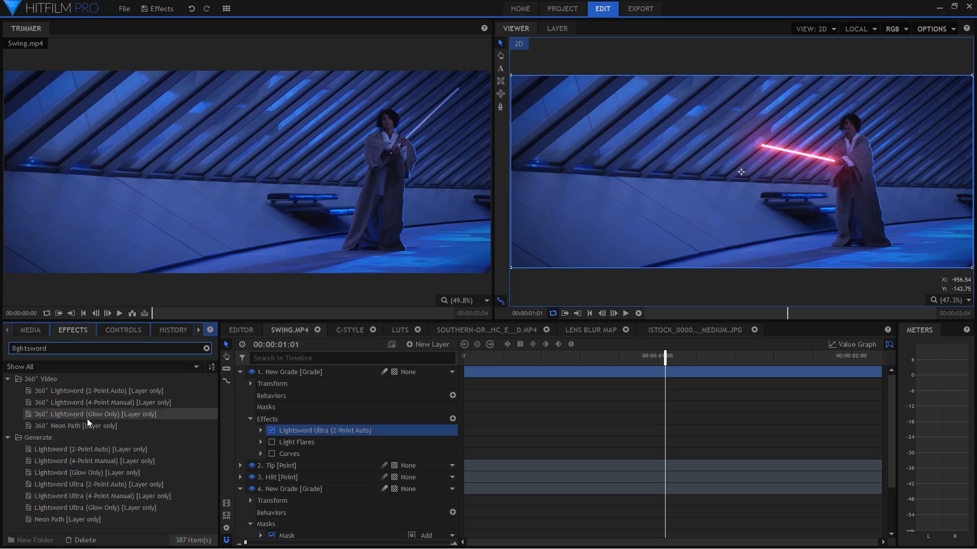
pyautogui.moveTo(87, 449)
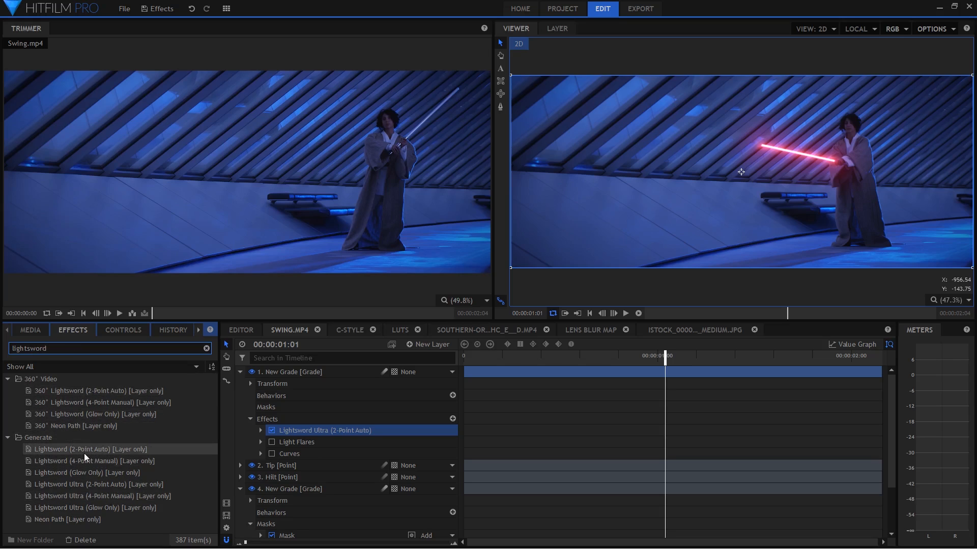
pyautogui.click(86, 473)
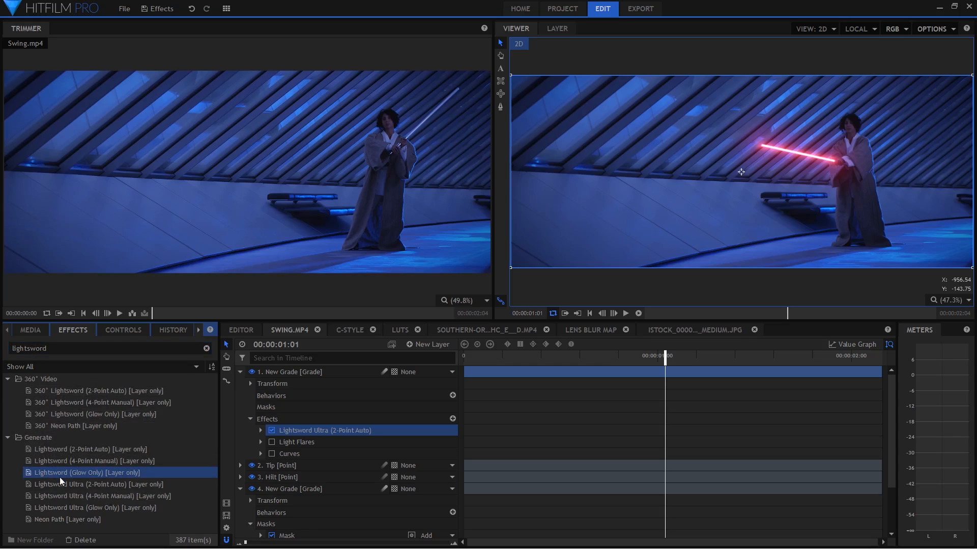
pyautogui.moveTo(75, 499)
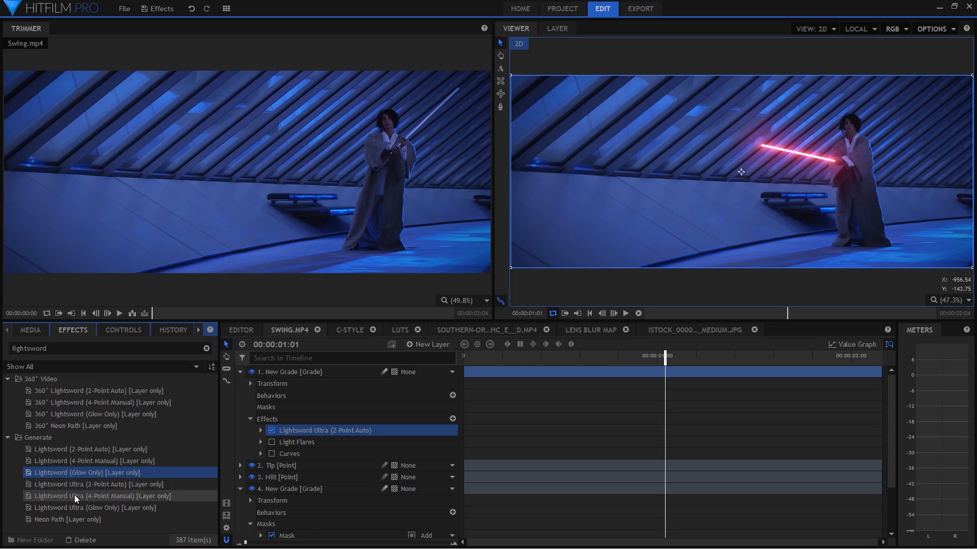
pyautogui.moveTo(100, 484)
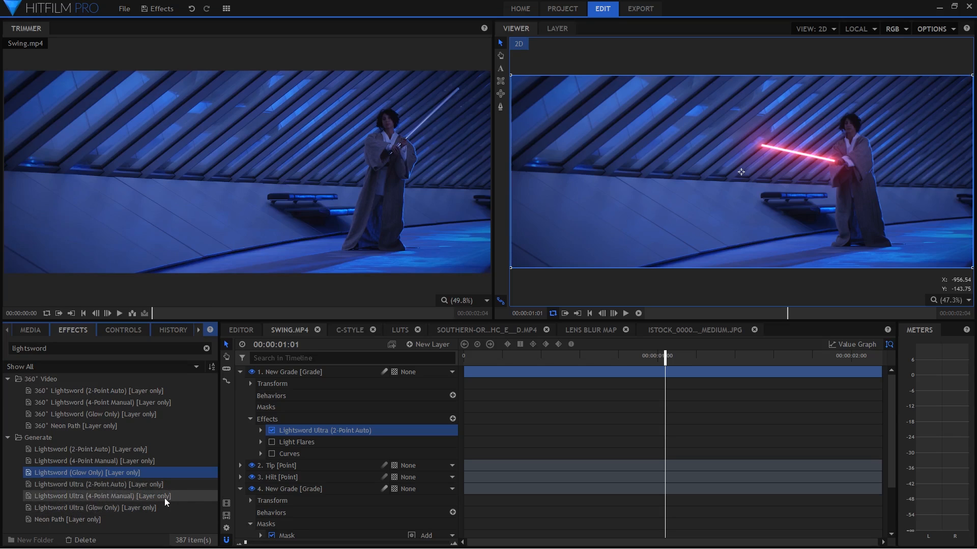
pyautogui.moveTo(137, 496)
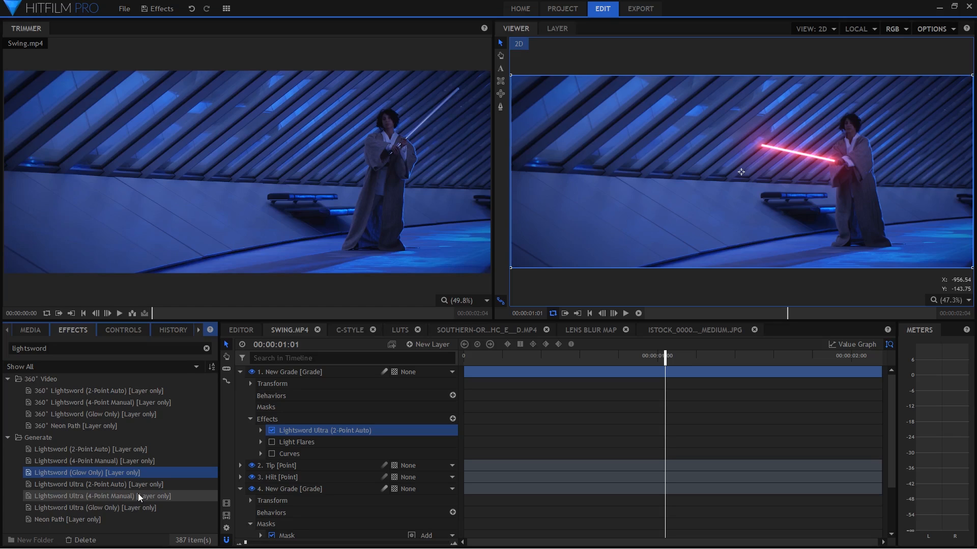
pyautogui.moveTo(81, 452)
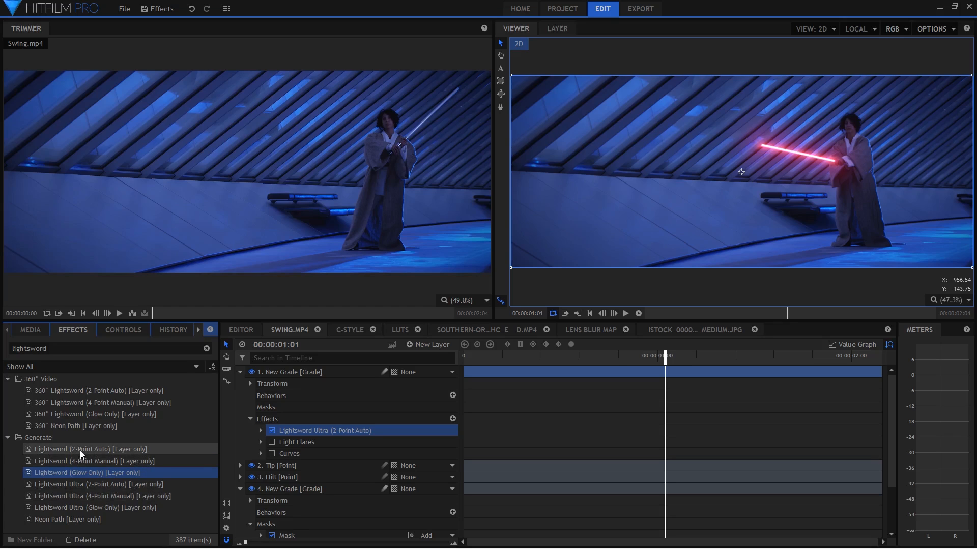
pyautogui.moveTo(764, 128)
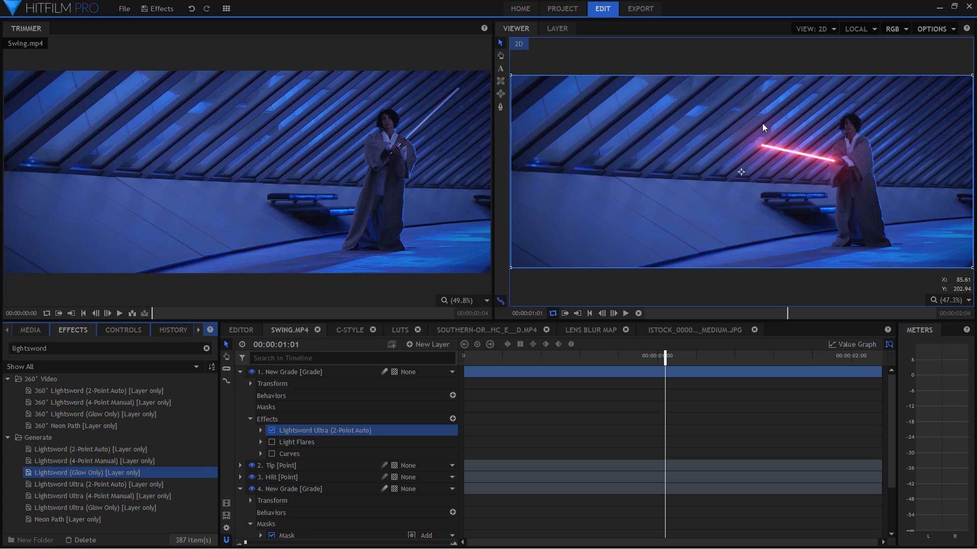
pyautogui.moveTo(799, 127)
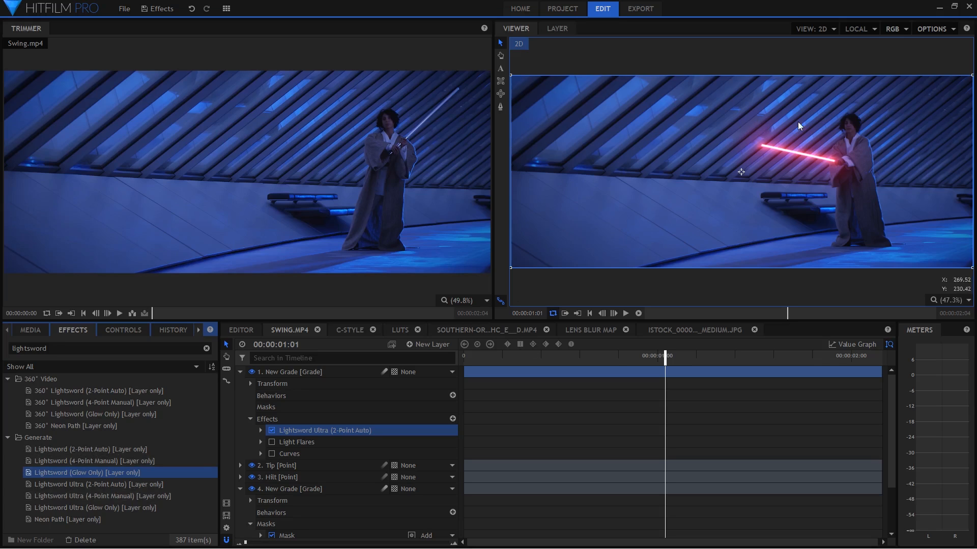
pyautogui.moveTo(282, 438)
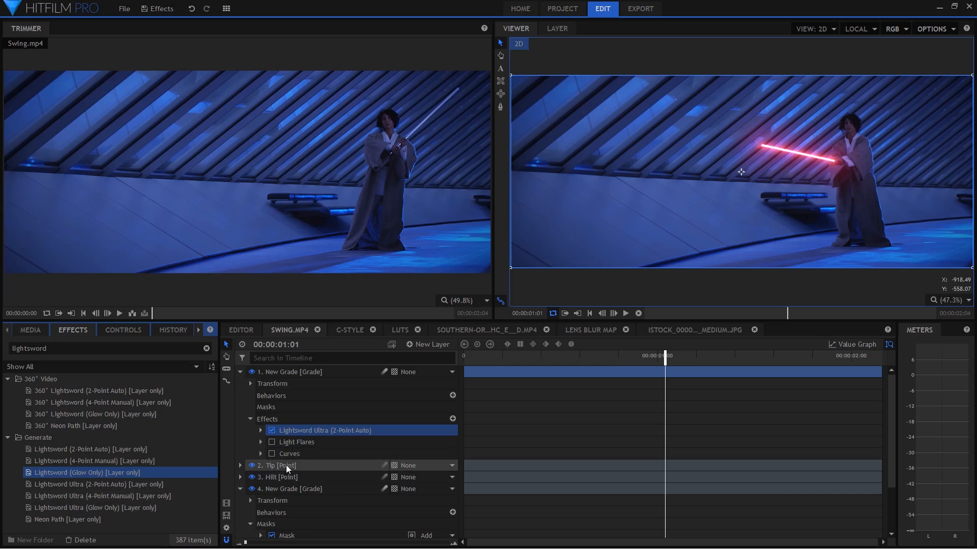
# Undo the accidental blade stretch on the Tip point and re-enable Light Flares on the blade.
pyautogui.click(278, 466)
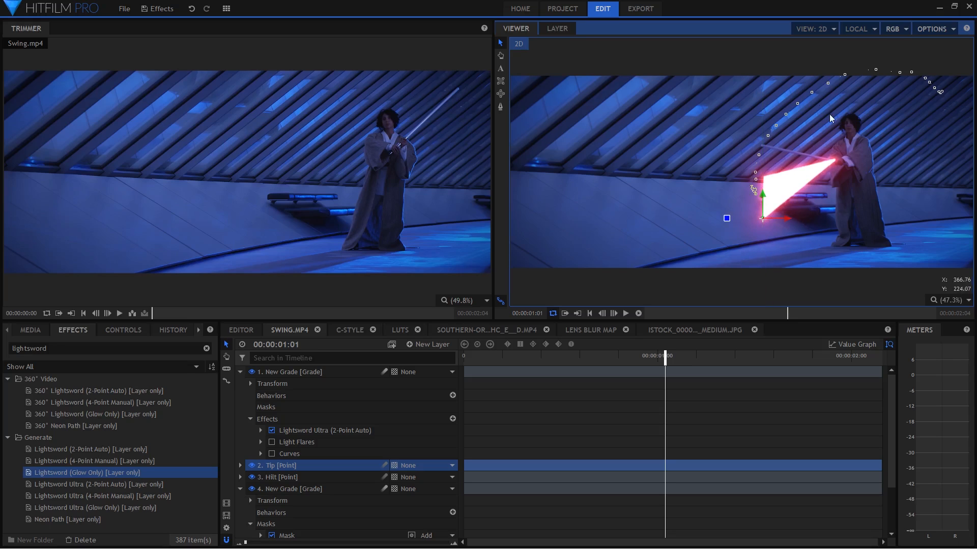
pyautogui.moveTo(861, 80)
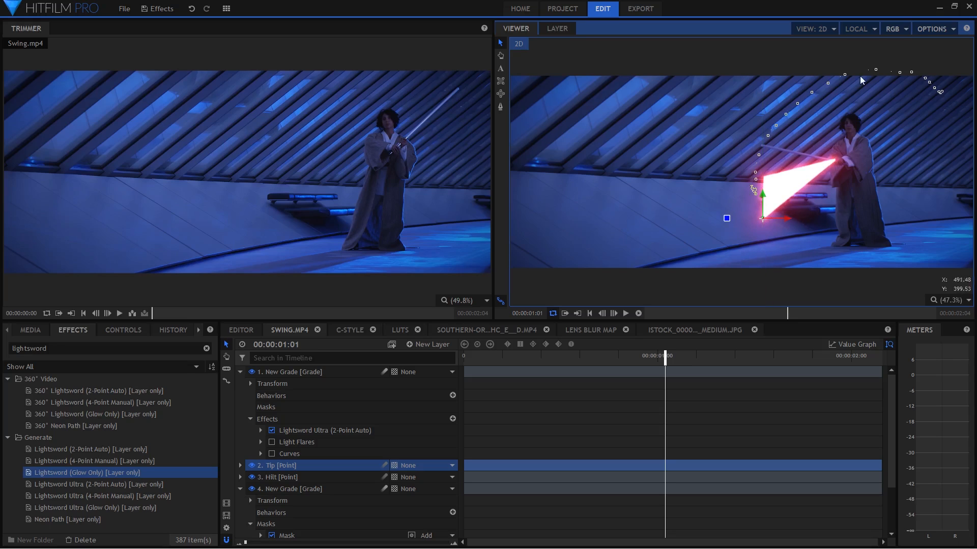
pyautogui.moveTo(847, 128)
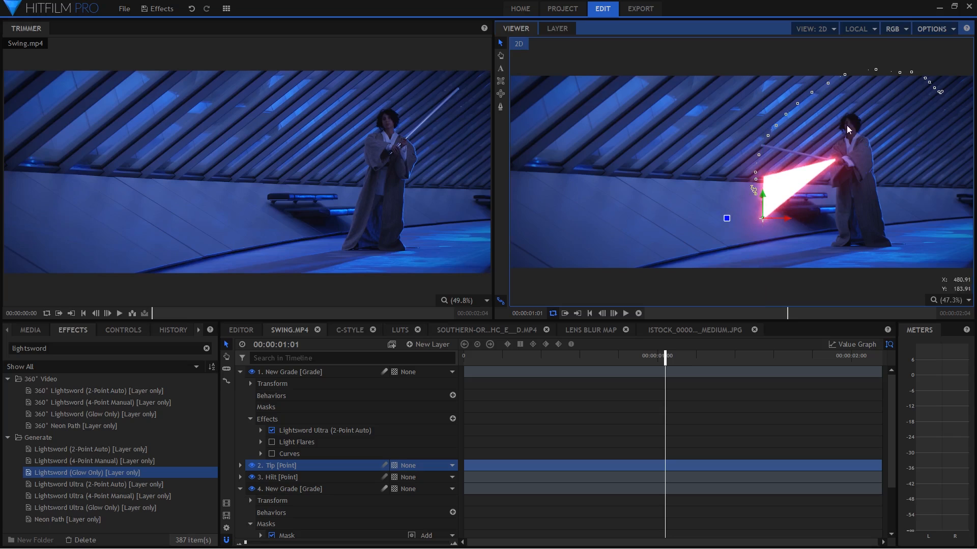
pyautogui.moveTo(732, 123)
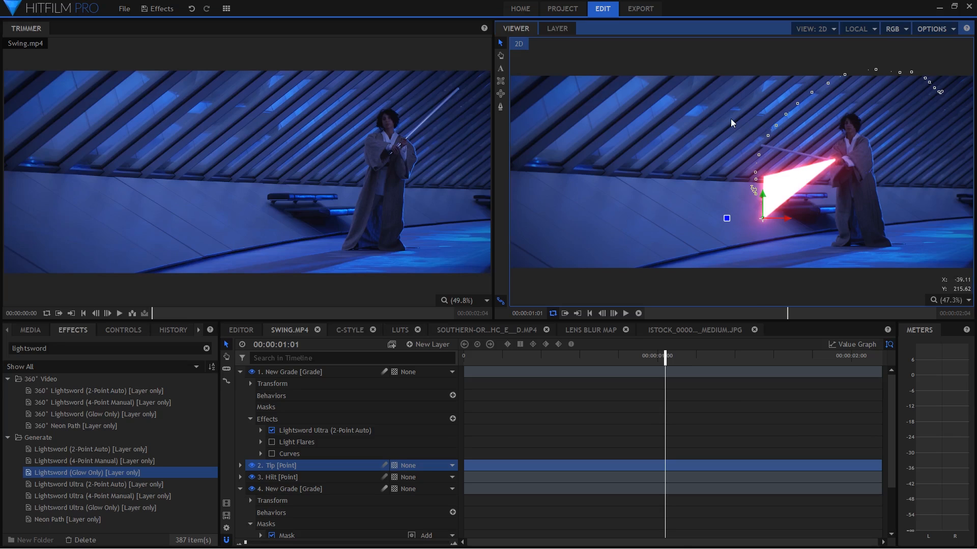
pyautogui.press('ctrl+z')
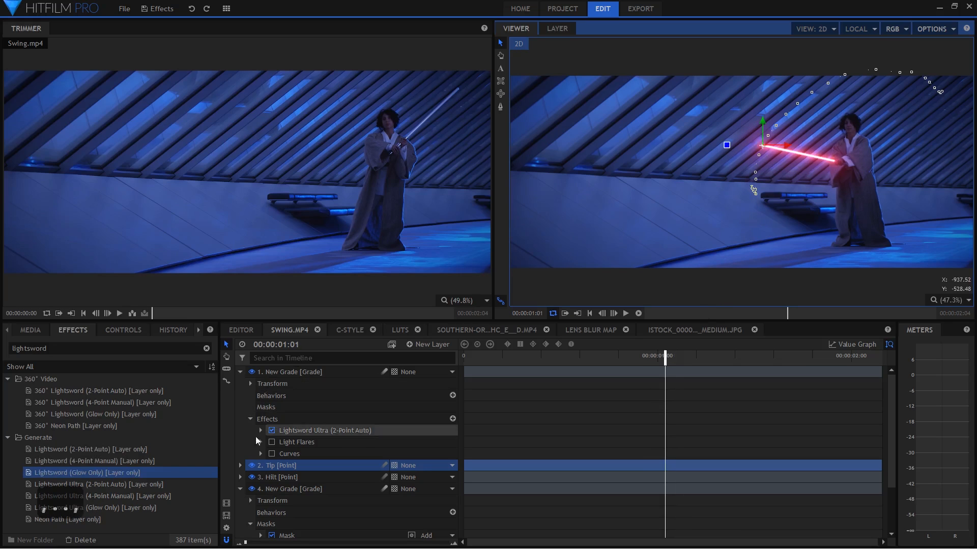
pyautogui.click(273, 441)
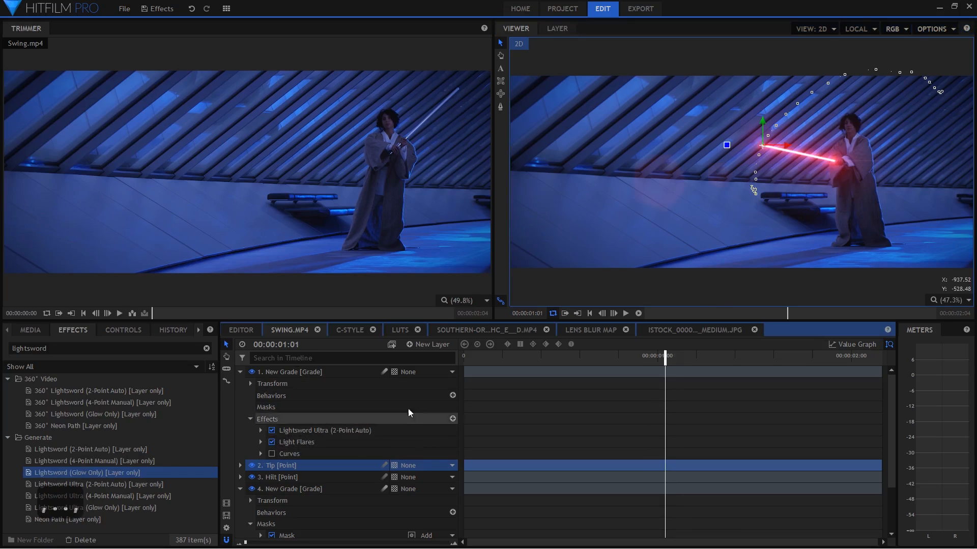
pyautogui.moveTo(317, 454)
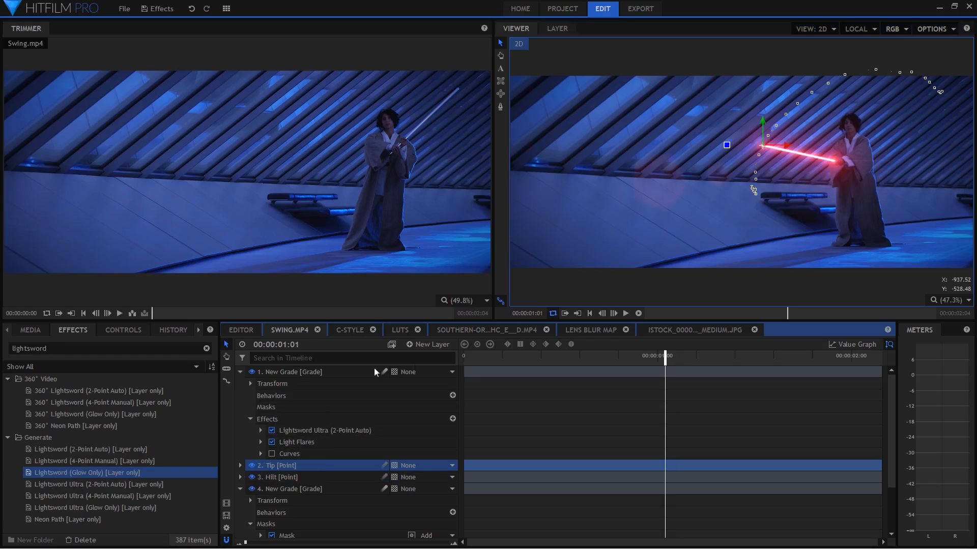
pyautogui.moveTo(814, 175)
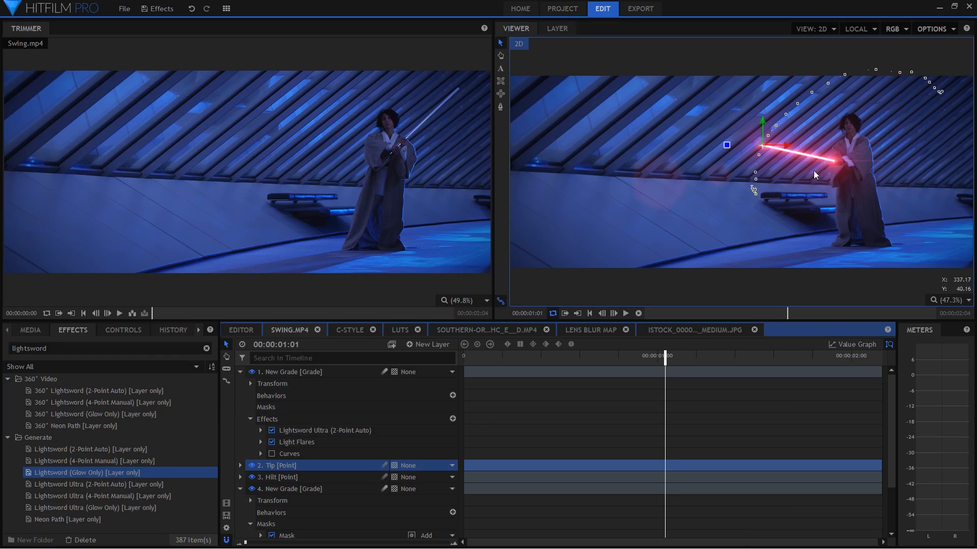
# Enable Brightness & Contrast and Hue Colorize on layer 4 New Grade, then collapse the top layers.
pyautogui.scroll(-3)
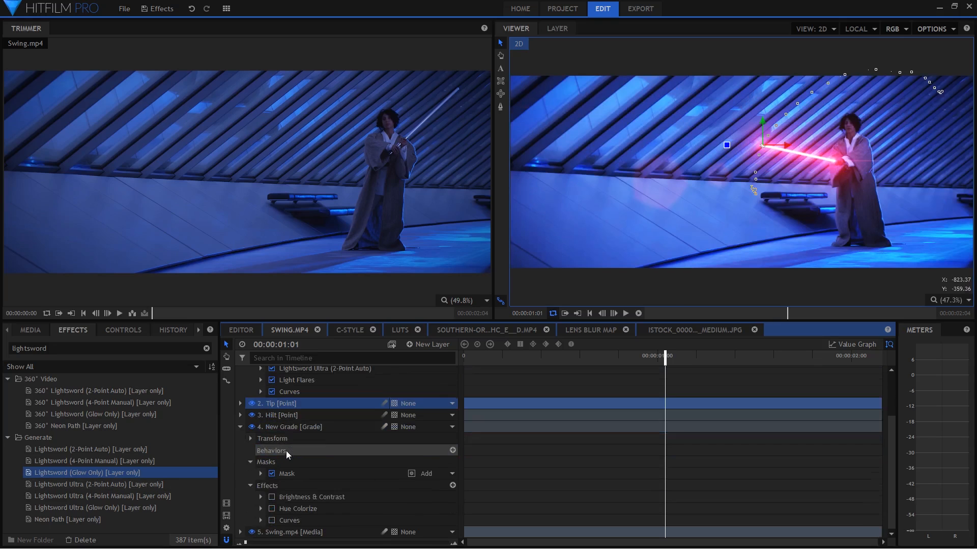
pyautogui.moveTo(335, 389)
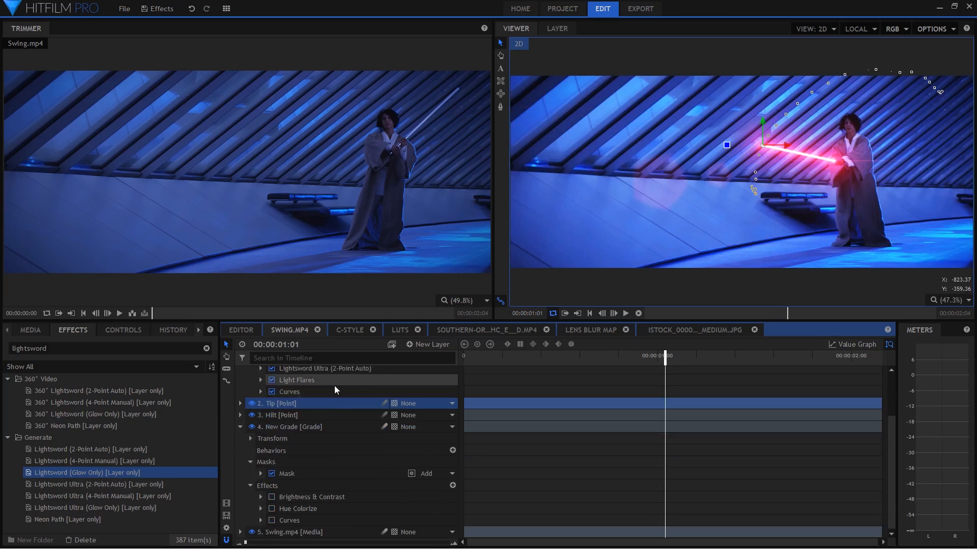
pyautogui.click(271, 496)
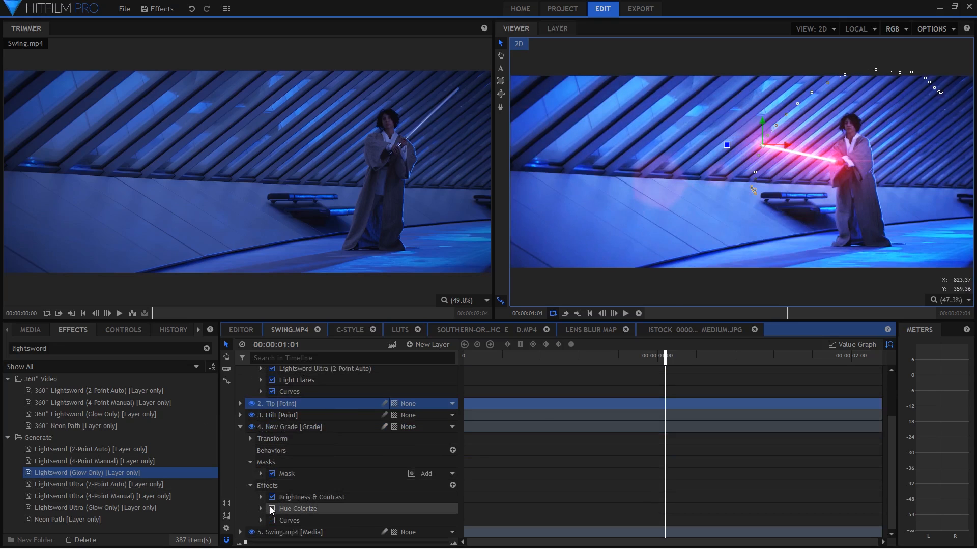
pyautogui.click(271, 520)
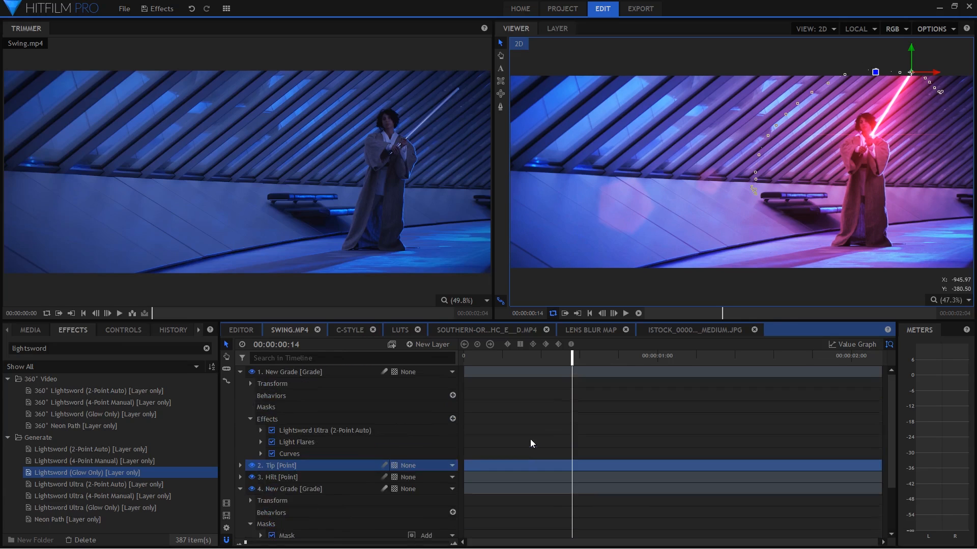
pyautogui.click(241, 372)
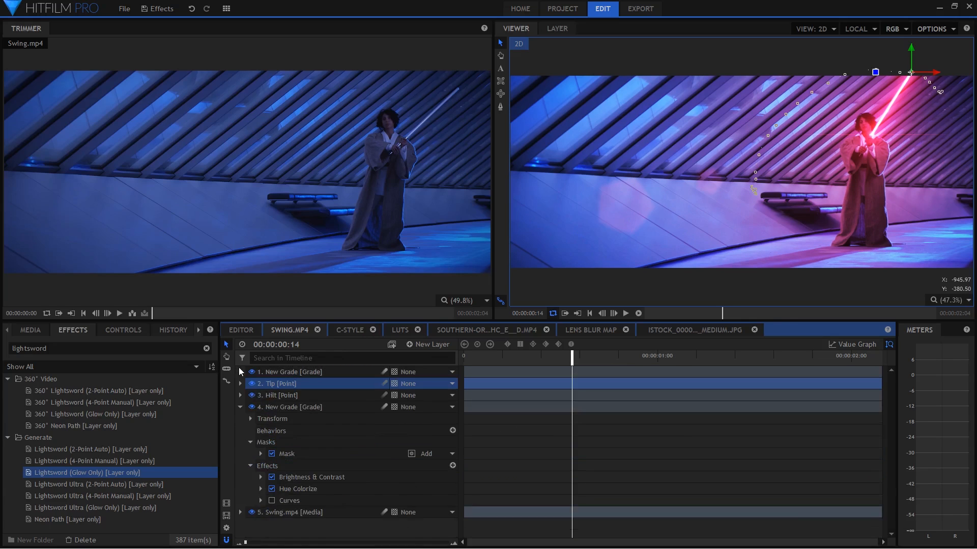
pyautogui.click(240, 407)
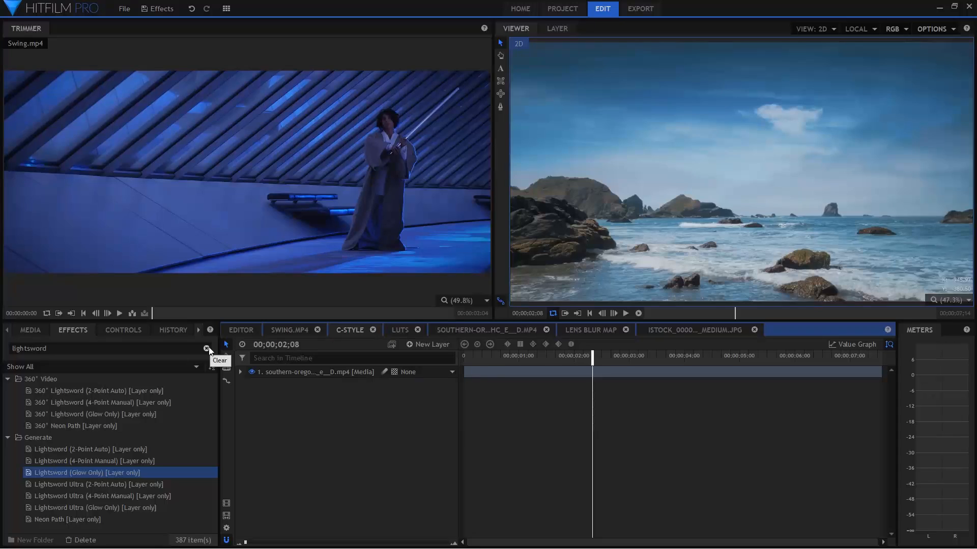
# Clear the lightsword search and filter the effects library for 'cine' to find Cine Style.
pyautogui.click(207, 349)
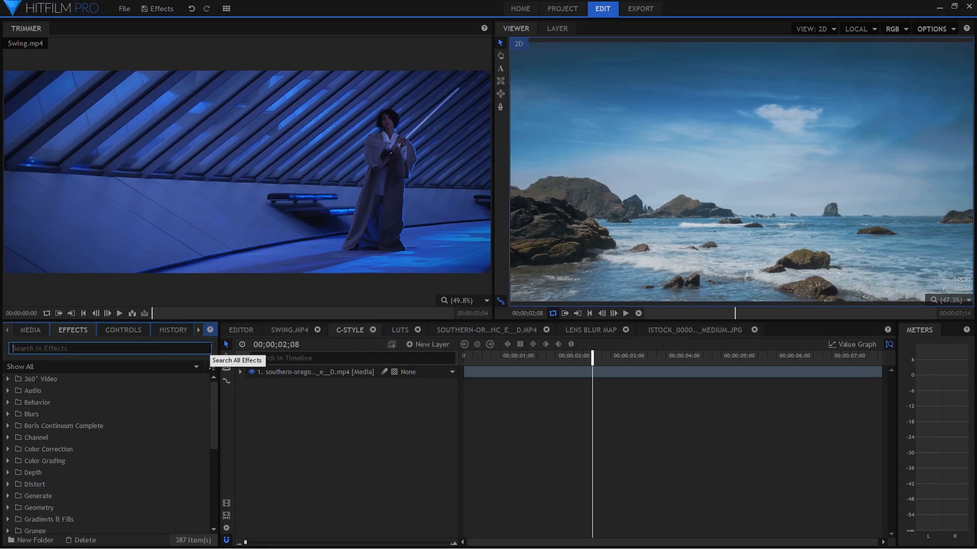
pyautogui.moveTo(311, 411)
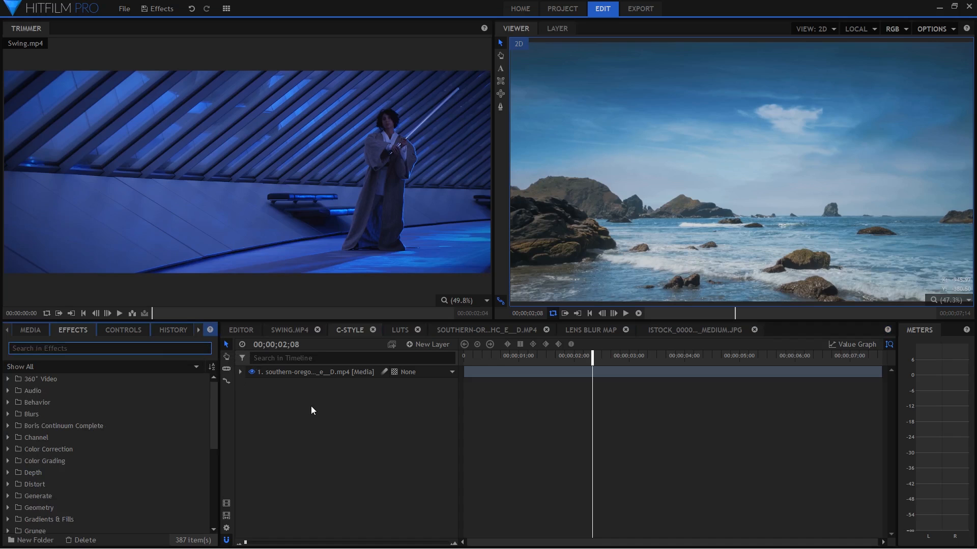
pyautogui.write('cin')
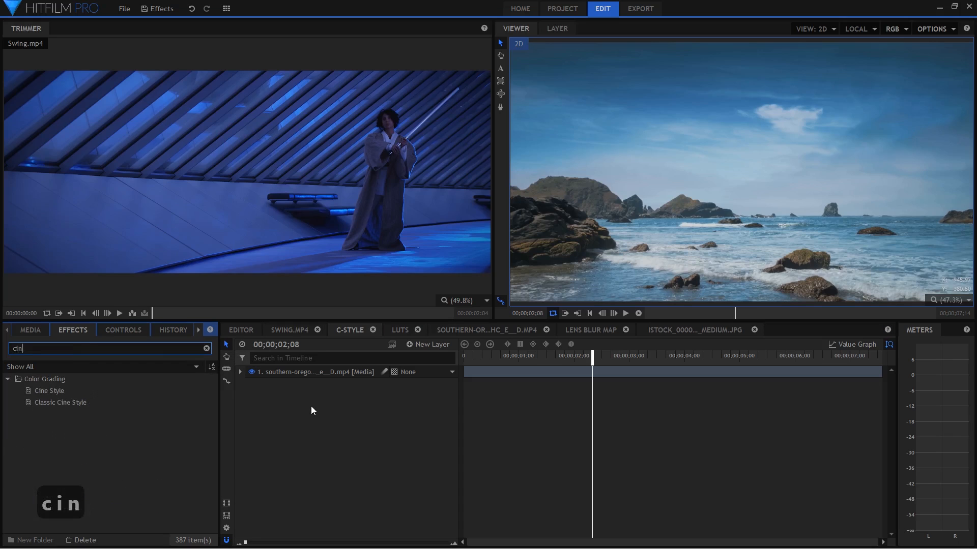
pyautogui.write('e')
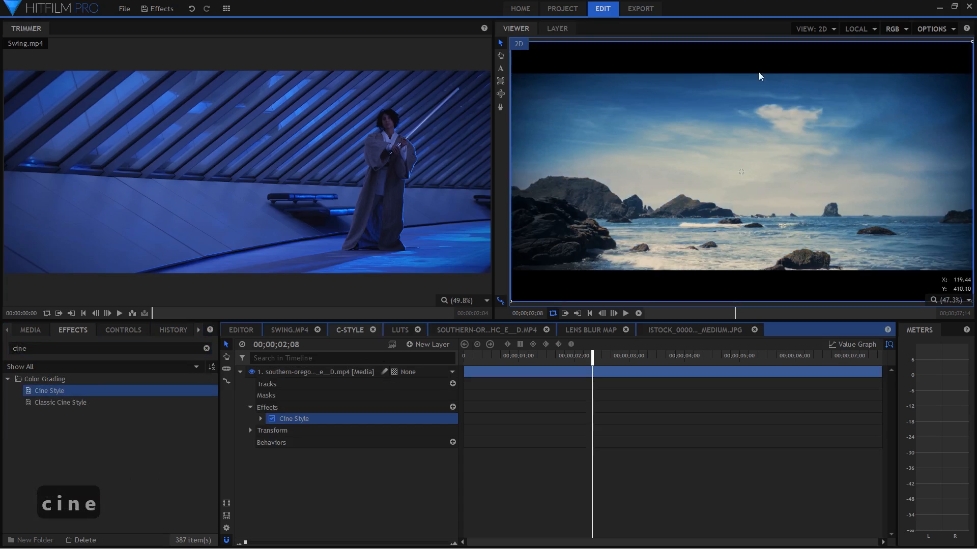
pyautogui.moveTo(696, 163)
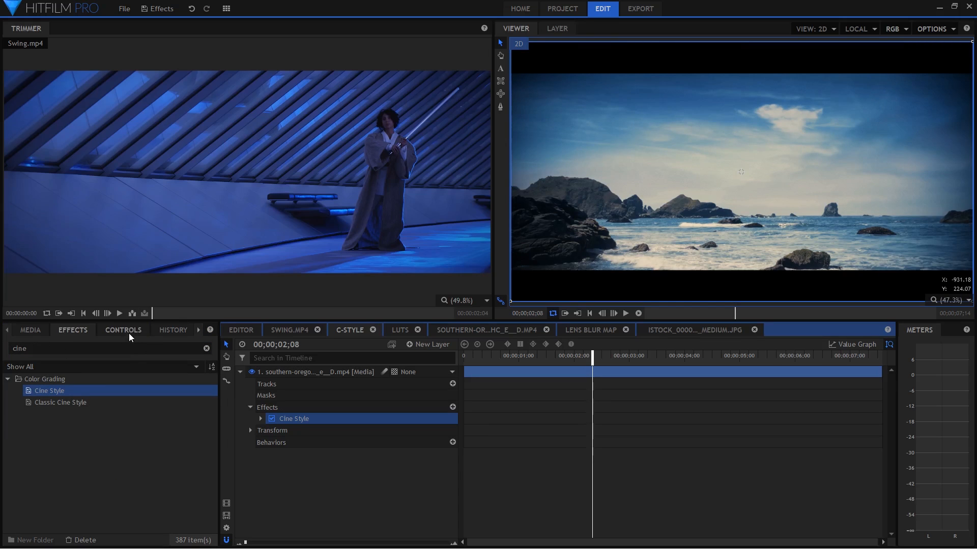
pyautogui.moveTo(850, 139)
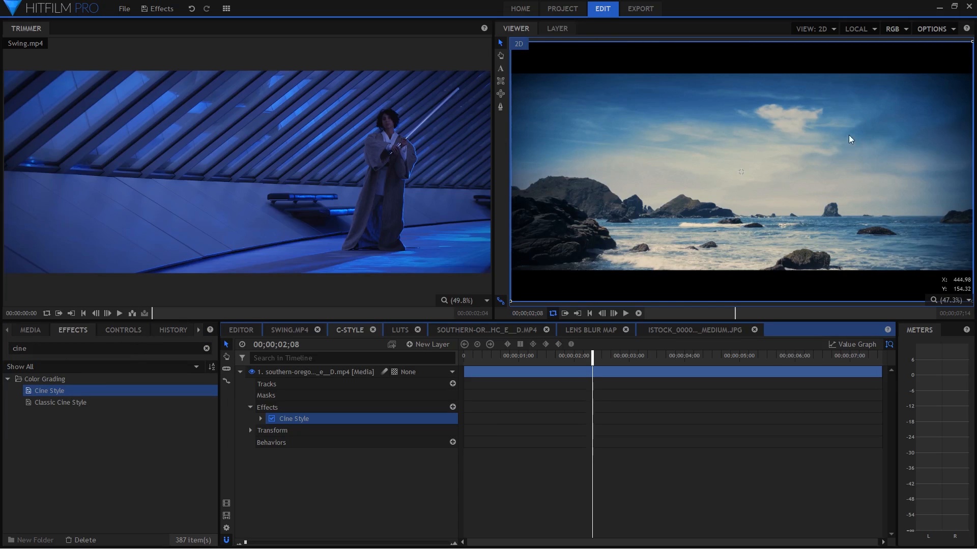
pyautogui.moveTo(130, 427)
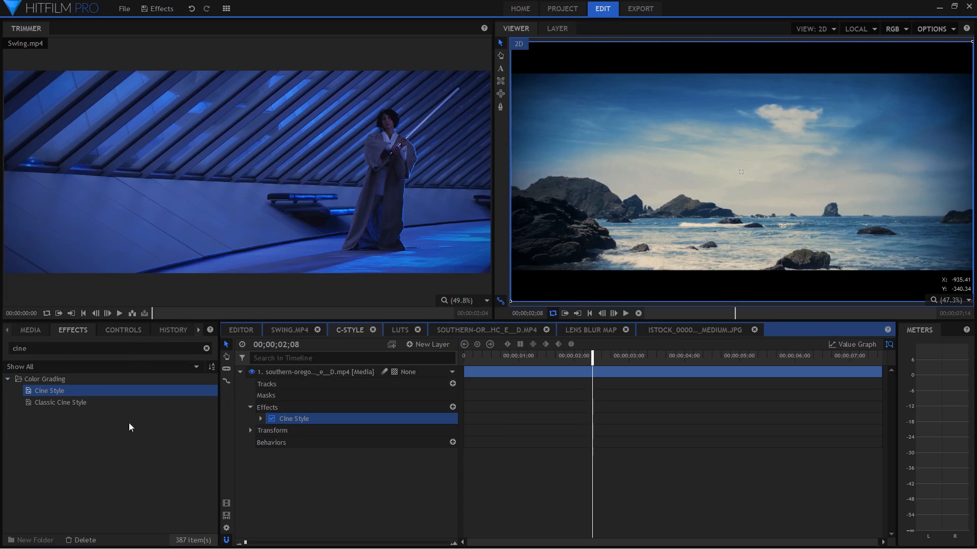
# Try S-Curve, colour adjustment and hue tweaks on the Cine Style grade, undoing each one.
pyautogui.click(122, 329)
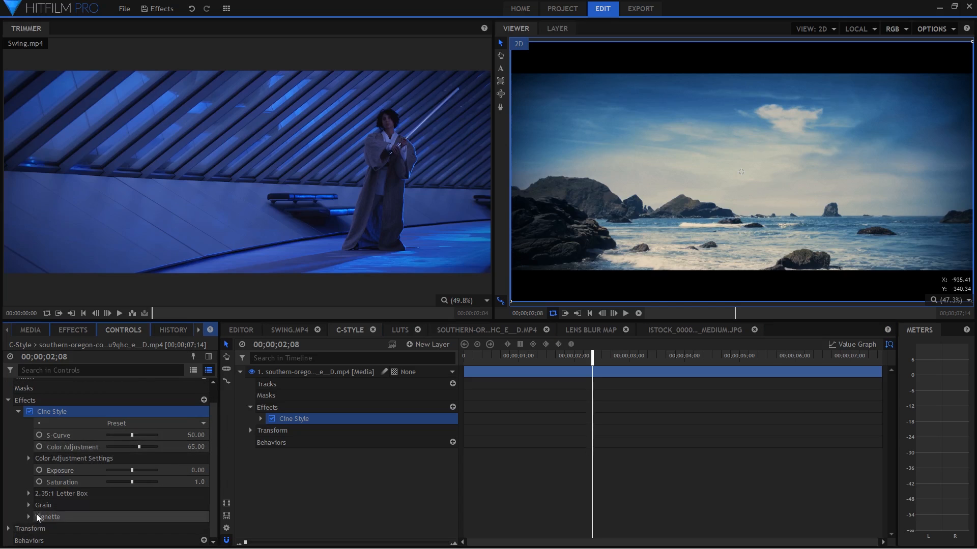
pyautogui.moveTo(152, 530)
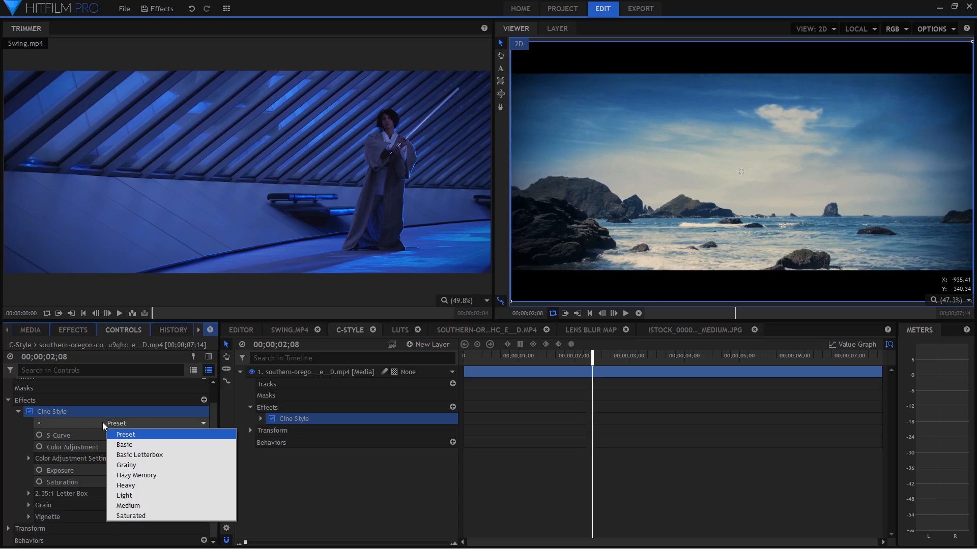
pyautogui.click(116, 423)
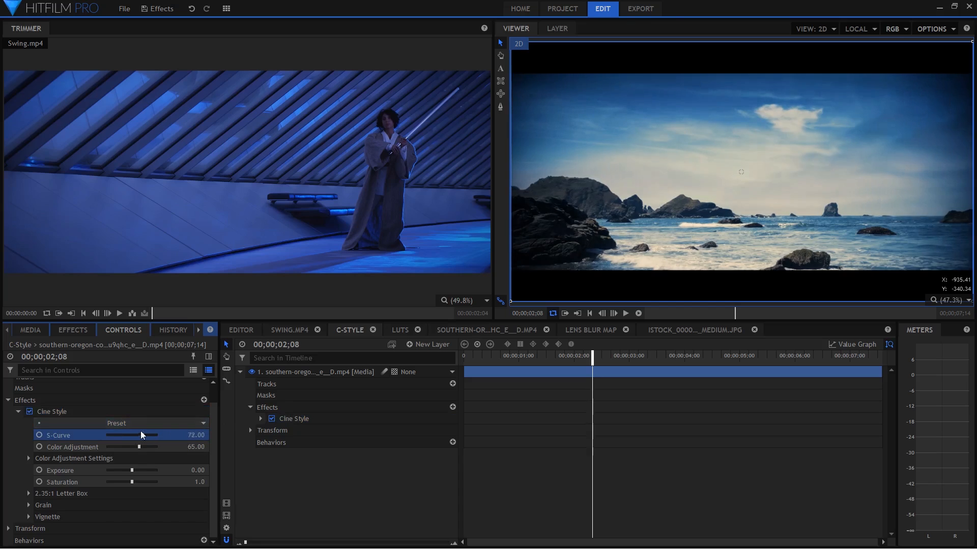
pyautogui.press('ctrl+z')
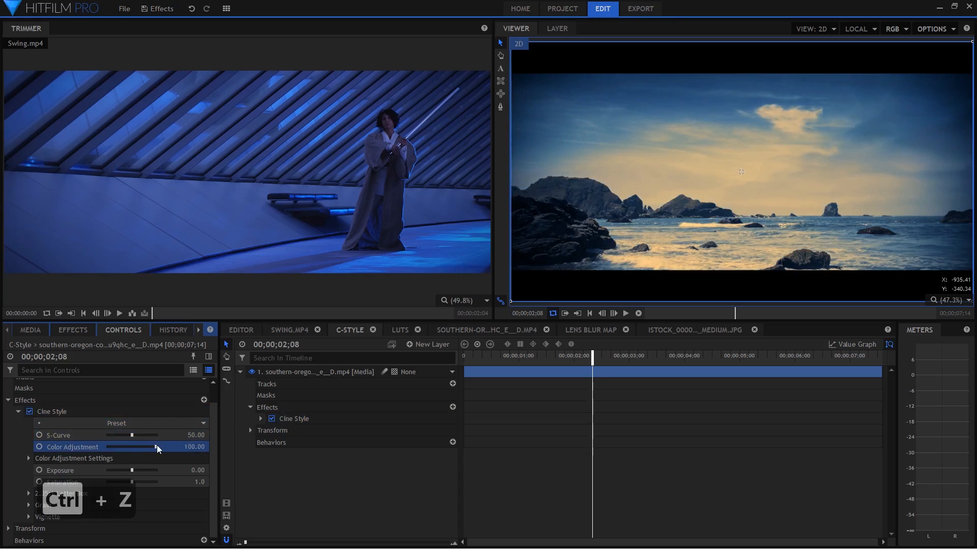
pyautogui.press('ctrl+z')
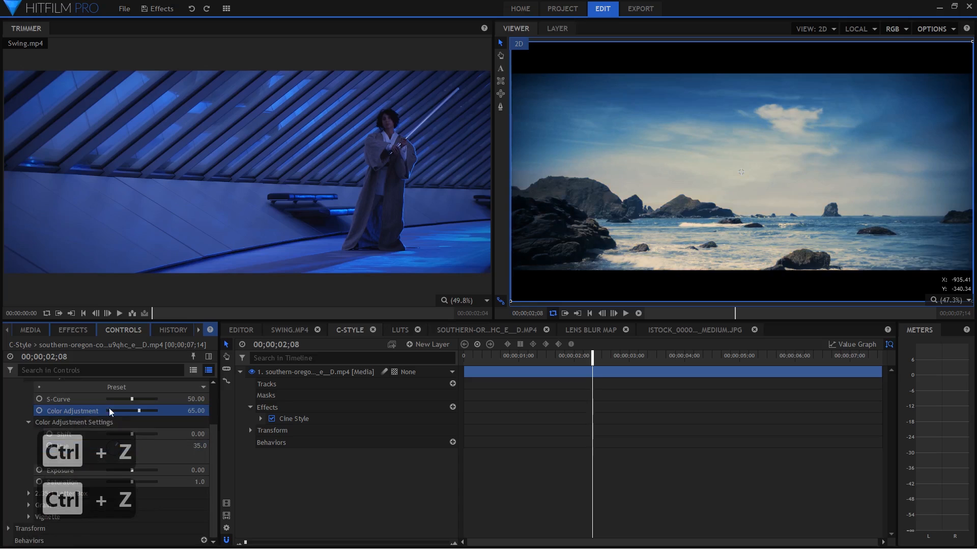
pyautogui.press('ctrl+z')
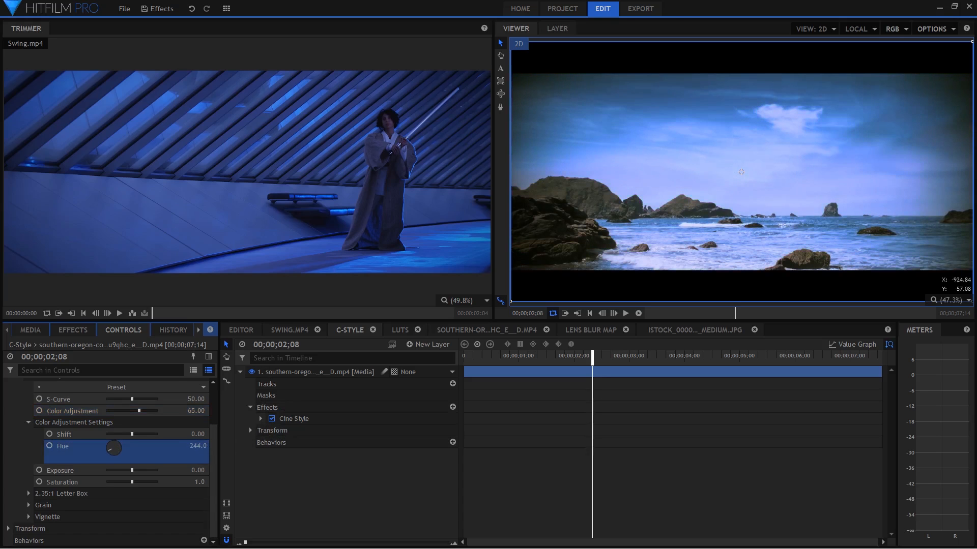
pyautogui.press('ctrl+z')
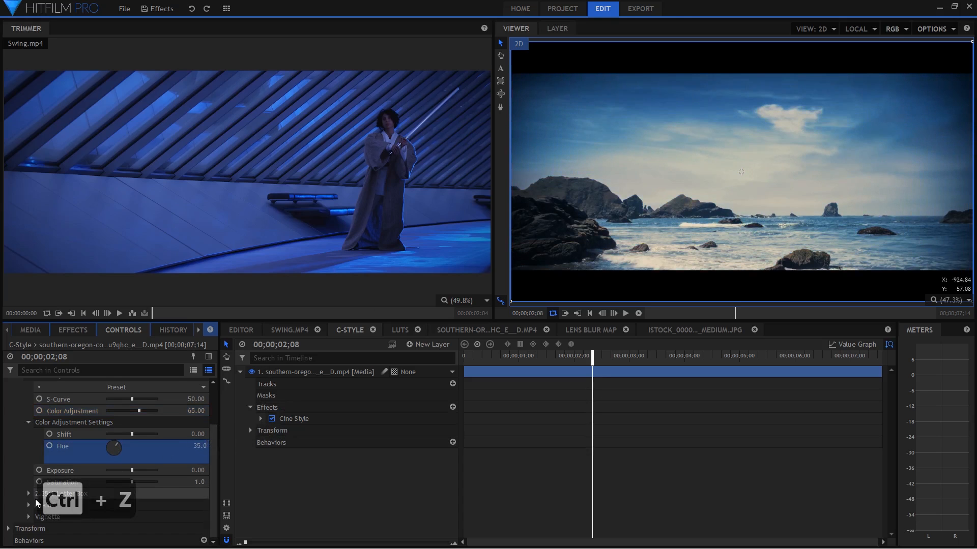
# Try letter box offset and vignette variations, undoing them to restore the original look.
pyautogui.scroll(-3)
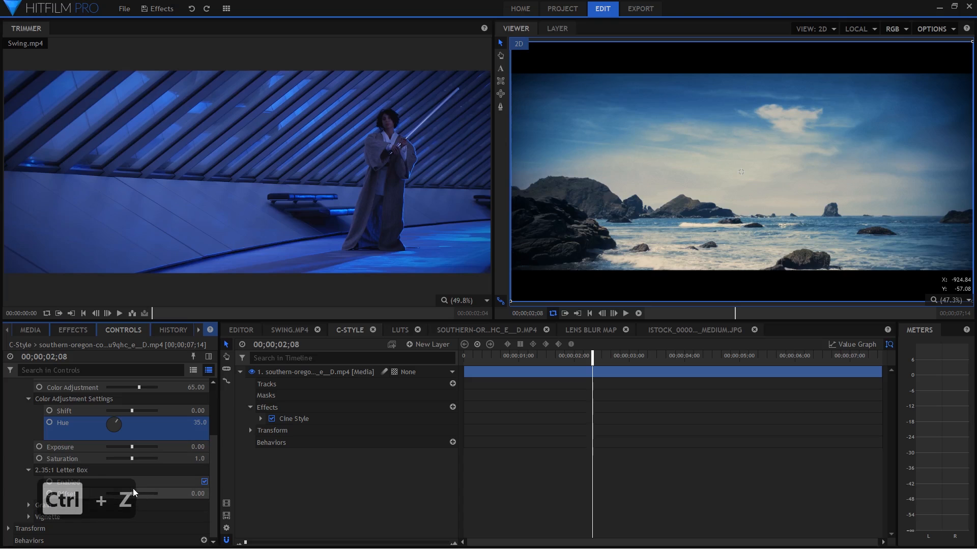
pyautogui.press('ctrl+z')
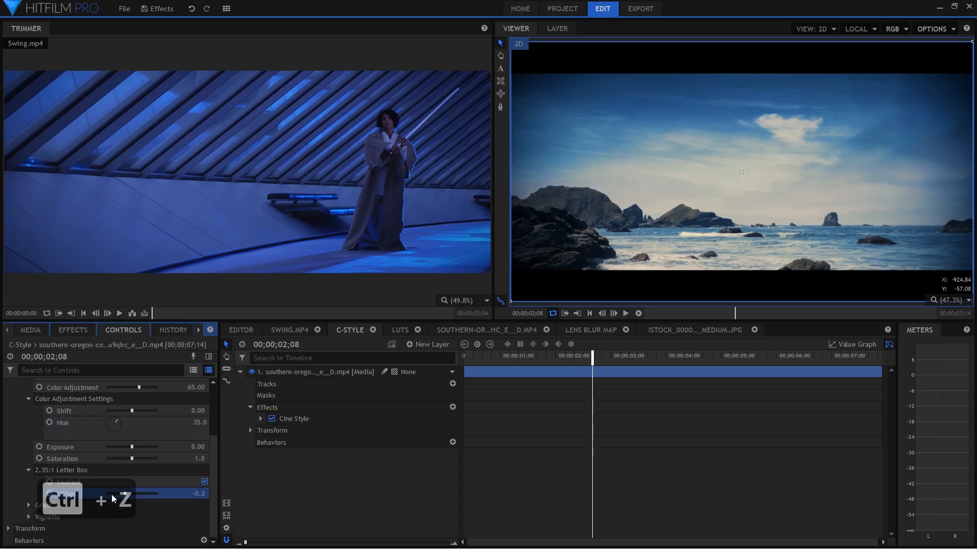
pyautogui.press('ctrl+z')
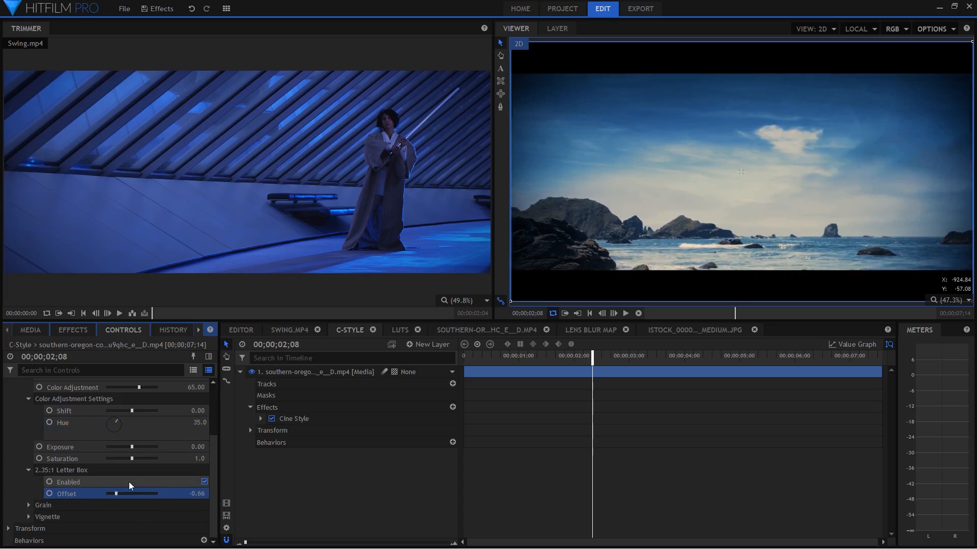
pyautogui.press('ctrl+z')
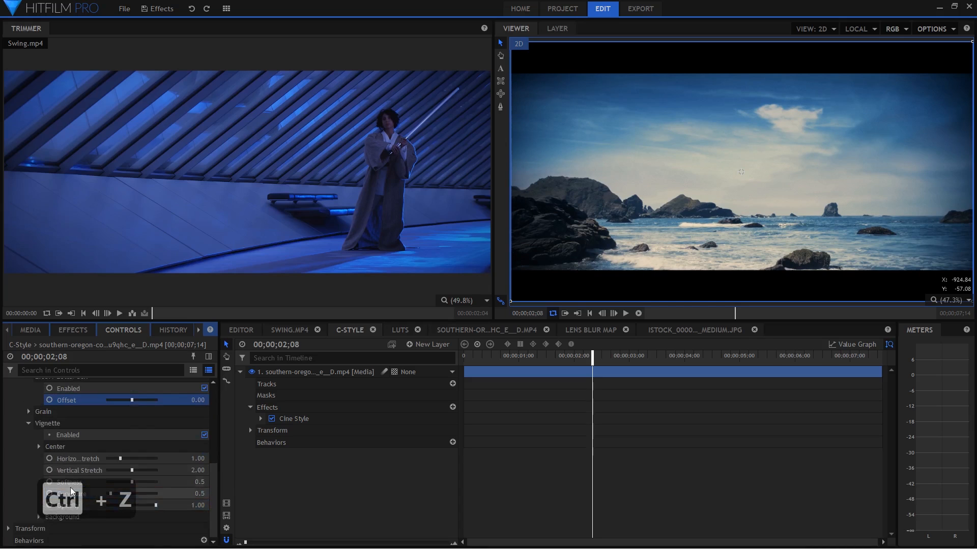
pyautogui.moveTo(134, 500)
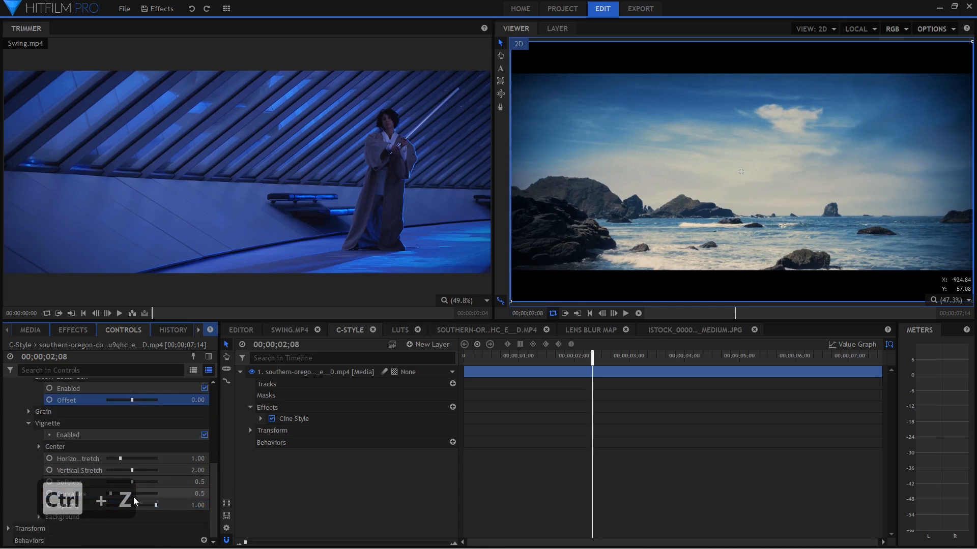
pyautogui.press('ctrl+z')
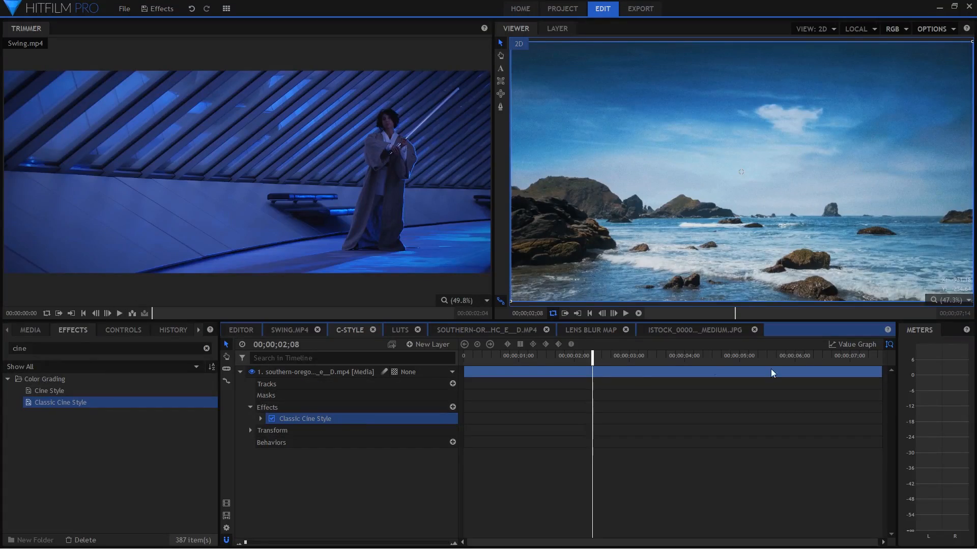
pyautogui.moveTo(561, 397)
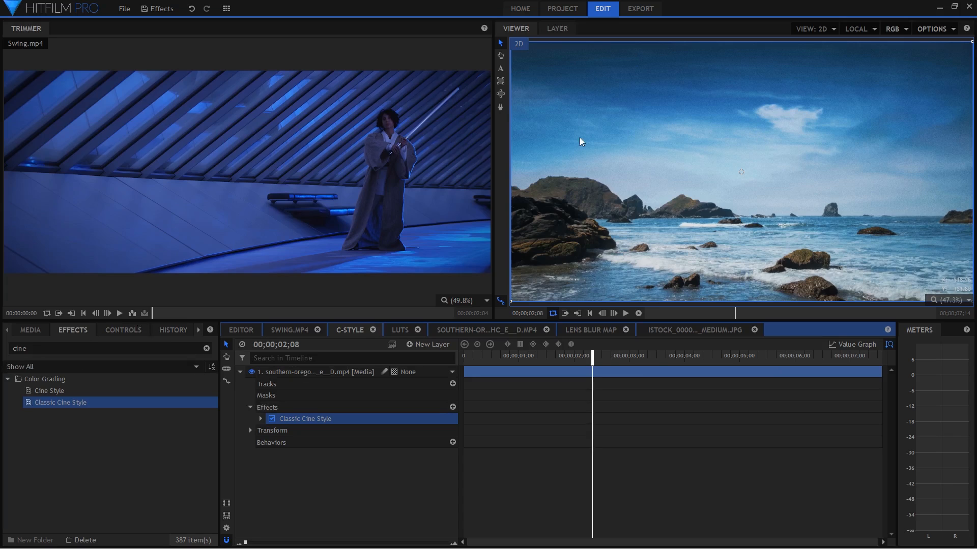
# Apply the 2-Strip The Toll of the Sea (1922) preset in the Classic Cine Style controls.
pyautogui.click(123, 330)
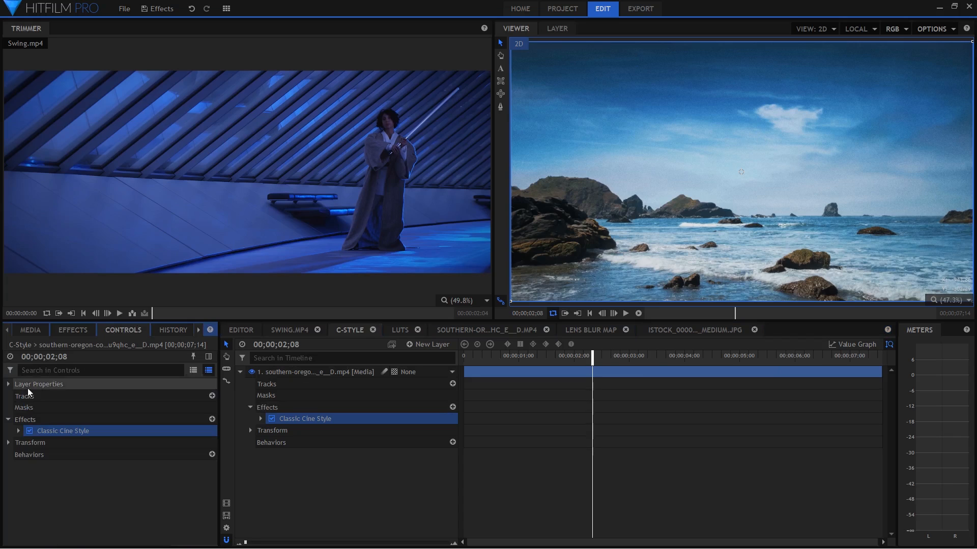
pyautogui.click(18, 430)
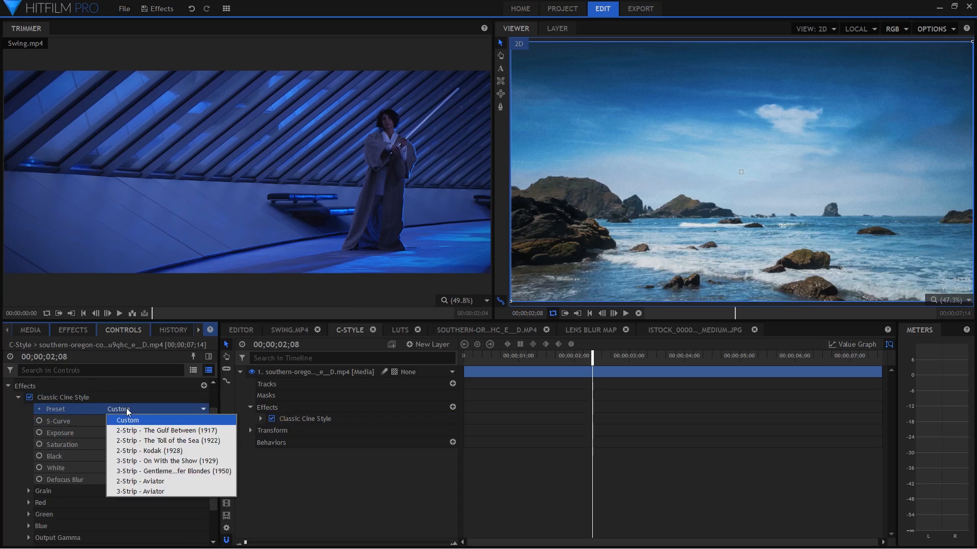
pyautogui.click(167, 440)
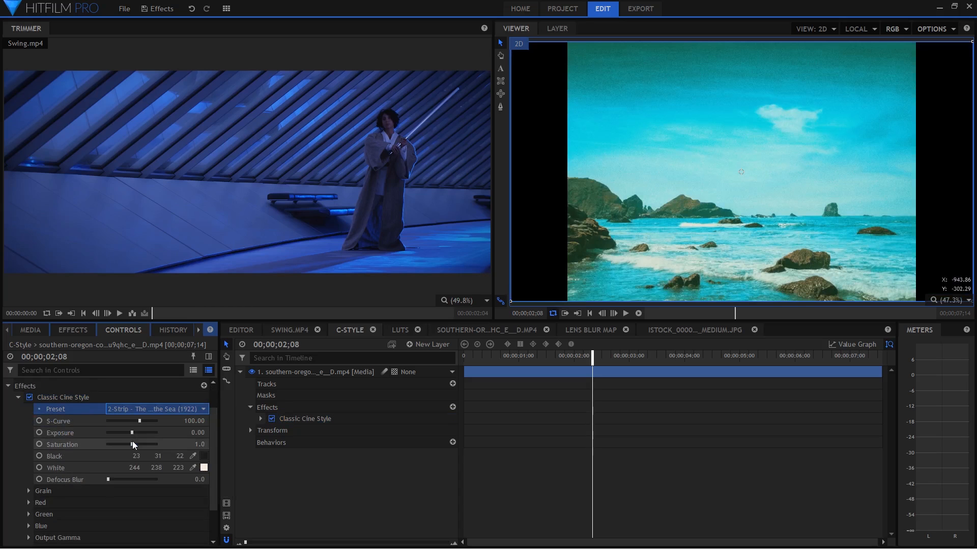
pyautogui.moveTo(499, 367)
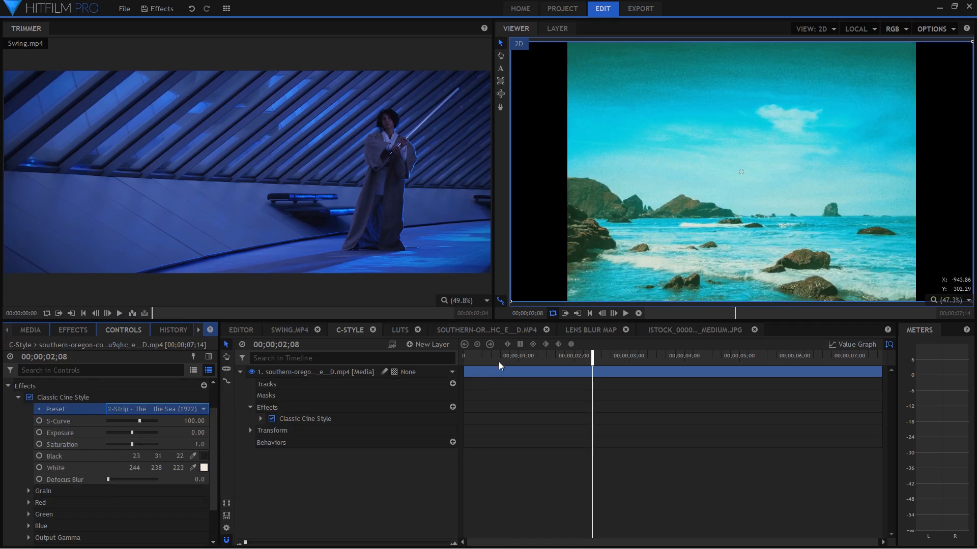
pyautogui.click(495, 355)
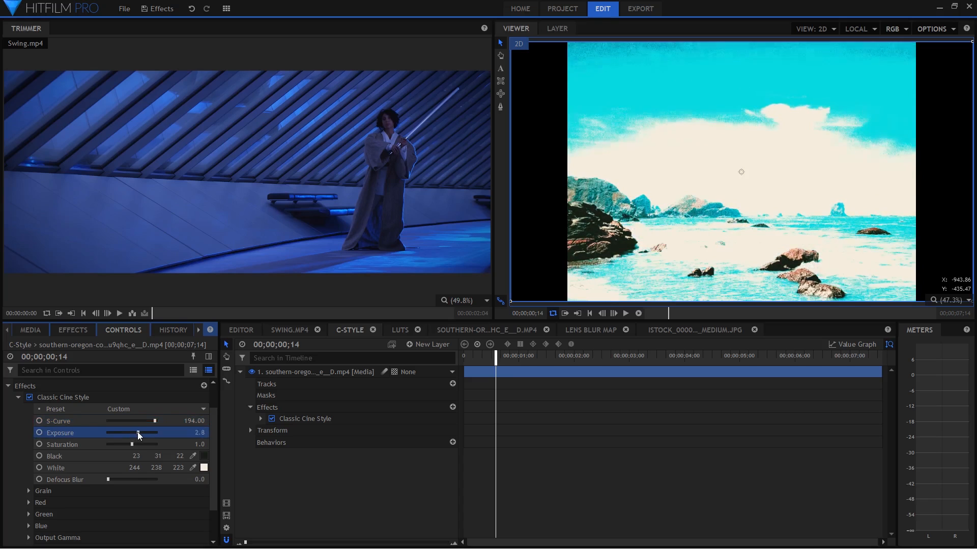
# Undo exposure and red/green channel density tweaks, then toggle Classic Cine Style to compare.
pyautogui.press('ctrl+z')
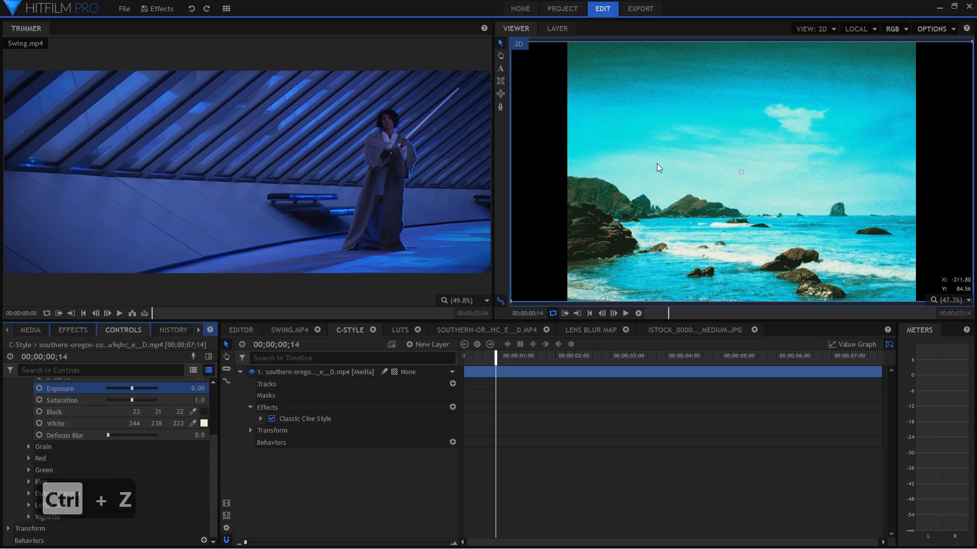
pyautogui.press('ctrl+z')
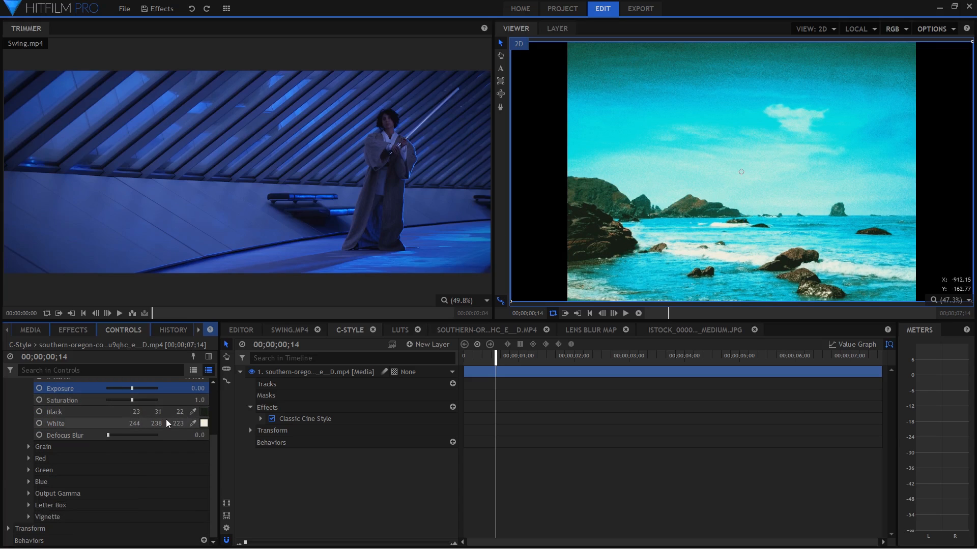
pyautogui.moveTo(775, 261)
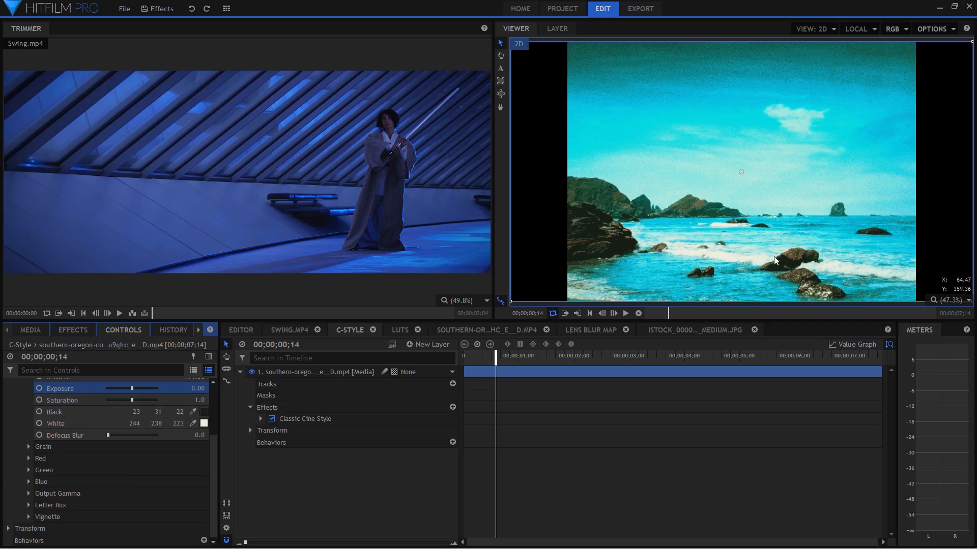
pyautogui.moveTo(33, 467)
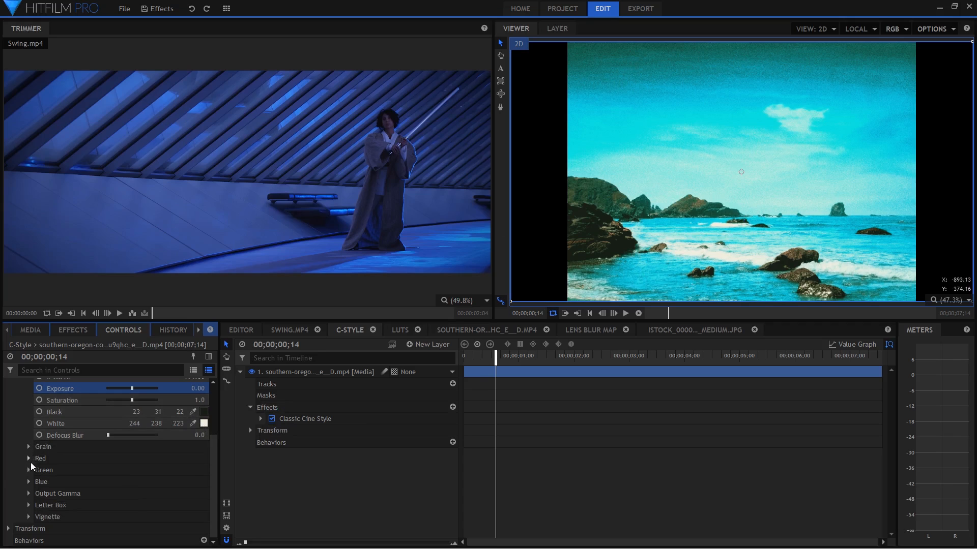
pyautogui.click(28, 458)
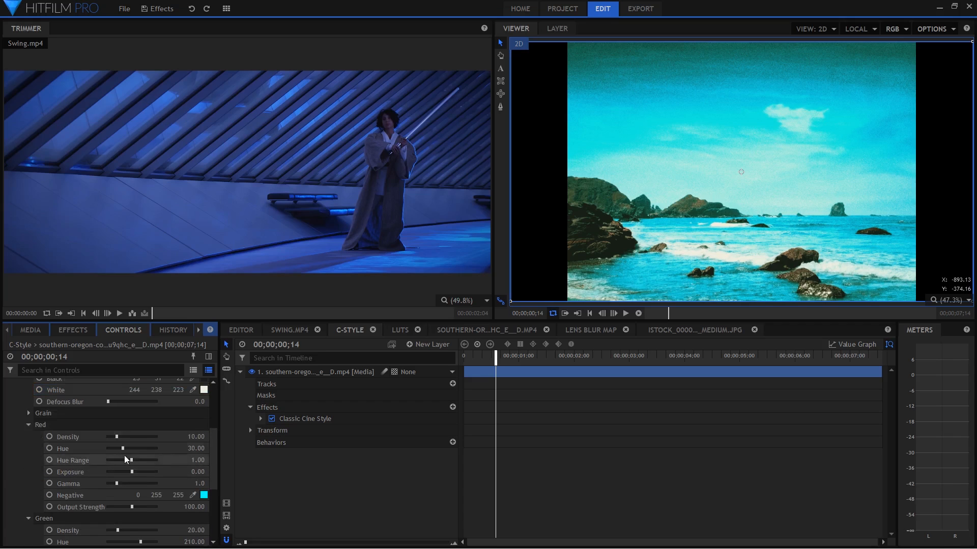
pyautogui.press('ctrl+z')
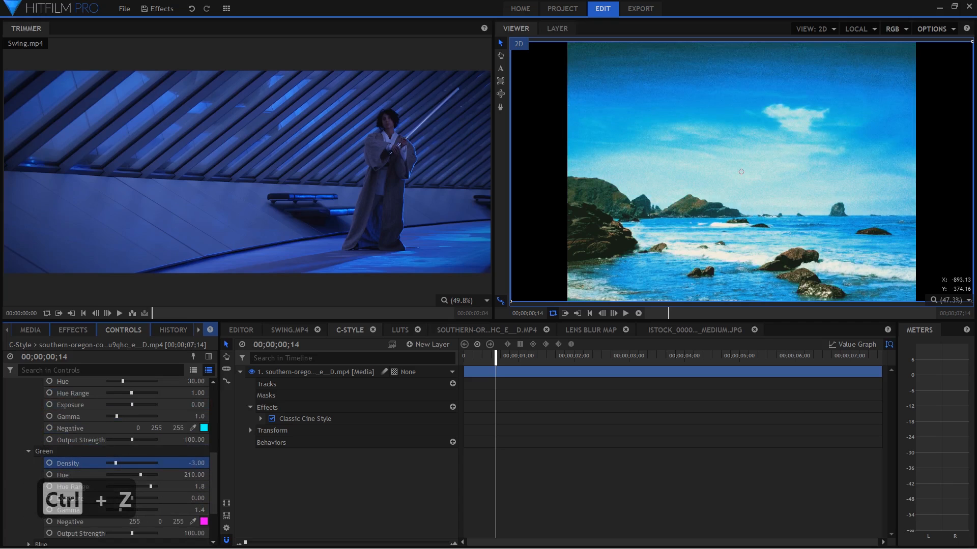
pyautogui.press('ctrl+z')
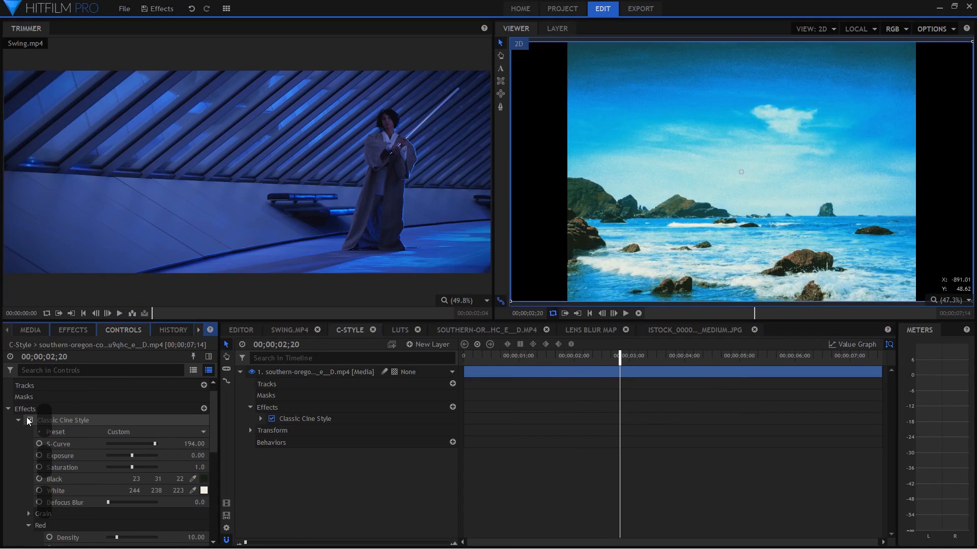
pyautogui.click(28, 419)
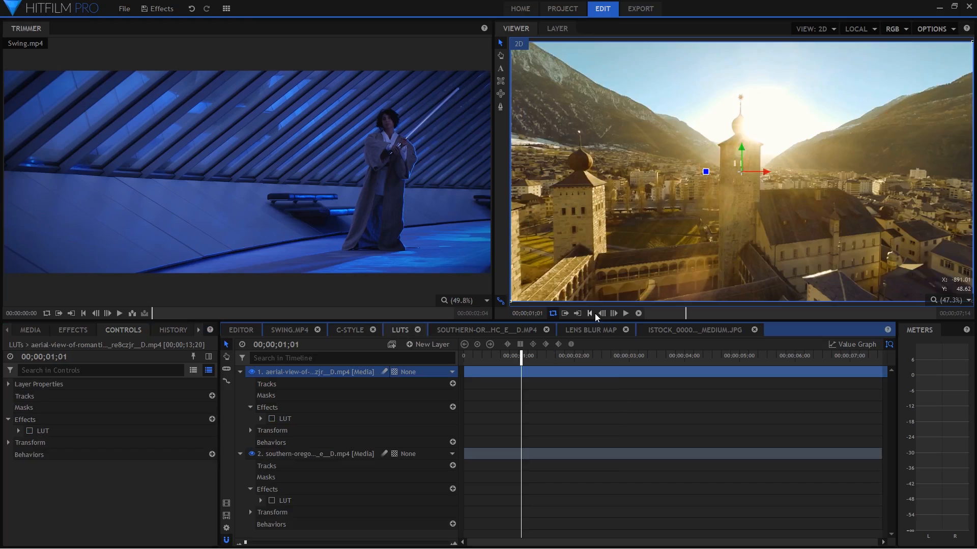
pyautogui.moveTo(114, 344)
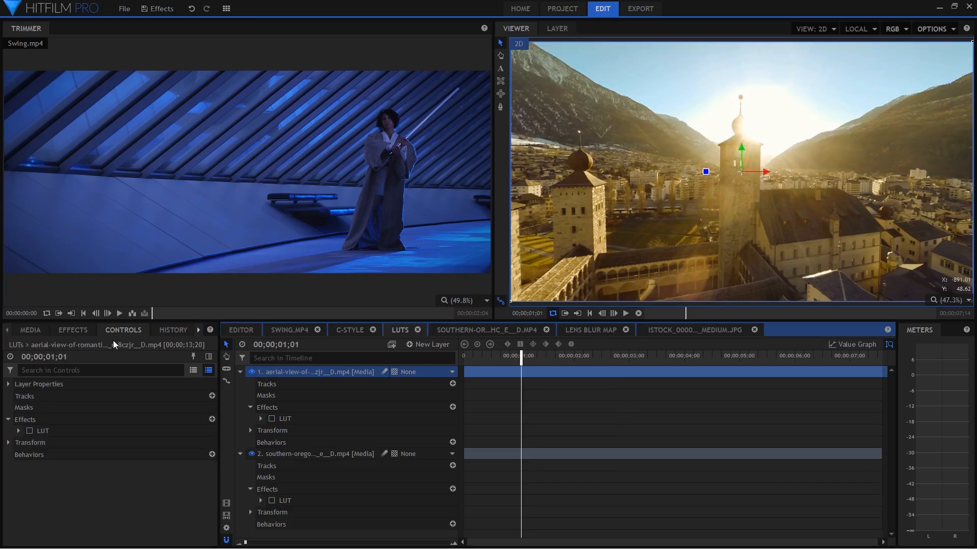
# Add a second LUT effect to the aerial clip, expand its settings and toggle it off to compare.
pyautogui.click(72, 330)
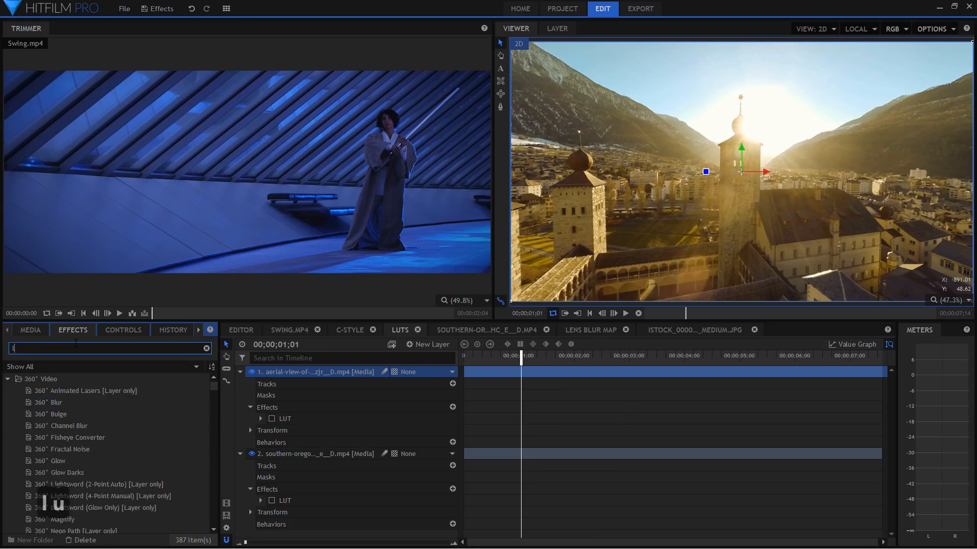
pyautogui.write('ut')
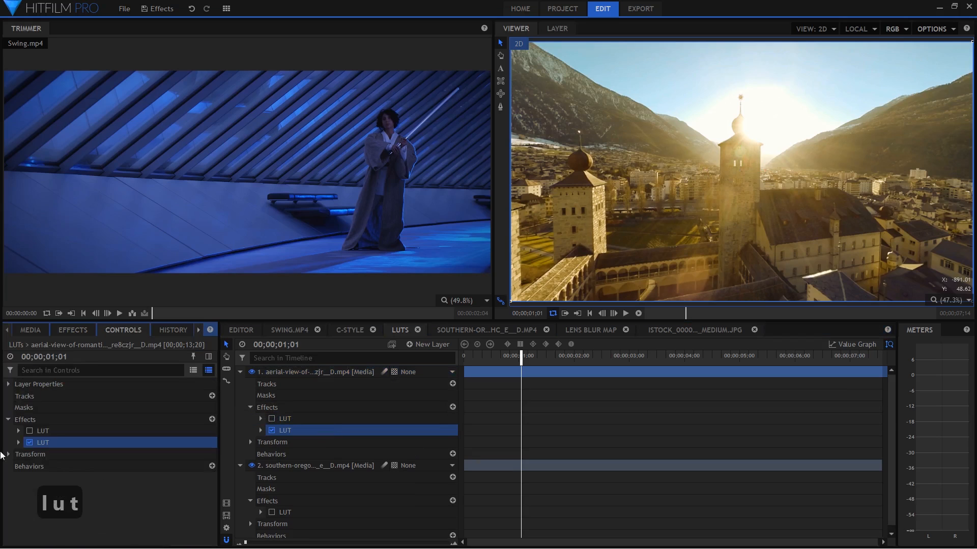
pyautogui.click(19, 442)
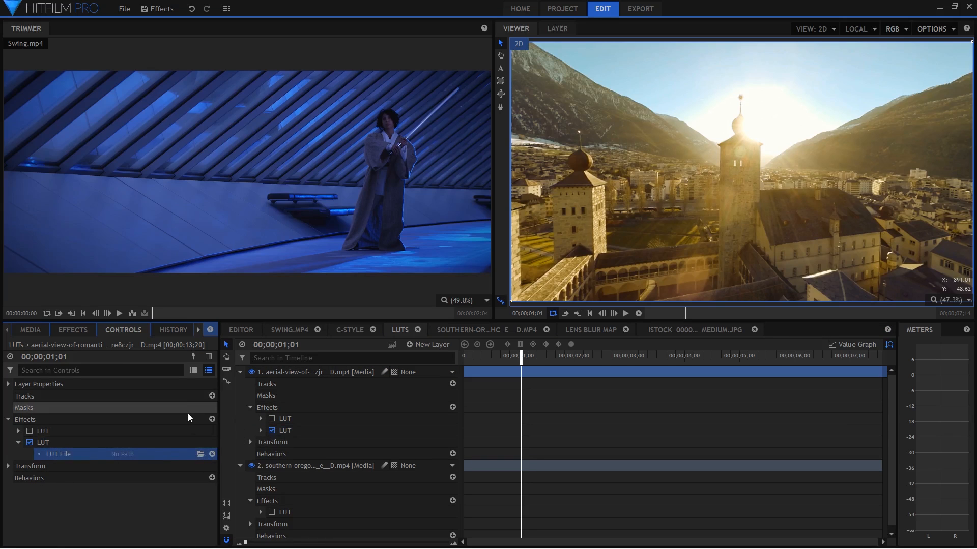
pyautogui.moveTo(189, 418)
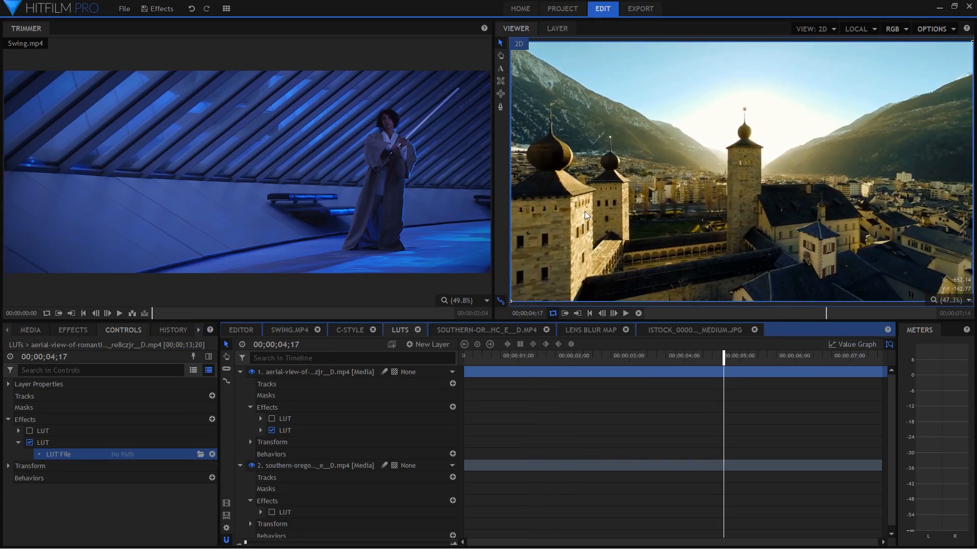
pyautogui.moveTo(724, 195)
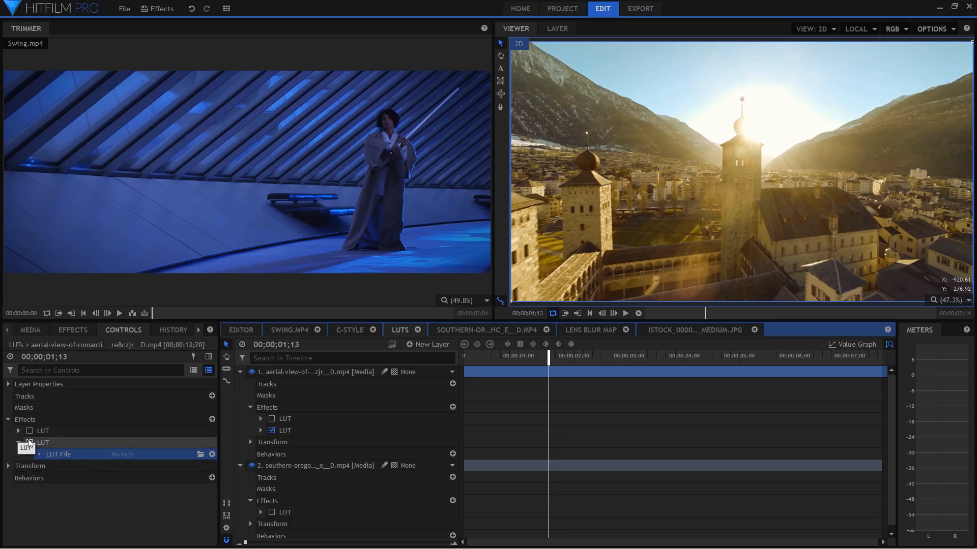
pyautogui.click(19, 431)
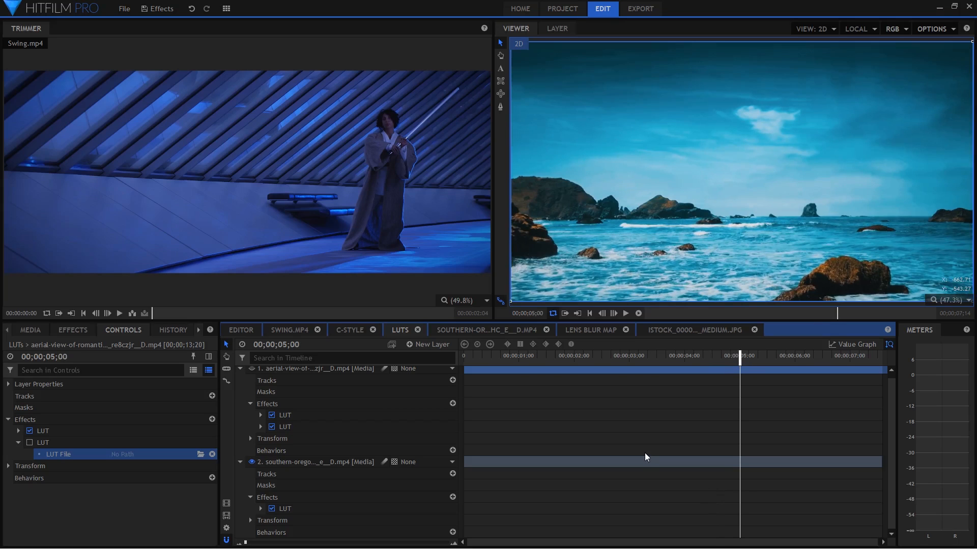
pyautogui.moveTo(530, 400)
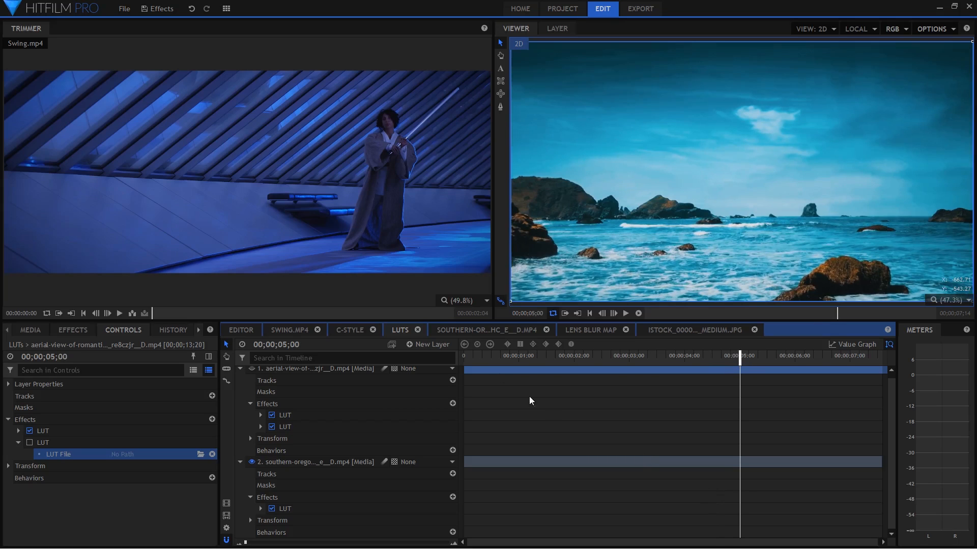
# Switch to the SOUTHERN-OREGON beach clip's own timeline tab.
pyautogui.click(474, 330)
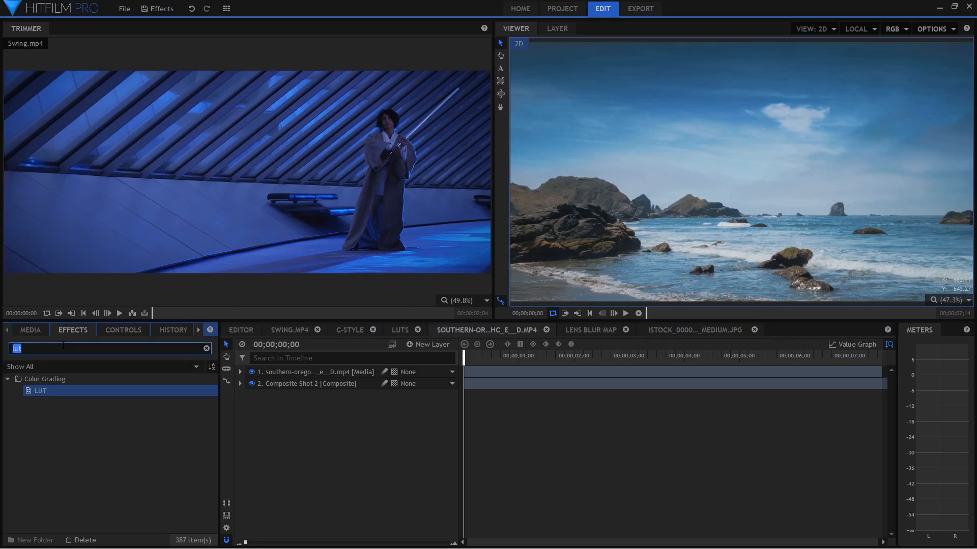
# Search the effects for 'blur' and delete the plain Blur effect from the beach clip.
pyautogui.write('blur')
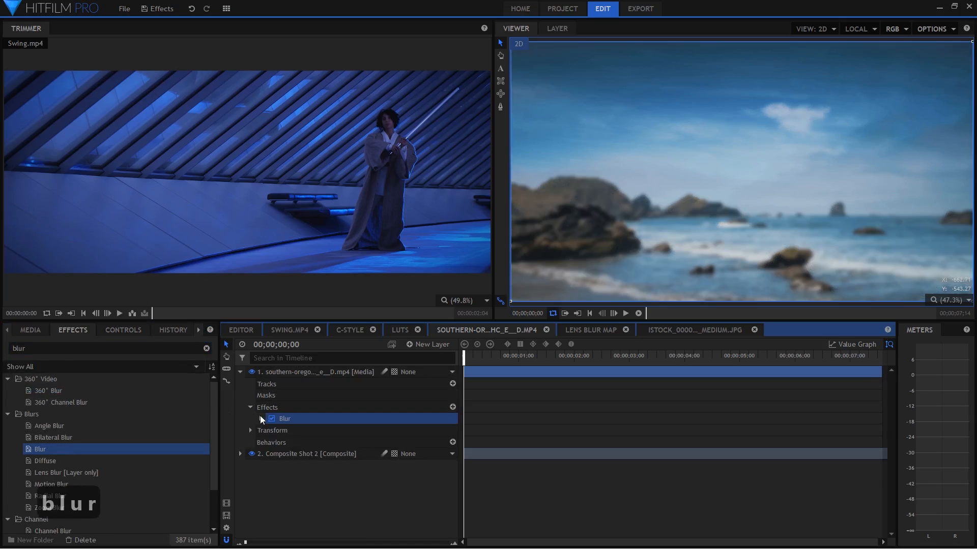
pyautogui.click(260, 419)
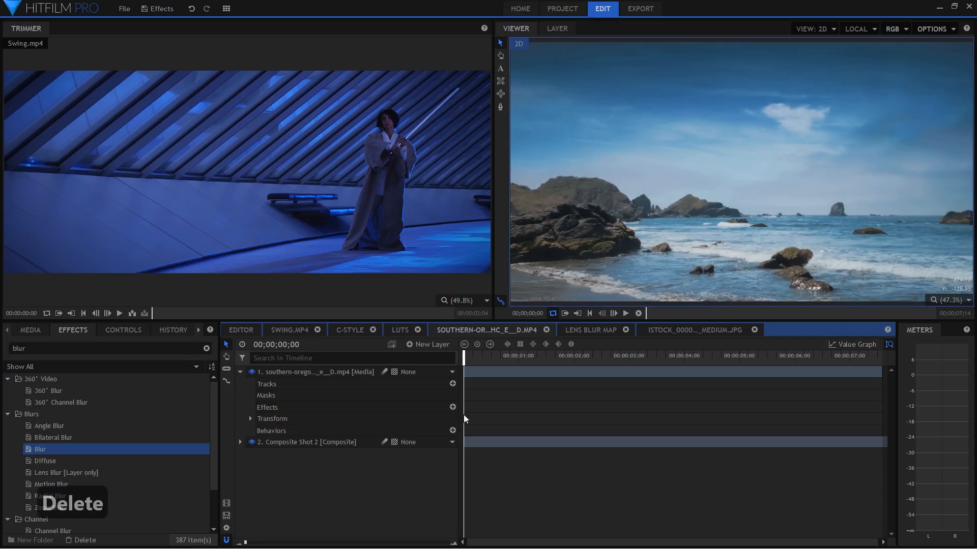
# Drop Lens Blur onto the seascape clip and bring its radius down to 30 px.
pyautogui.click(66, 472)
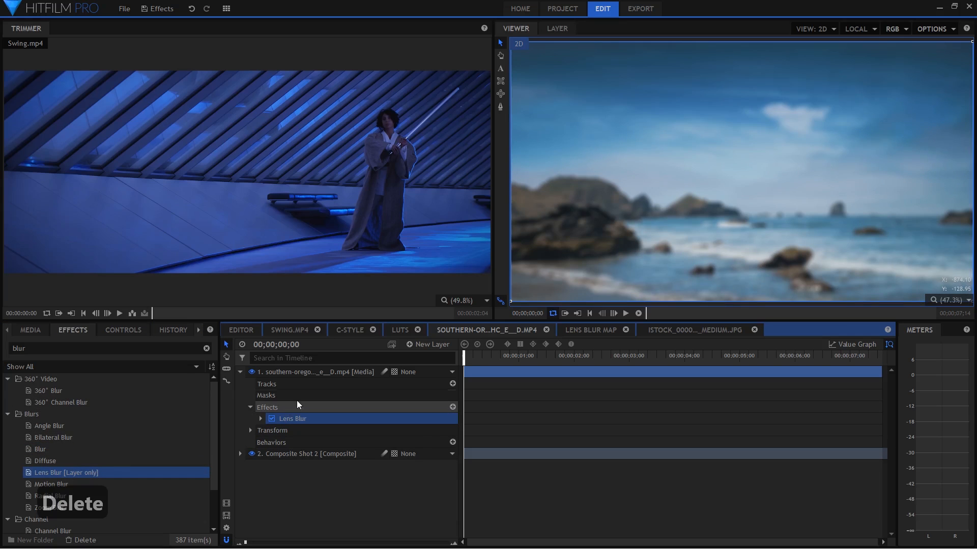
pyautogui.click(260, 419)
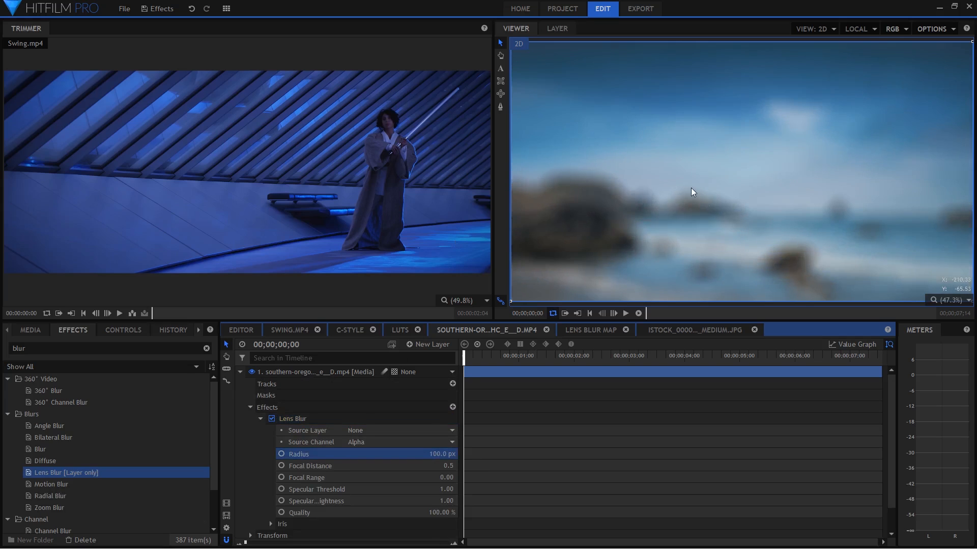
pyautogui.press('ctrl+z')
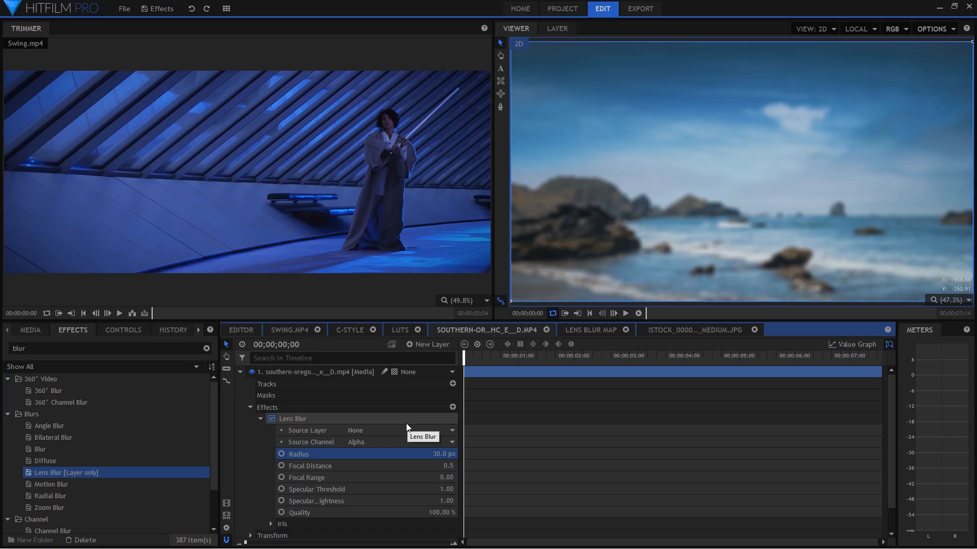
pyautogui.moveTo(399, 438)
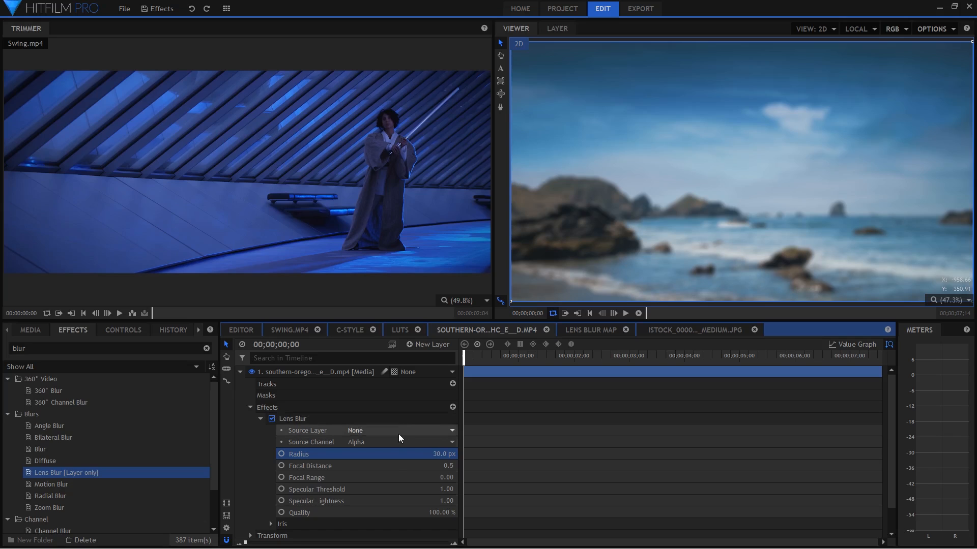
pyautogui.moveTo(403, 439)
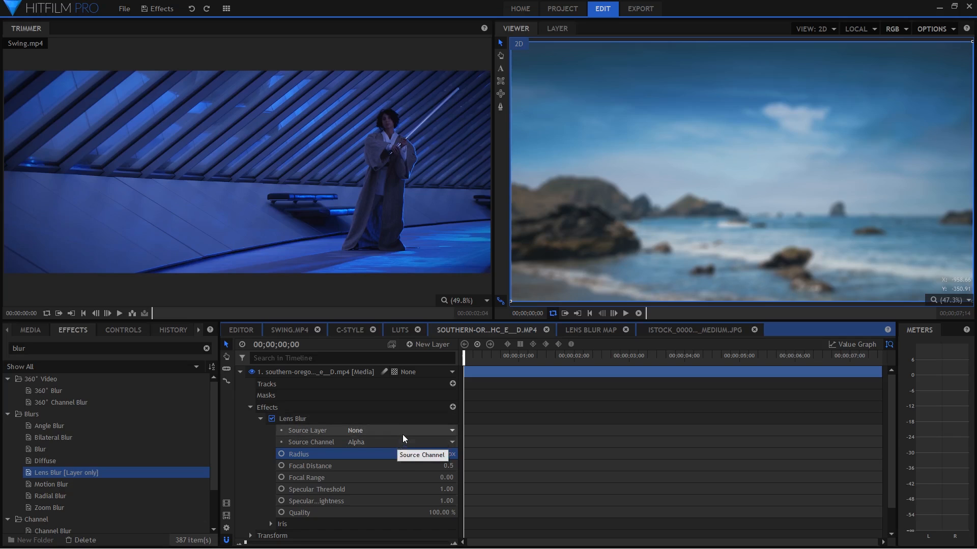
pyautogui.moveTo(402, 431)
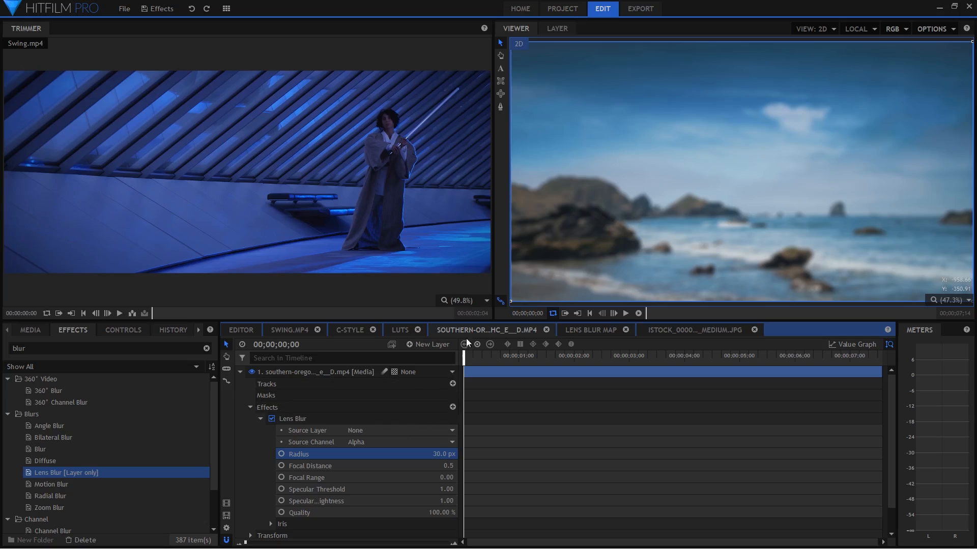
pyautogui.moveTo(466, 441)
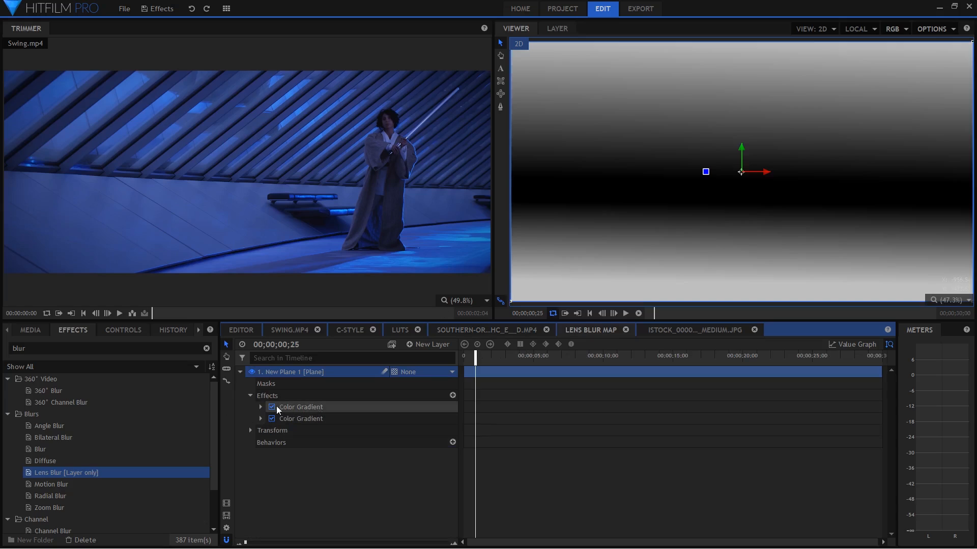
# Toggle one Color Gradient on the map plane off and back on to compare the depth gradient.
pyautogui.click(272, 419)
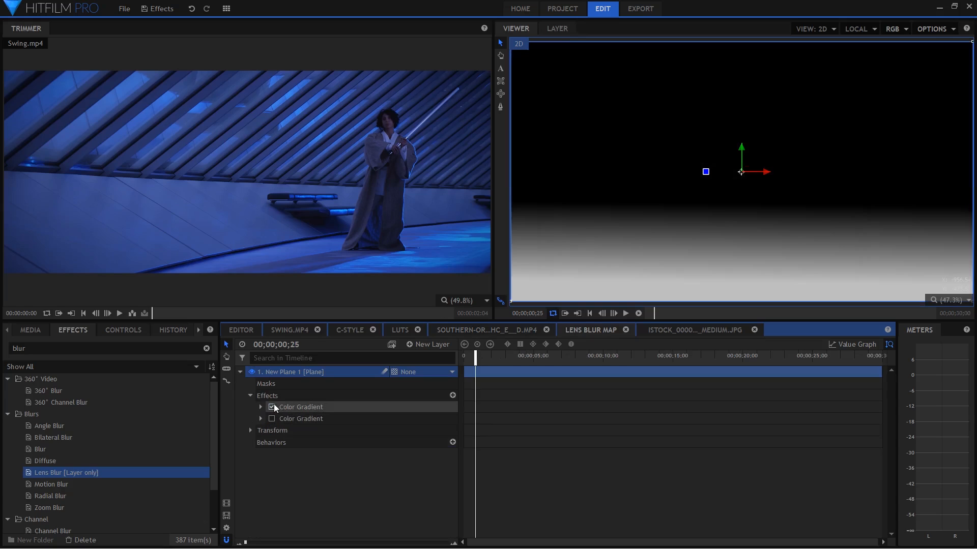
pyautogui.click(271, 418)
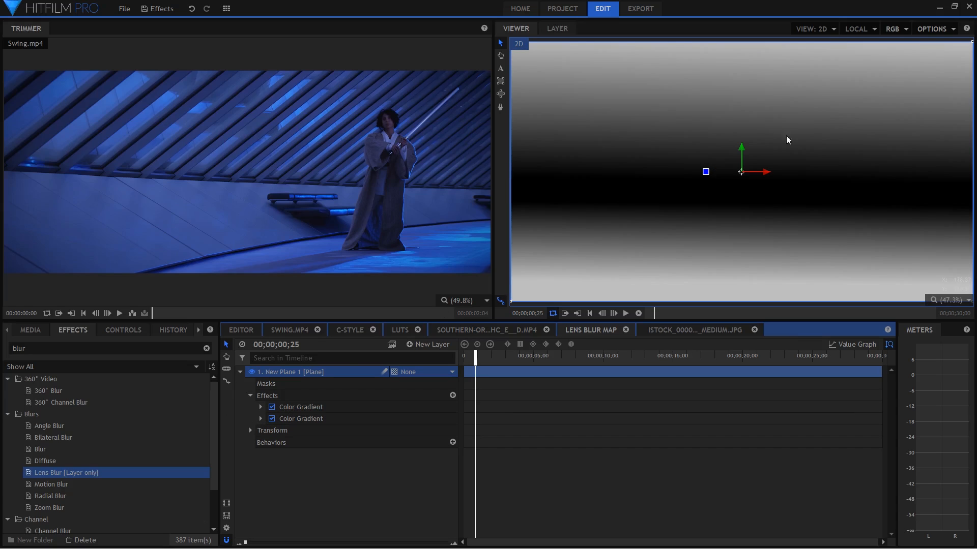
pyautogui.moveTo(647, 155)
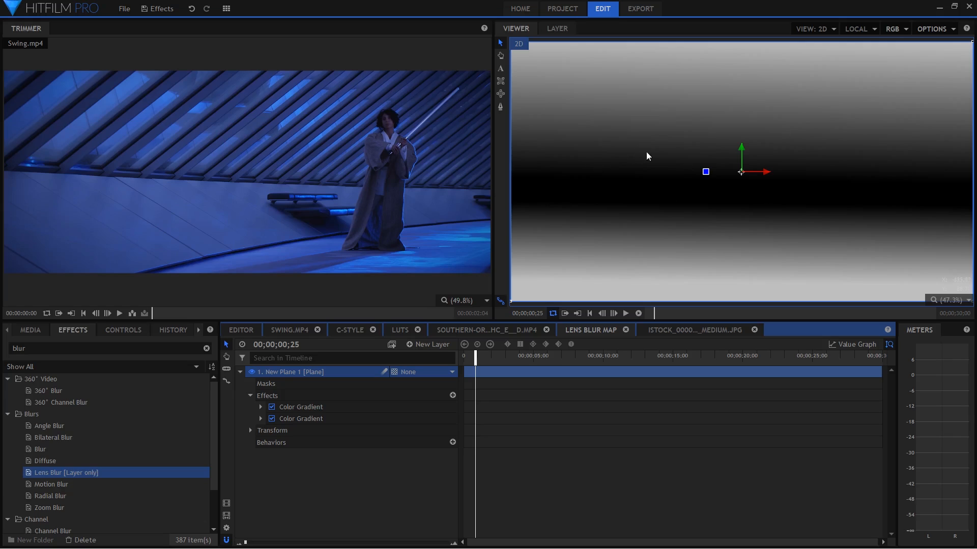
pyautogui.moveTo(782, 199)
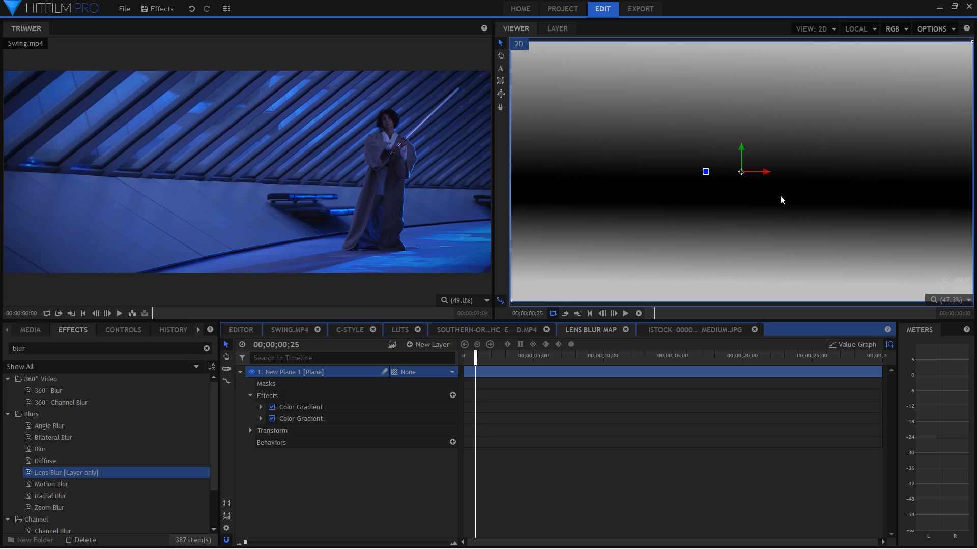
pyautogui.moveTo(652, 197)
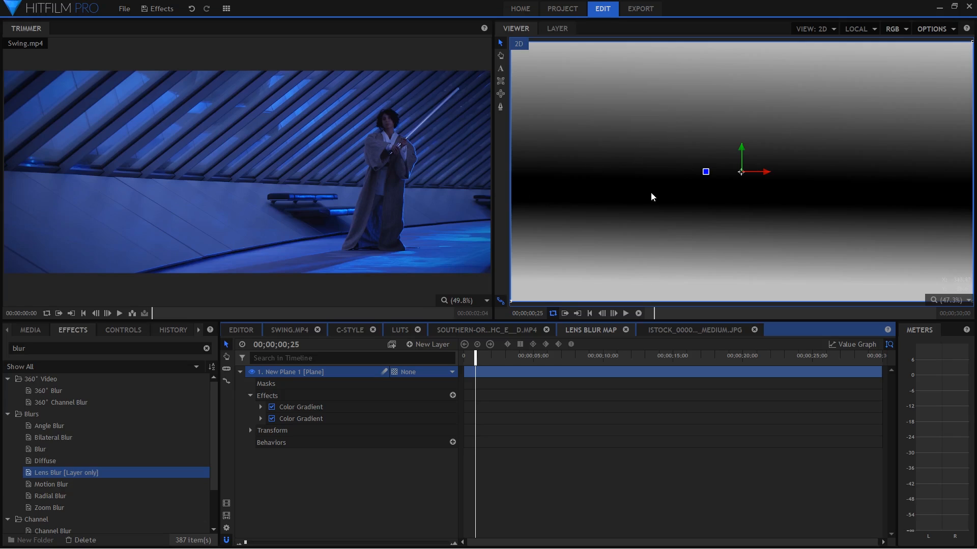
pyautogui.moveTo(486, 185)
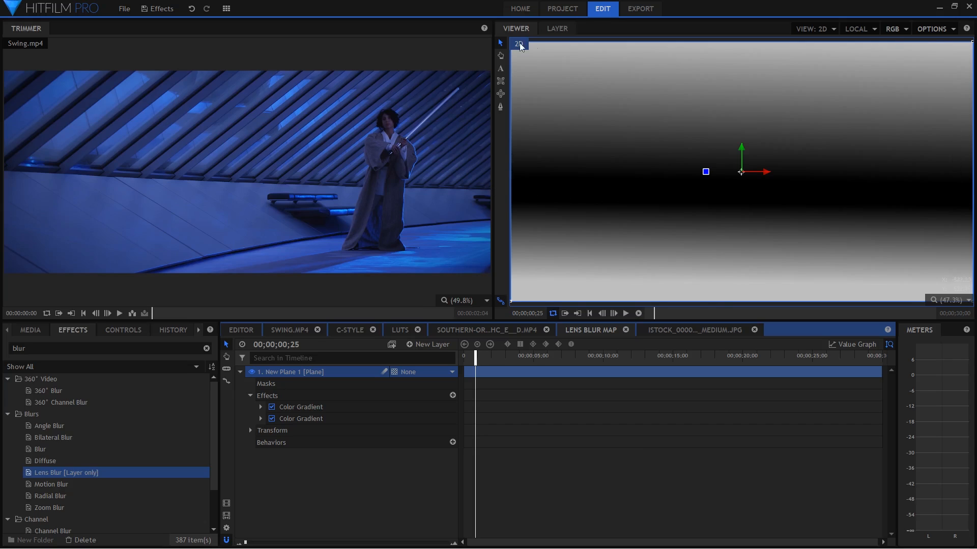
pyautogui.moveTo(571, 306)
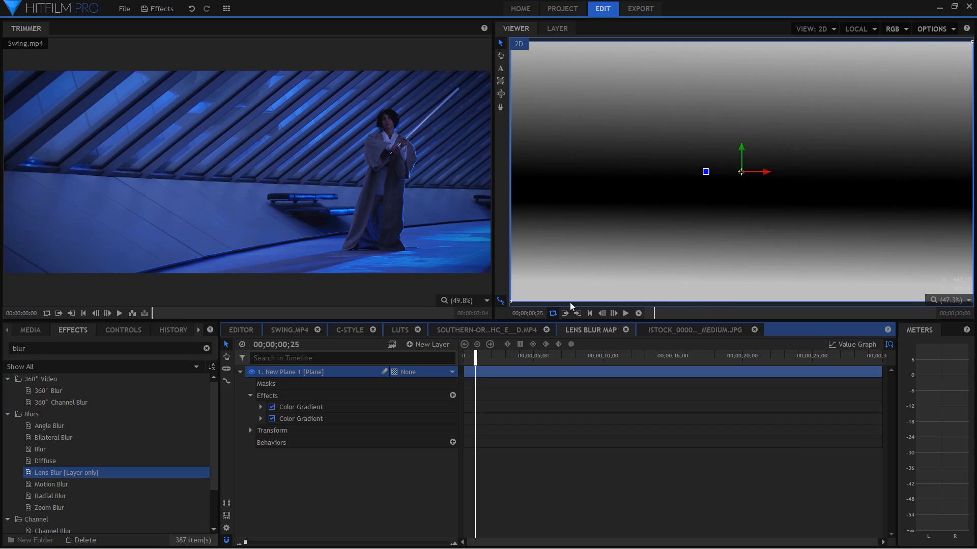
pyautogui.moveTo(585, 178)
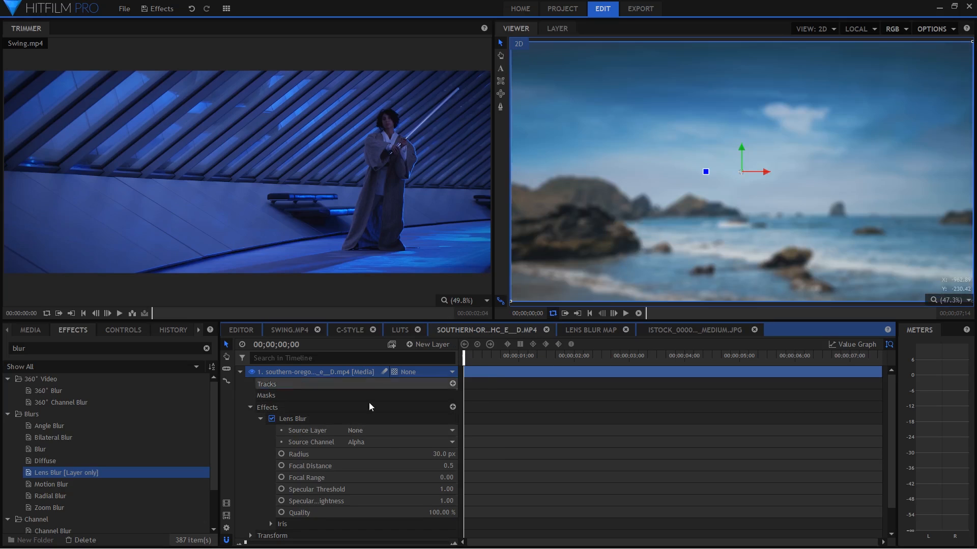
# Check the gradient map layer, then set the Lens Blur source layer to Composite Shot 2.
pyautogui.click(241, 372)
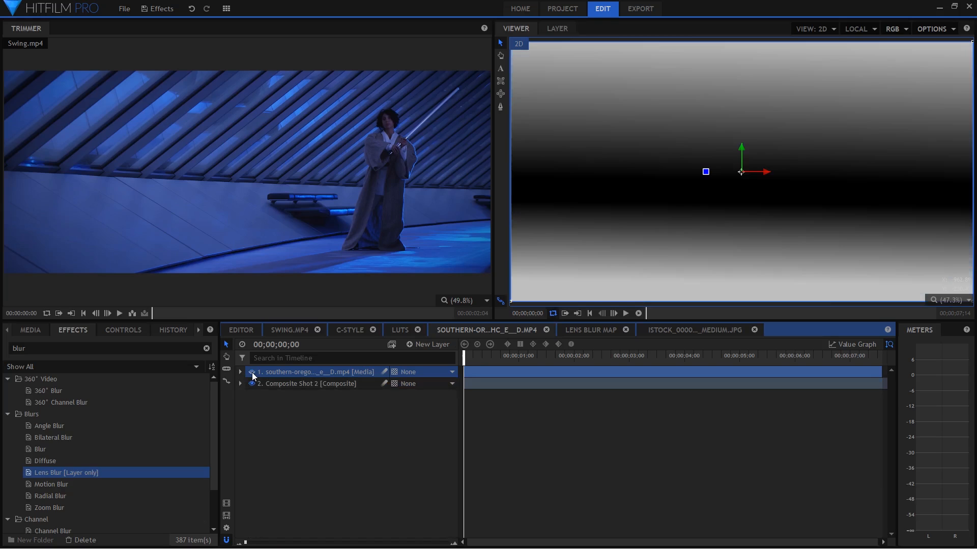
pyautogui.click(308, 383)
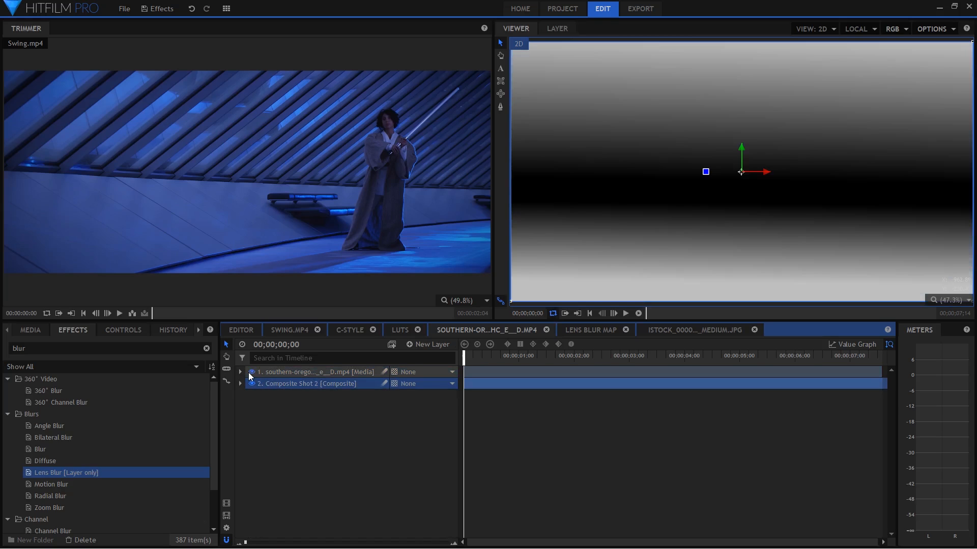
pyautogui.click(241, 372)
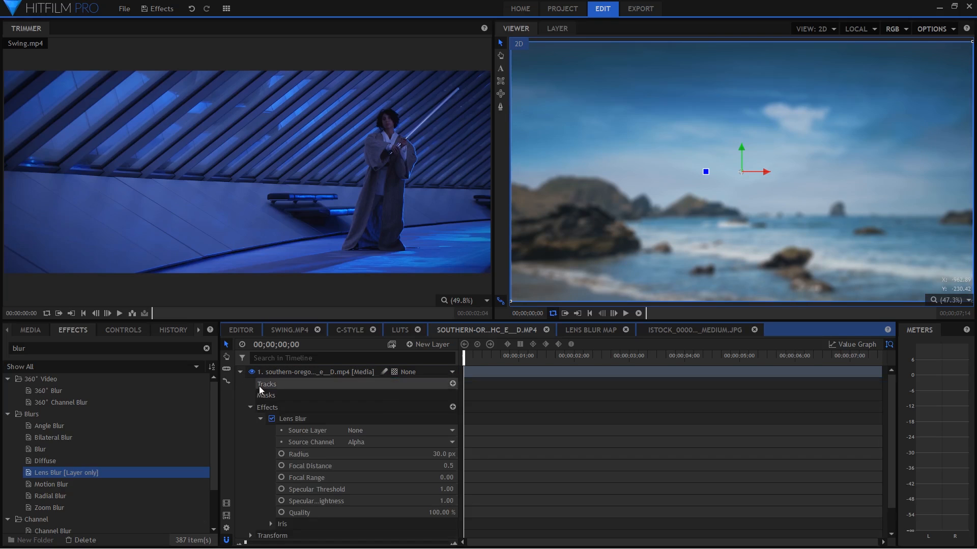
pyautogui.click(402, 431)
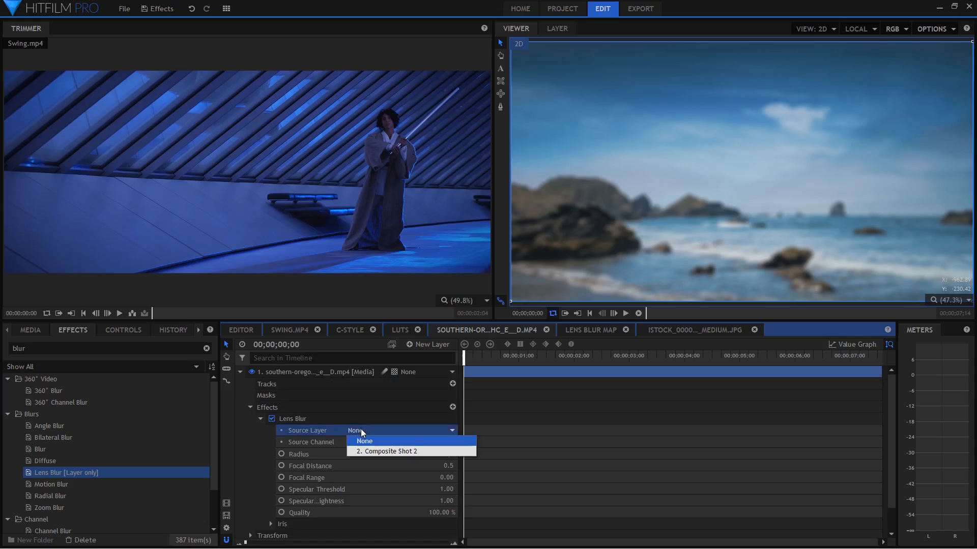
pyautogui.click(387, 451)
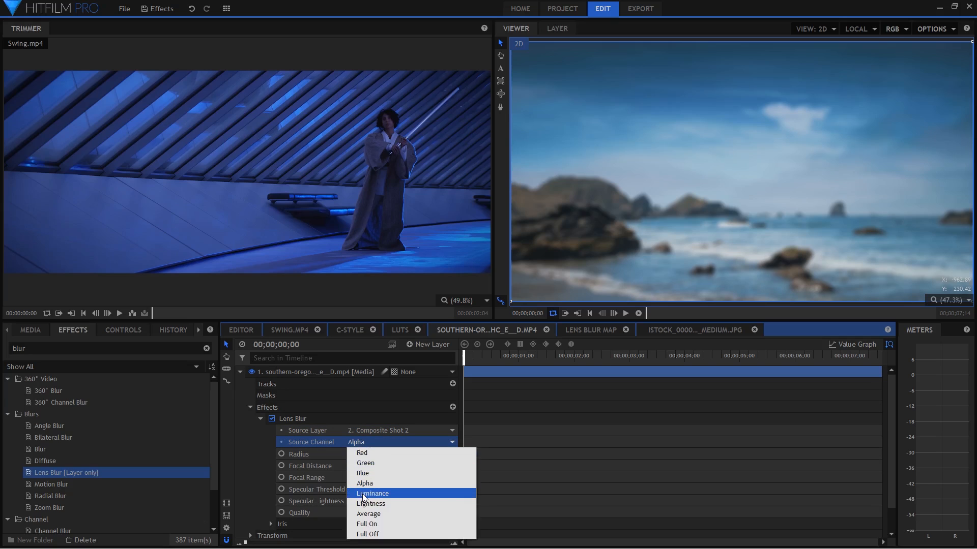
# Drive the blur from the map's Luminance channel and review the Lens Blur Map composite.
pyautogui.click(371, 494)
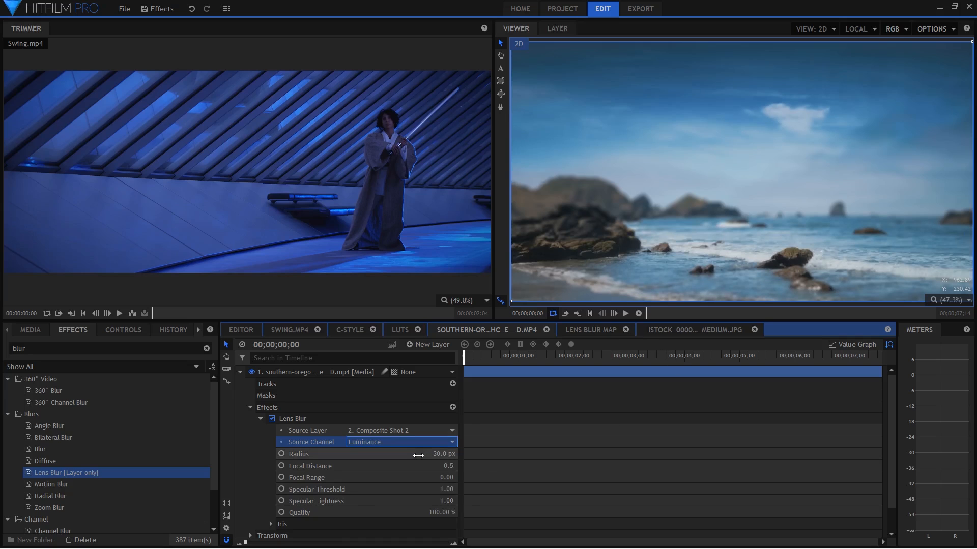
pyautogui.moveTo(731, 262)
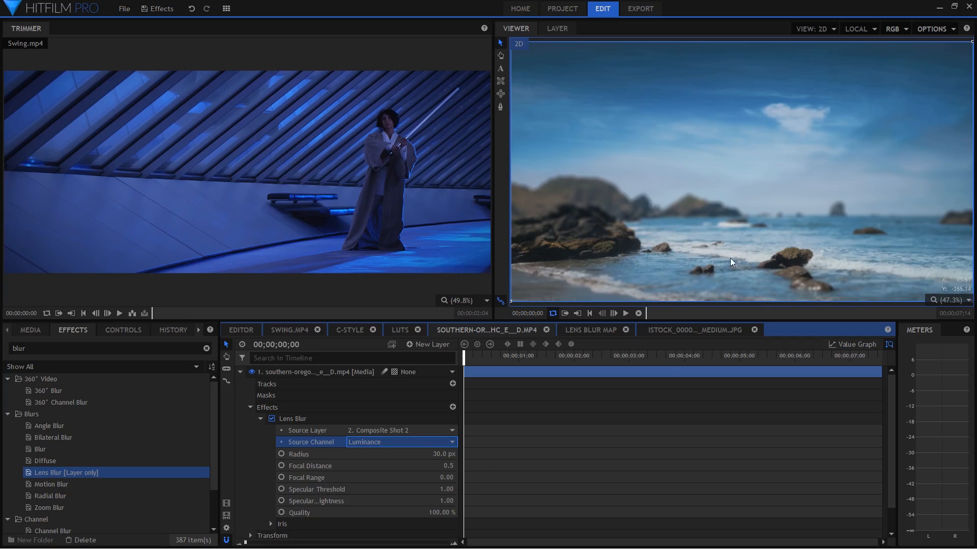
pyautogui.moveTo(728, 257)
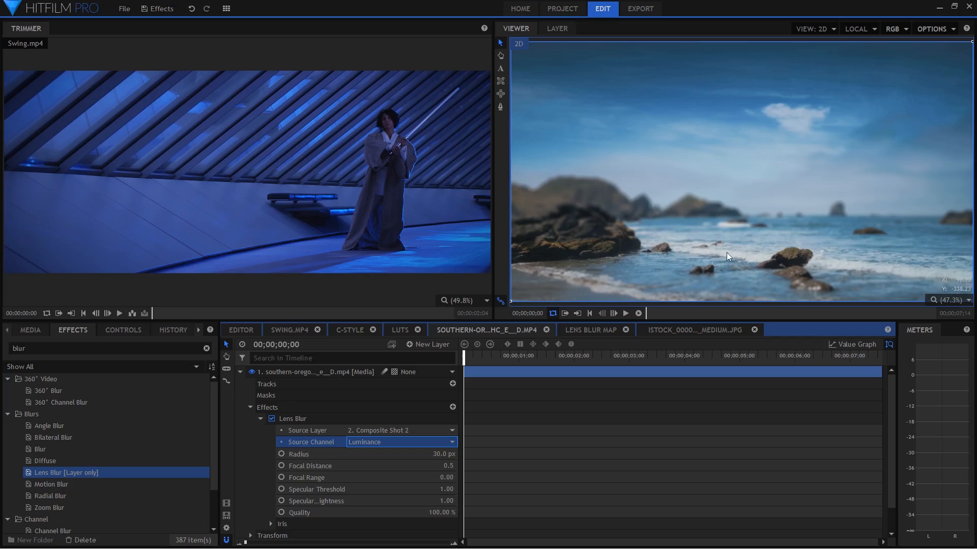
pyautogui.moveTo(588, 339)
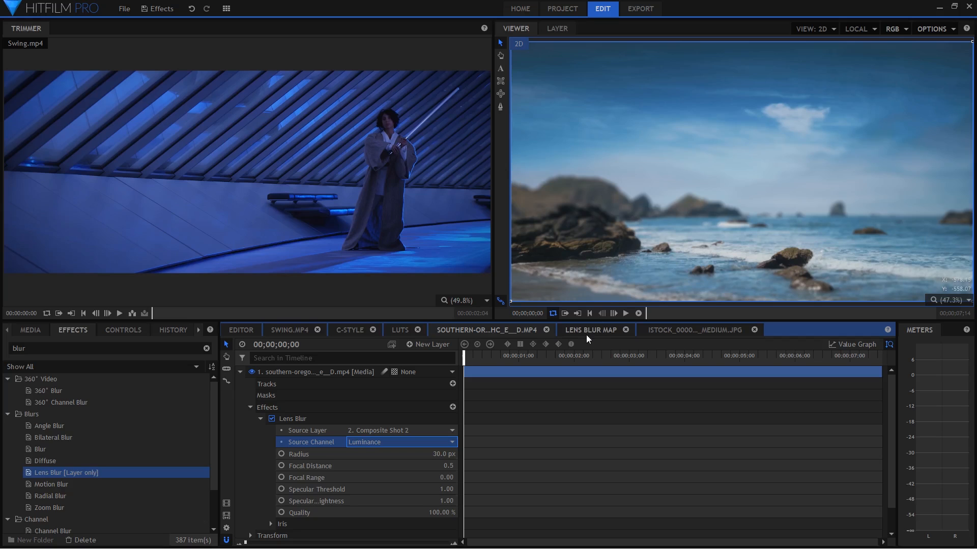
pyautogui.click(591, 330)
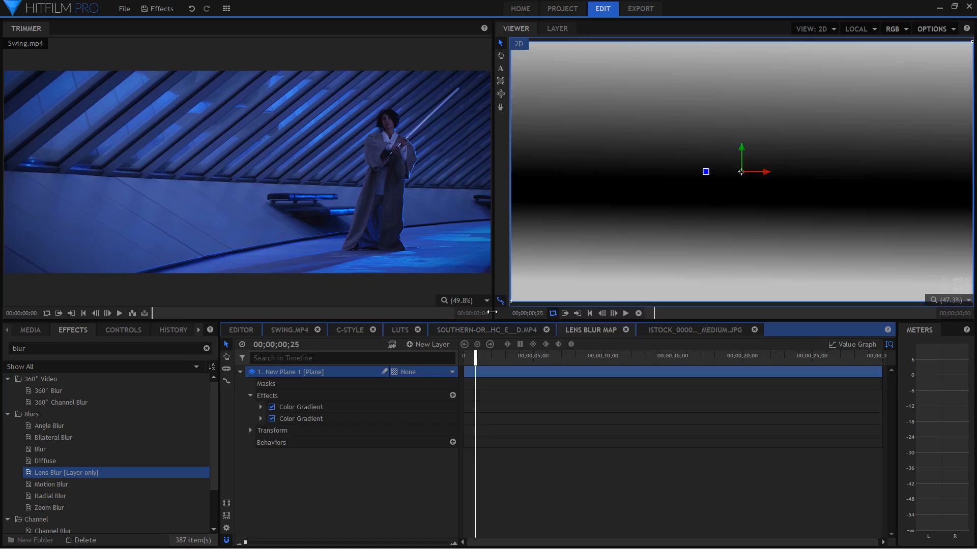
pyautogui.click(486, 329)
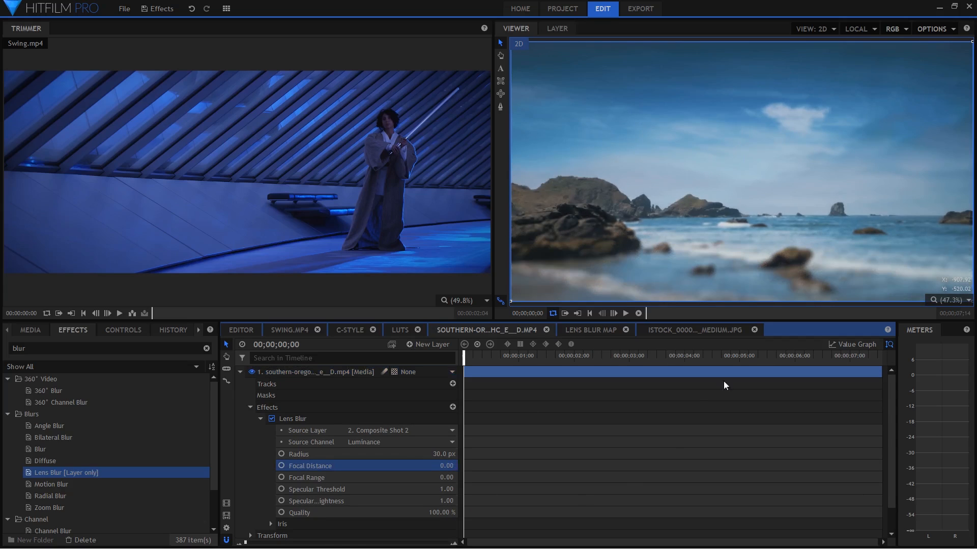
pyautogui.moveTo(745, 342)
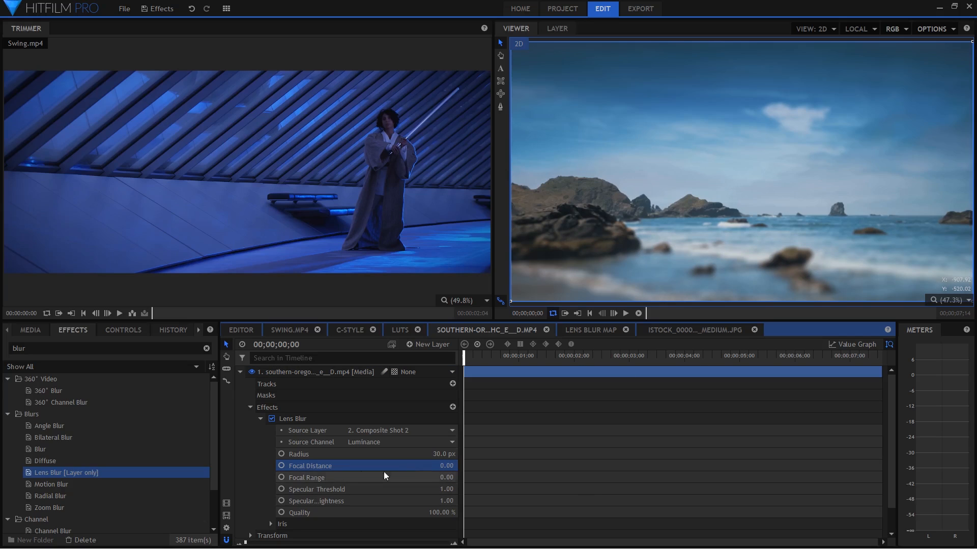
pyautogui.moveTo(533, 361)
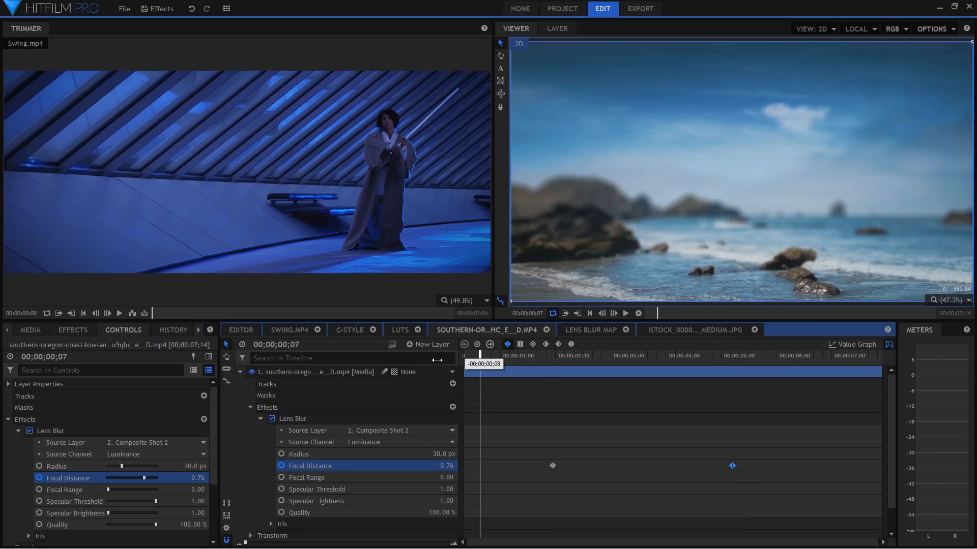
# Play back the keyframed focal-distance rack focus (0.76 to 0.07) and stop it.
pyautogui.click(625, 314)
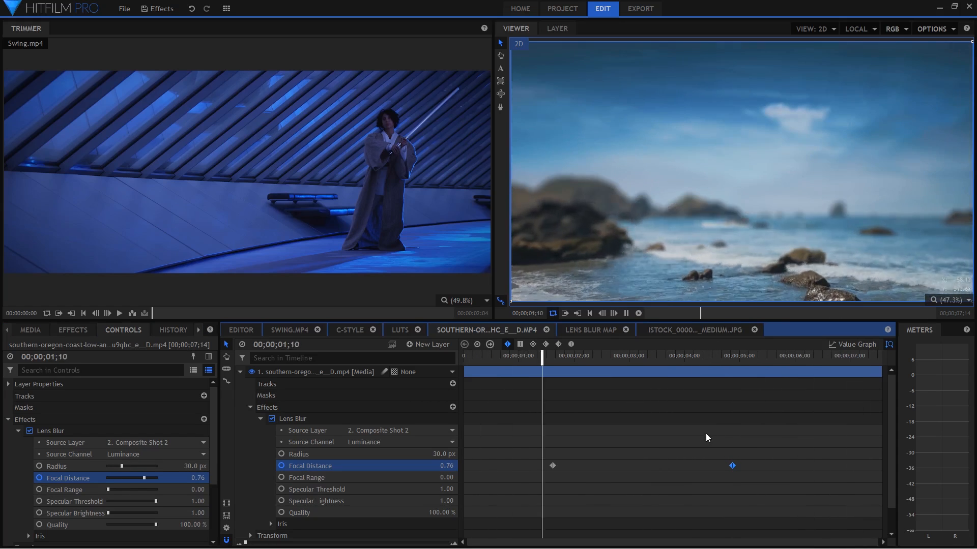
pyautogui.click(644, 356)
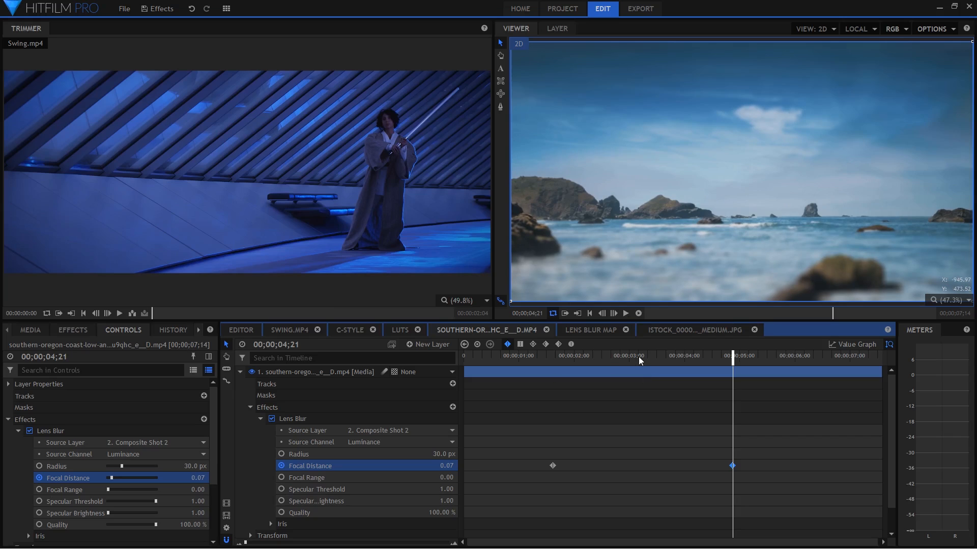
pyautogui.moveTo(680, 341)
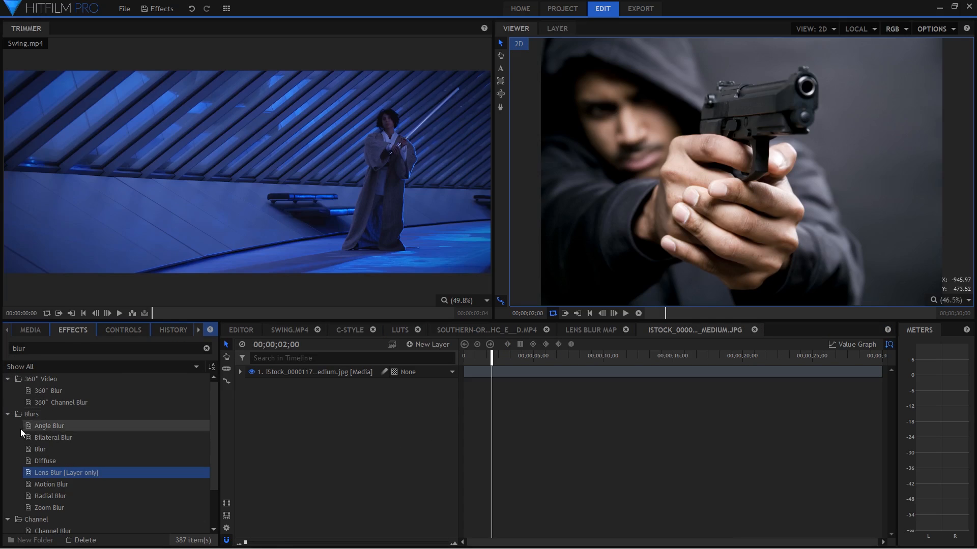
# Clear the effects search and browse the categories, expanding Quick 3D then Particles & Simulation.
pyautogui.click(205, 348)
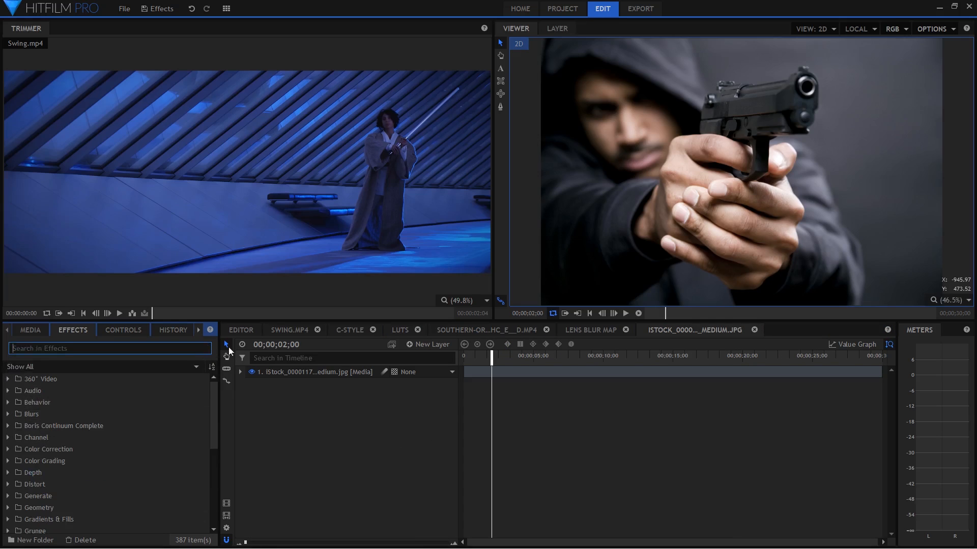
pyautogui.scroll(-3)
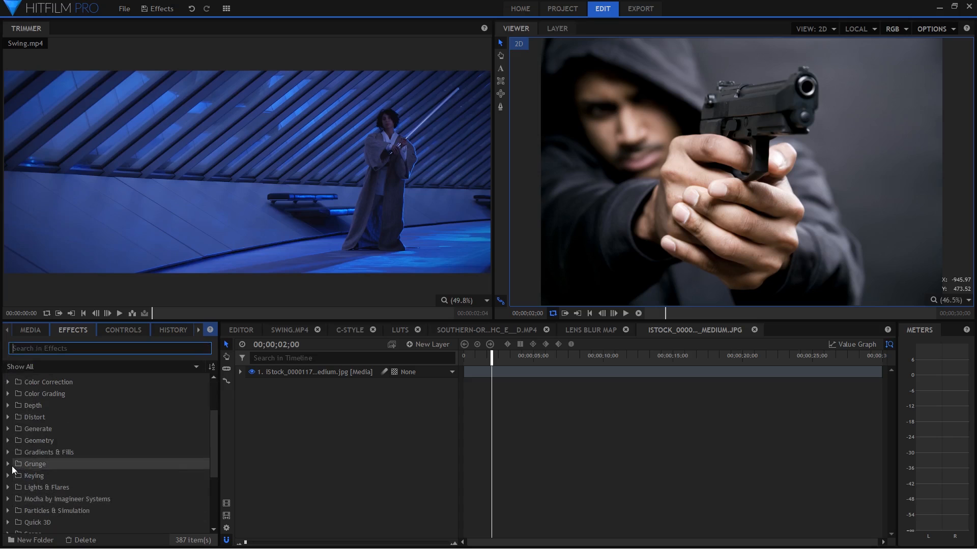
pyautogui.scroll(3)
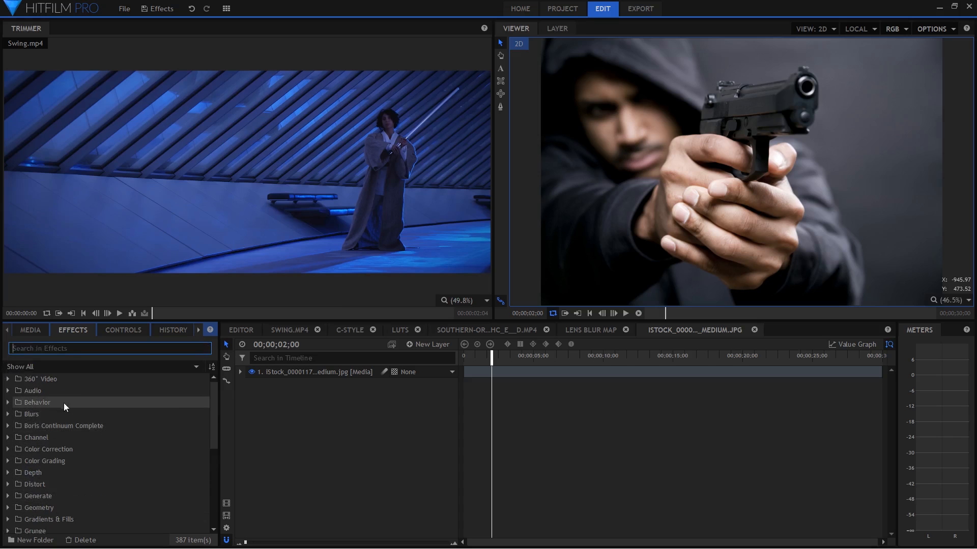
pyautogui.scroll(-3)
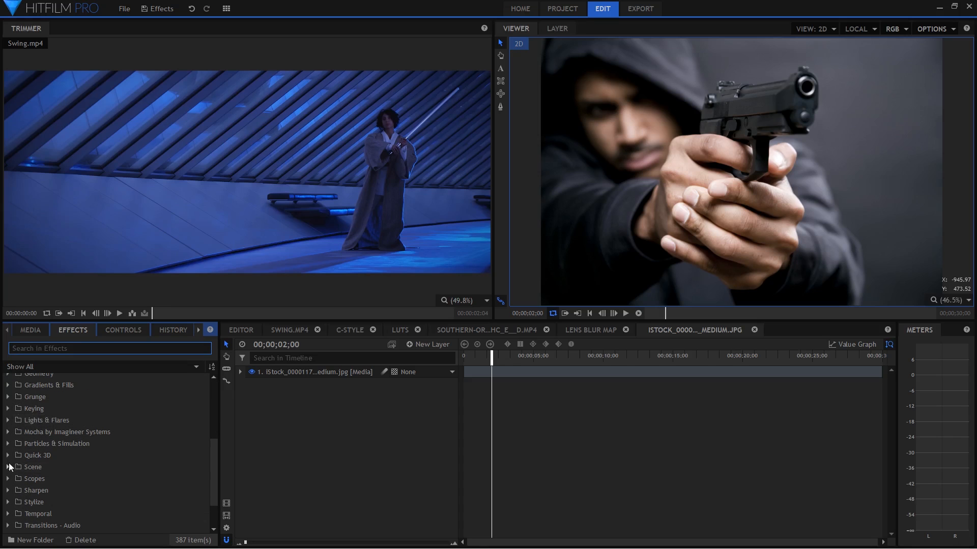
pyautogui.click(9, 455)
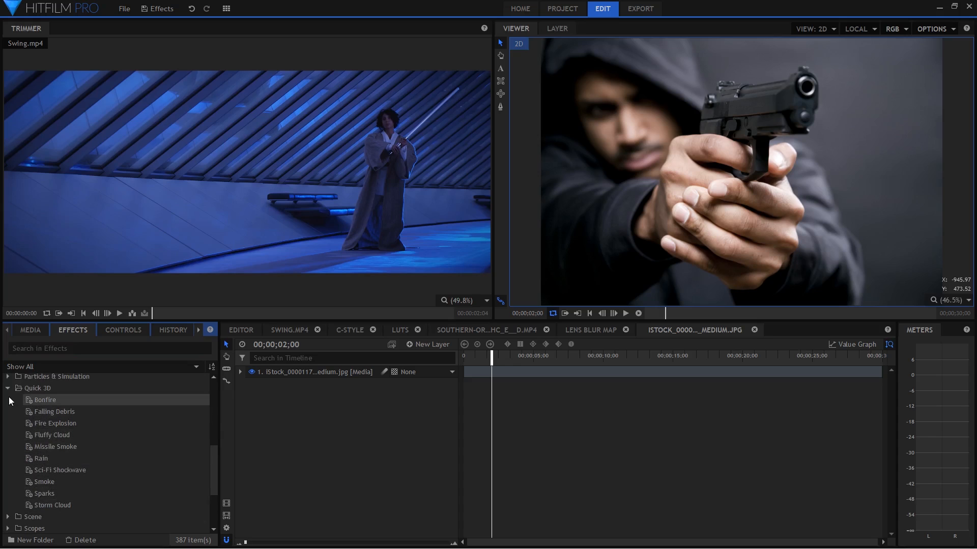
pyautogui.click(55, 423)
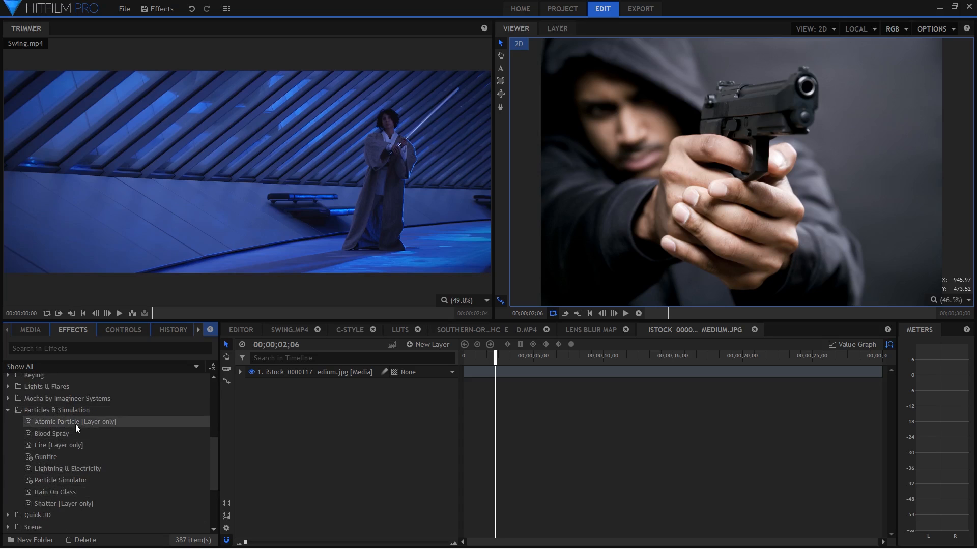
# Move to a later timeline point and select the Gunfire effect for the pistol photo.
pyautogui.click(74, 422)
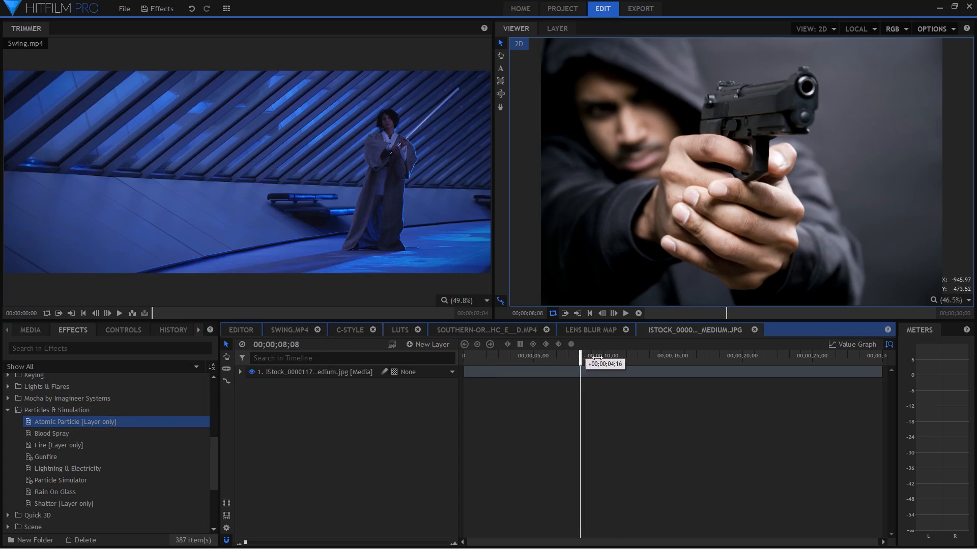
pyautogui.click(44, 457)
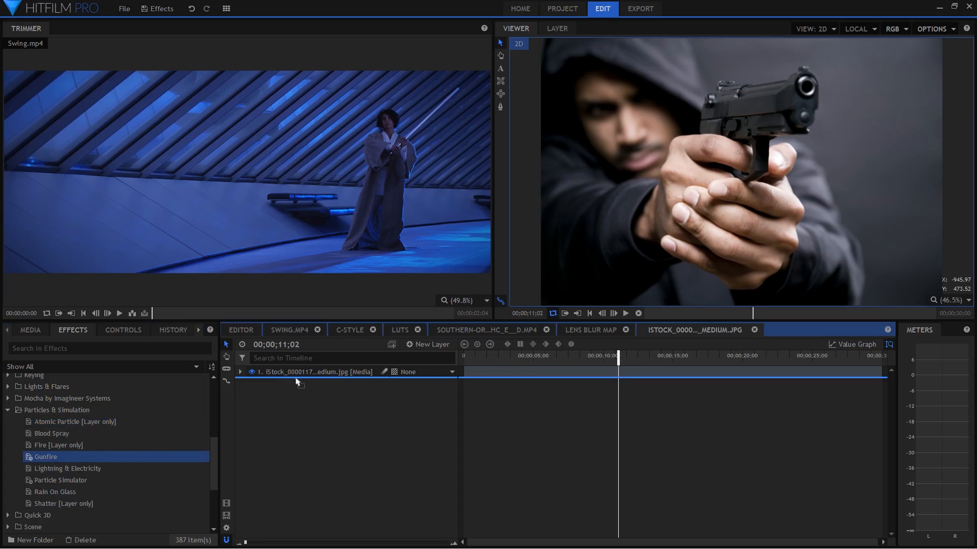
# Add Gunfire as a new layer over the pistol, try its Transform rotation and undo back to zero.
pyautogui.doubleClick(45, 457)
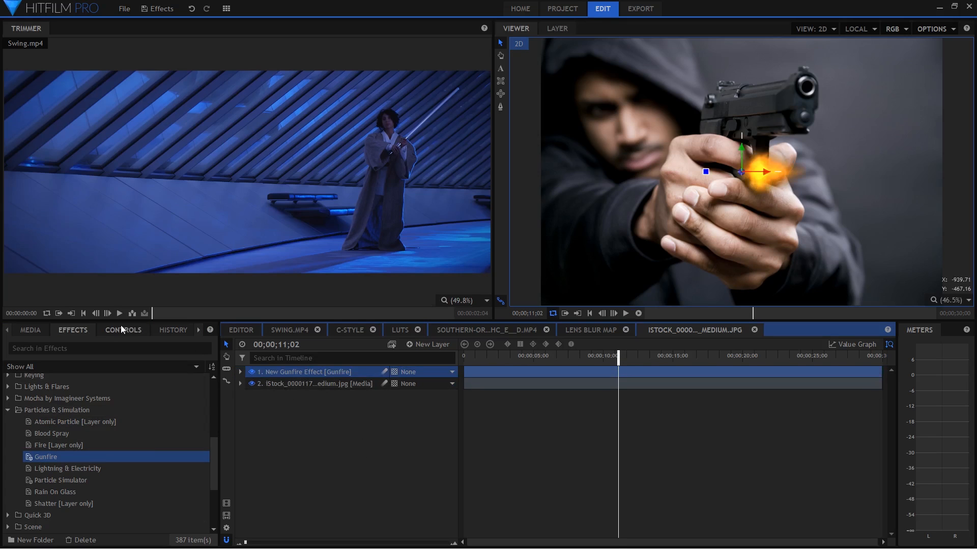
pyautogui.click(122, 330)
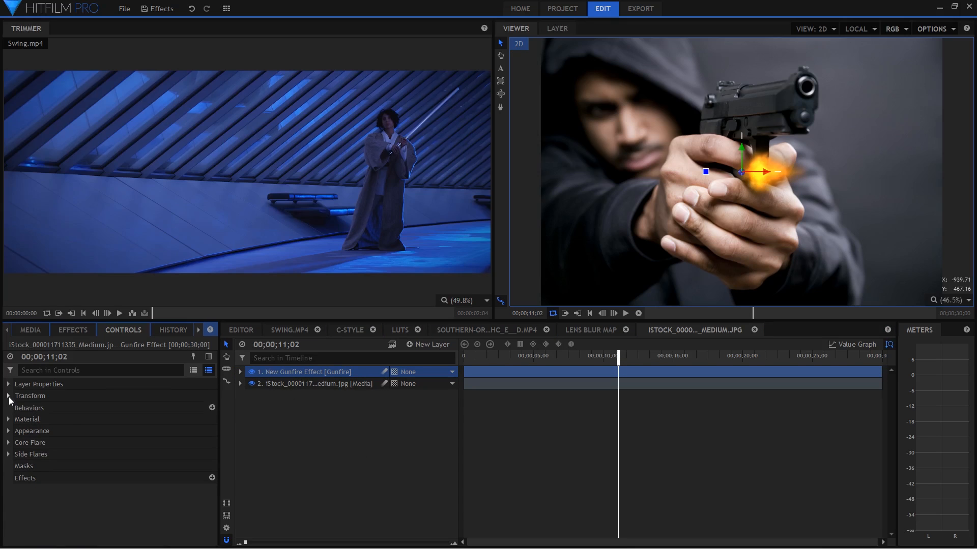
pyautogui.click(8, 396)
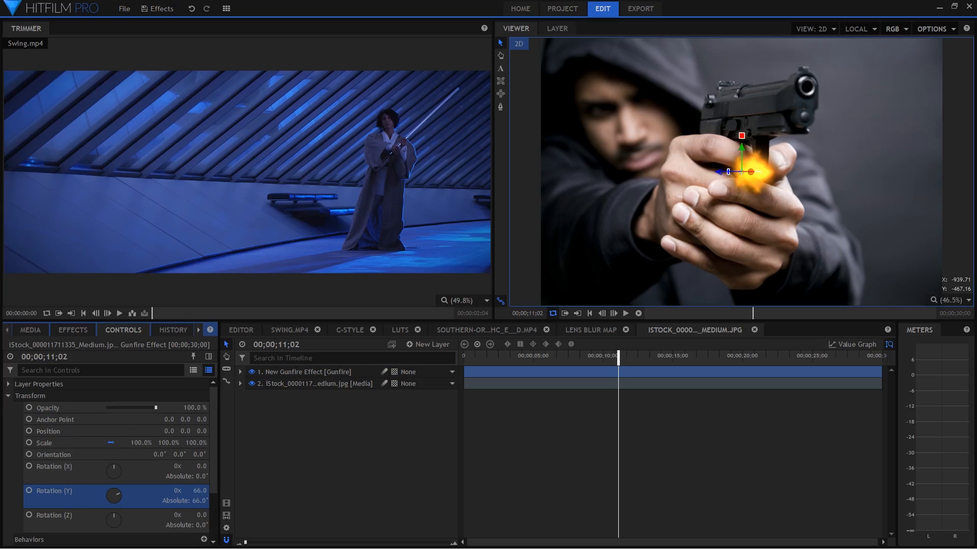
pyautogui.press('ctrl+z')
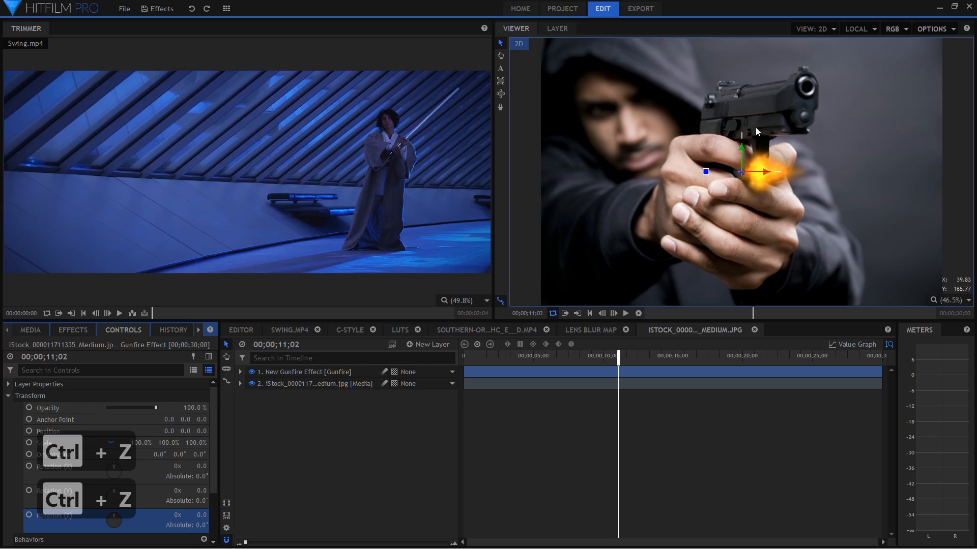
pyautogui.press('ctrl+z')
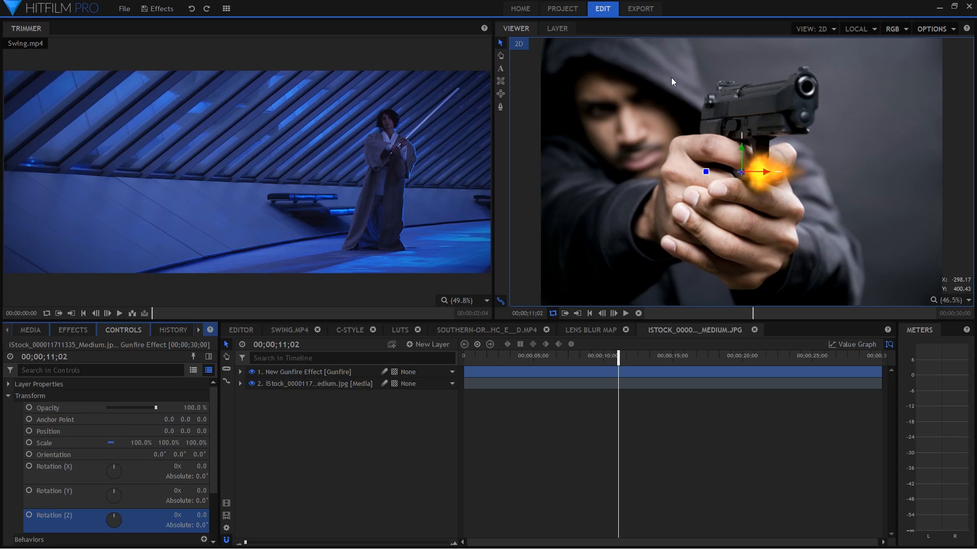
pyautogui.moveTo(781, 192)
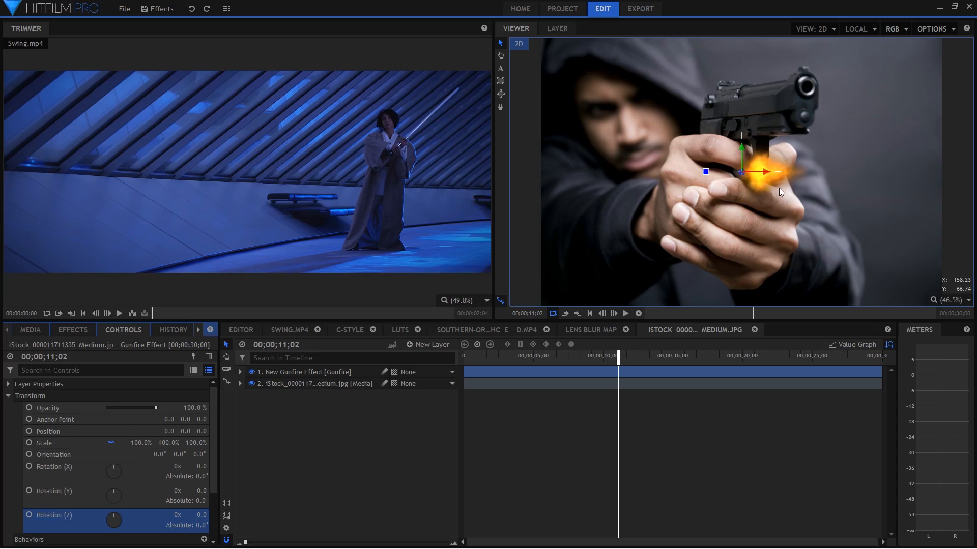
pyautogui.moveTo(789, 187)
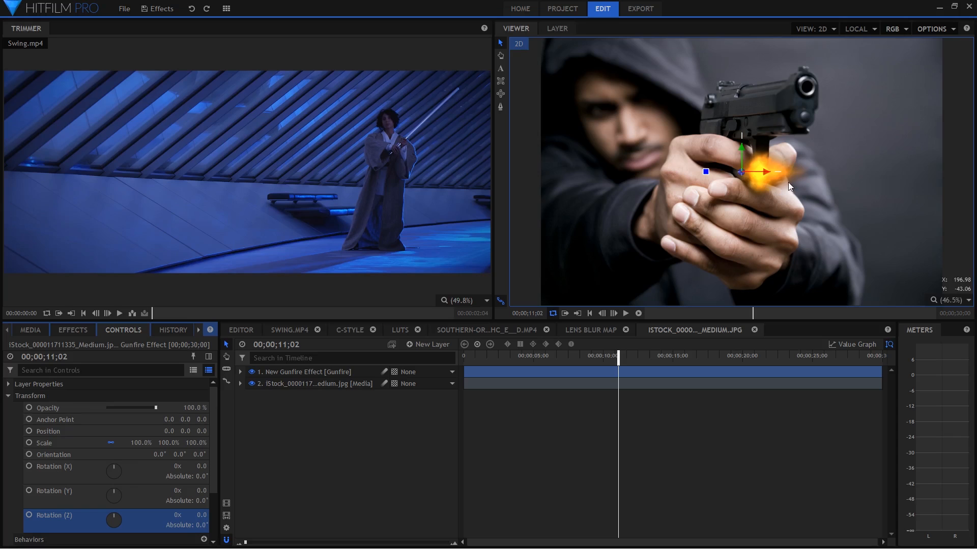
pyautogui.moveTo(755, 150)
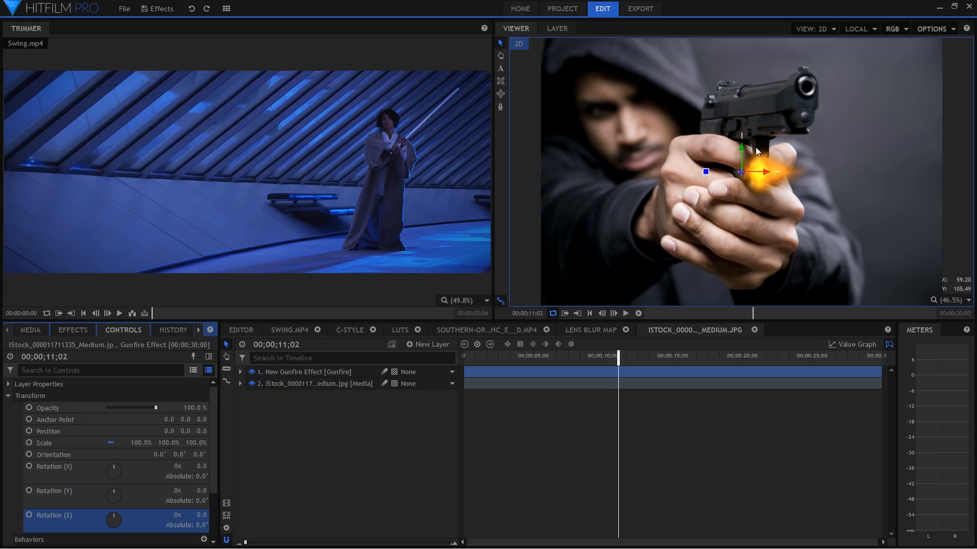
pyautogui.scroll(-3)
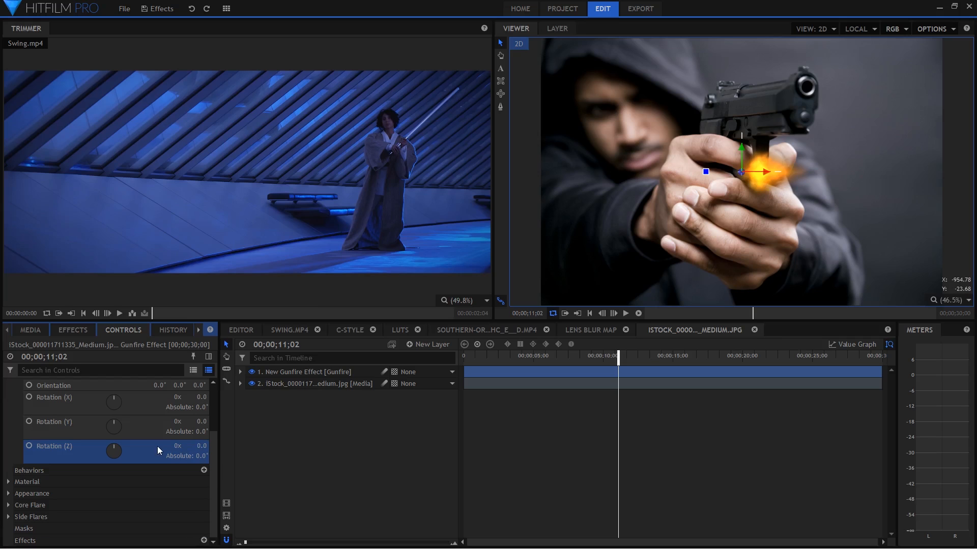
pyautogui.press('ctrl+z')
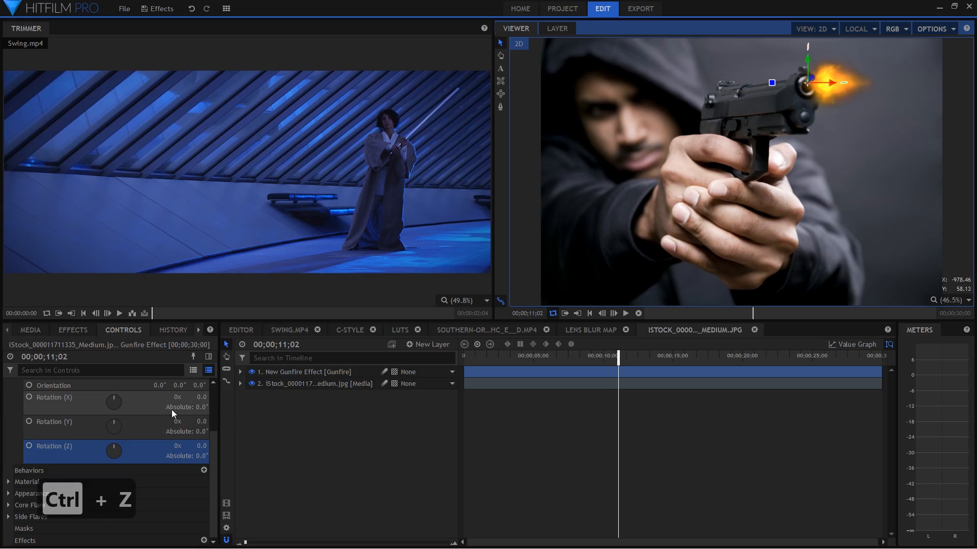
# Give the muzzle flash the Uzi (Low Light) texture and switch to the lightsaber Swing composite.
pyautogui.press('ctrl+z')
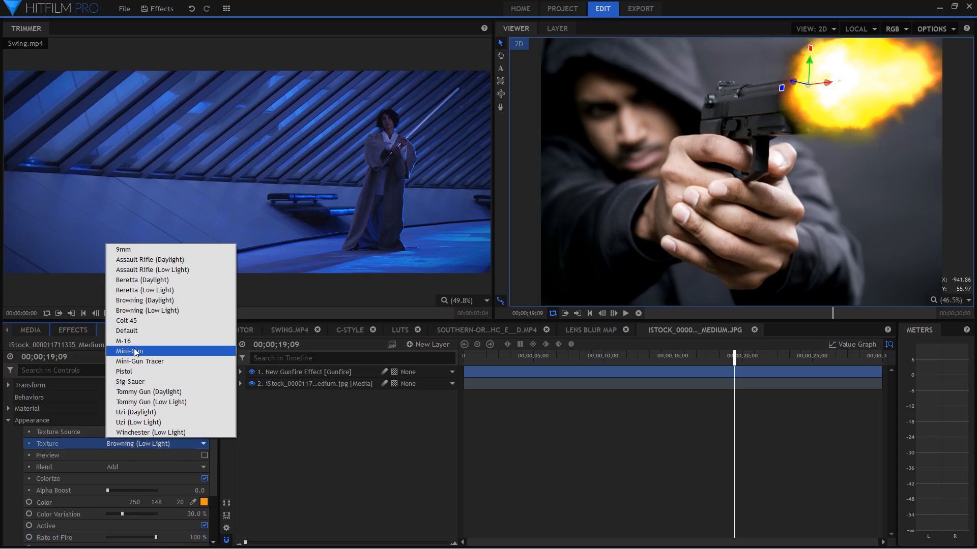
pyautogui.click(125, 320)
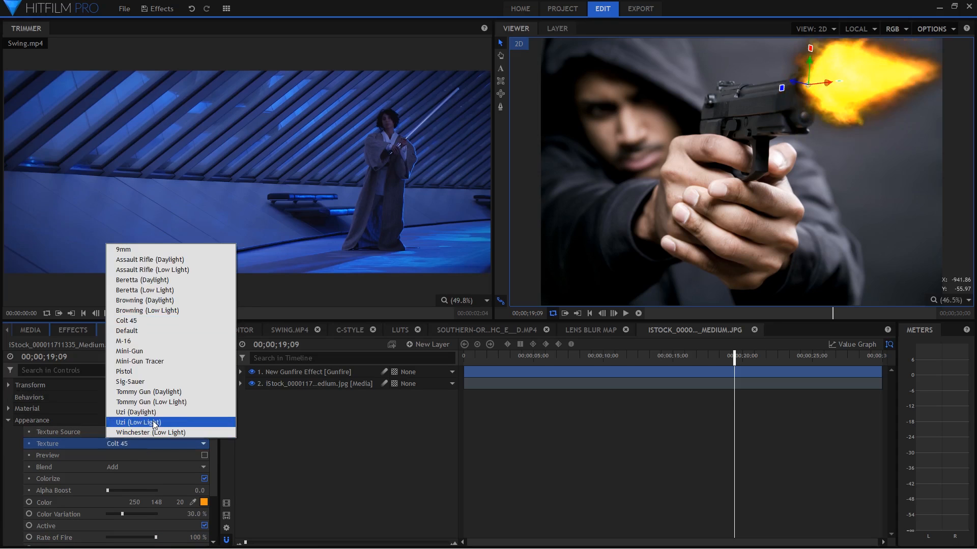
pyautogui.click(138, 423)
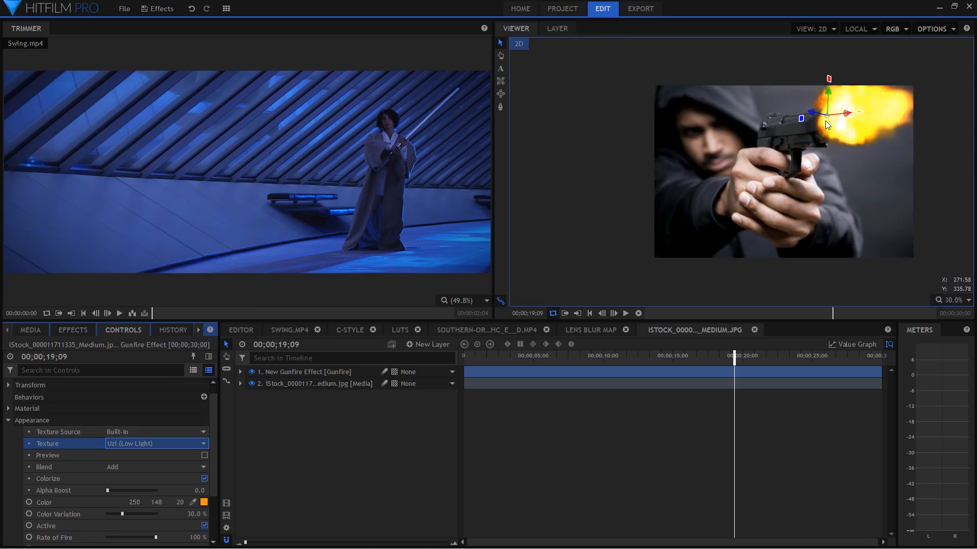
pyautogui.moveTo(827, 150)
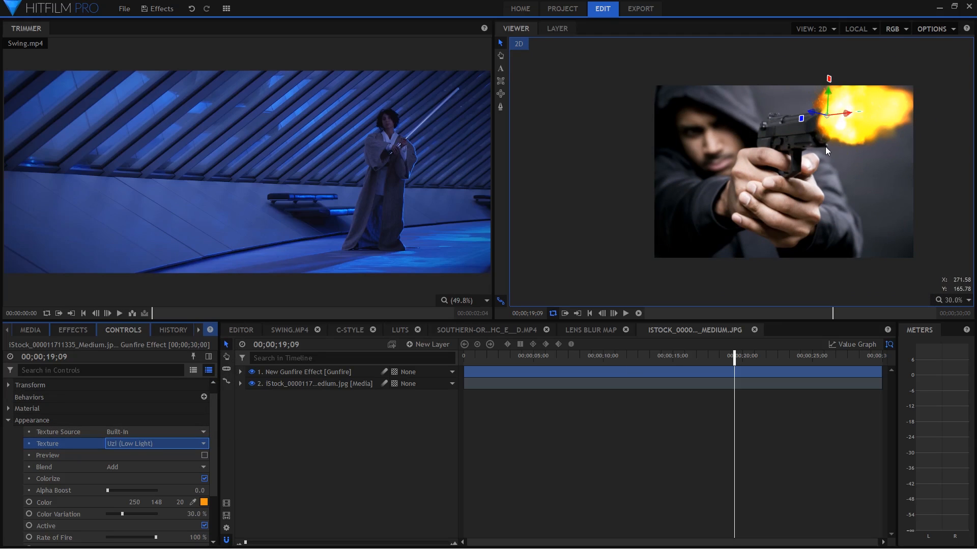
pyautogui.moveTo(853, 175)
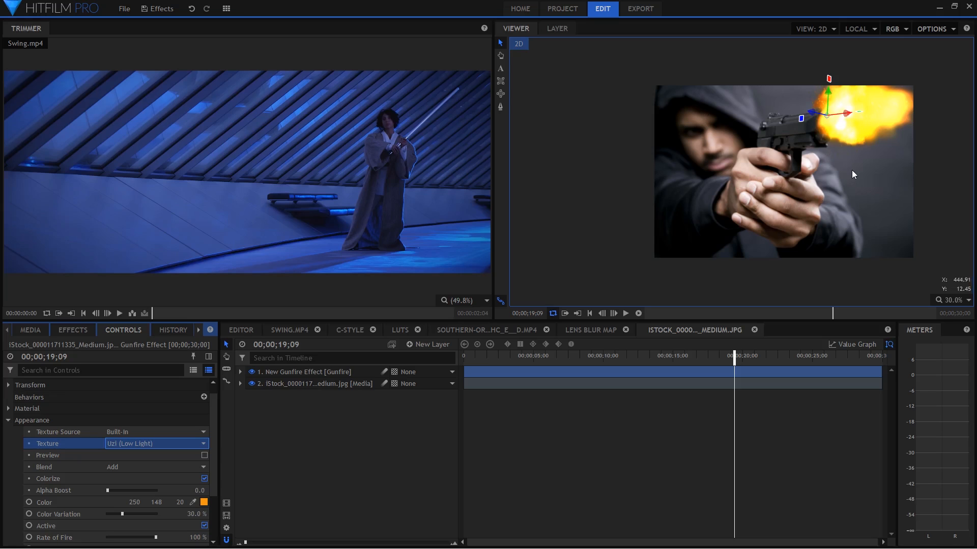
pyautogui.moveTo(632, 356)
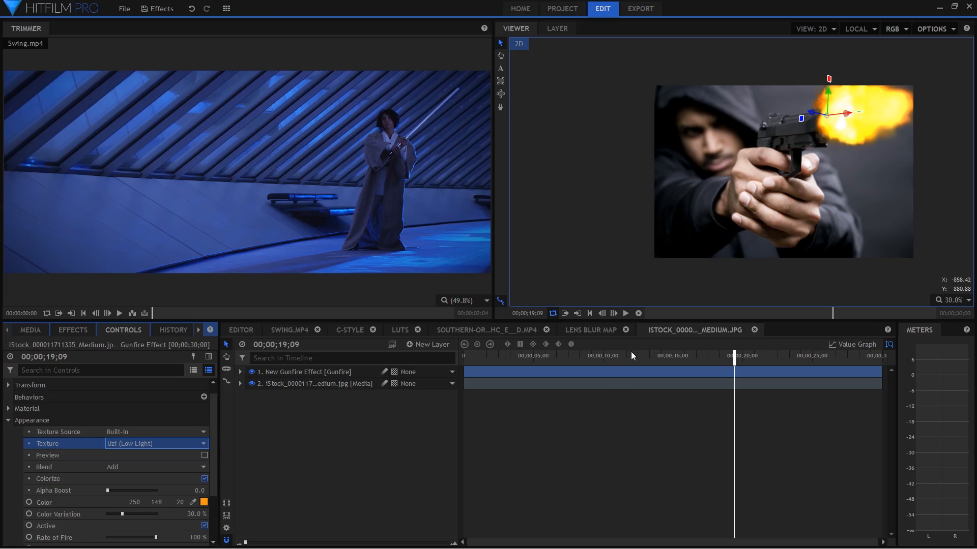
pyautogui.click(289, 329)
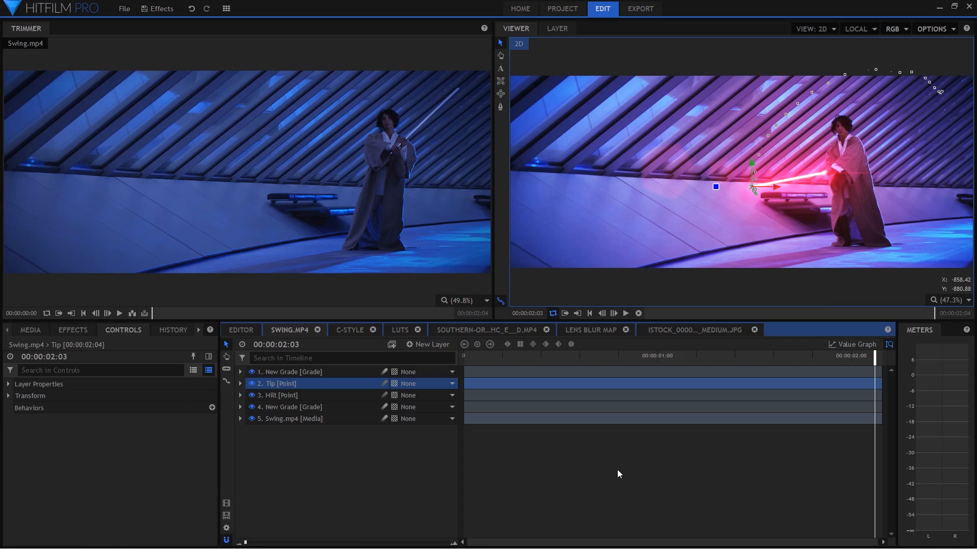